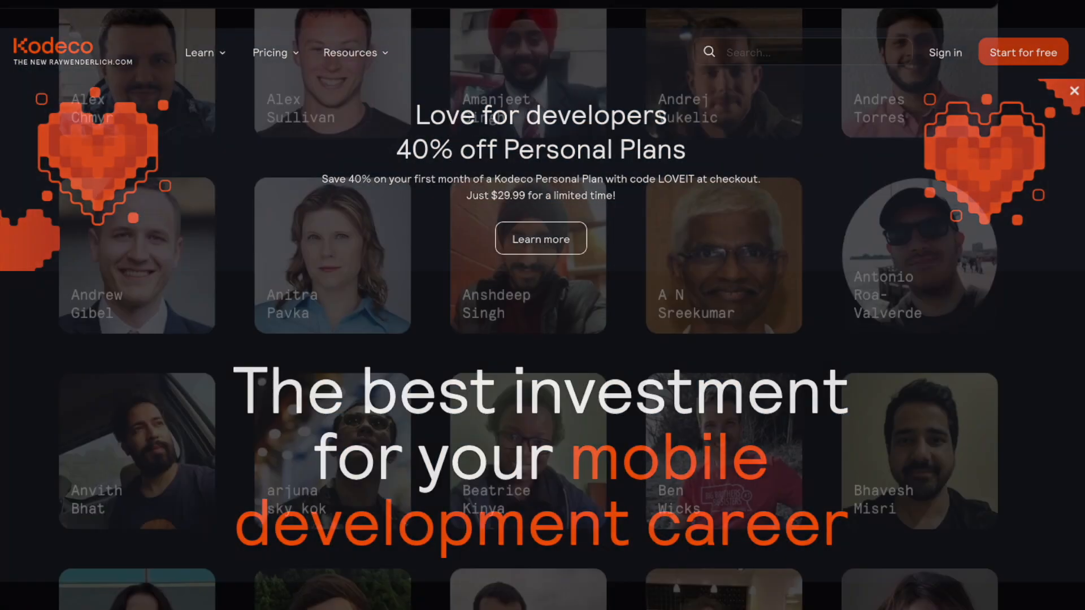
# Browse Kodeco's Game Tech tutorials and scroll down through the articles and book library.
pyautogui.scroll(-3)
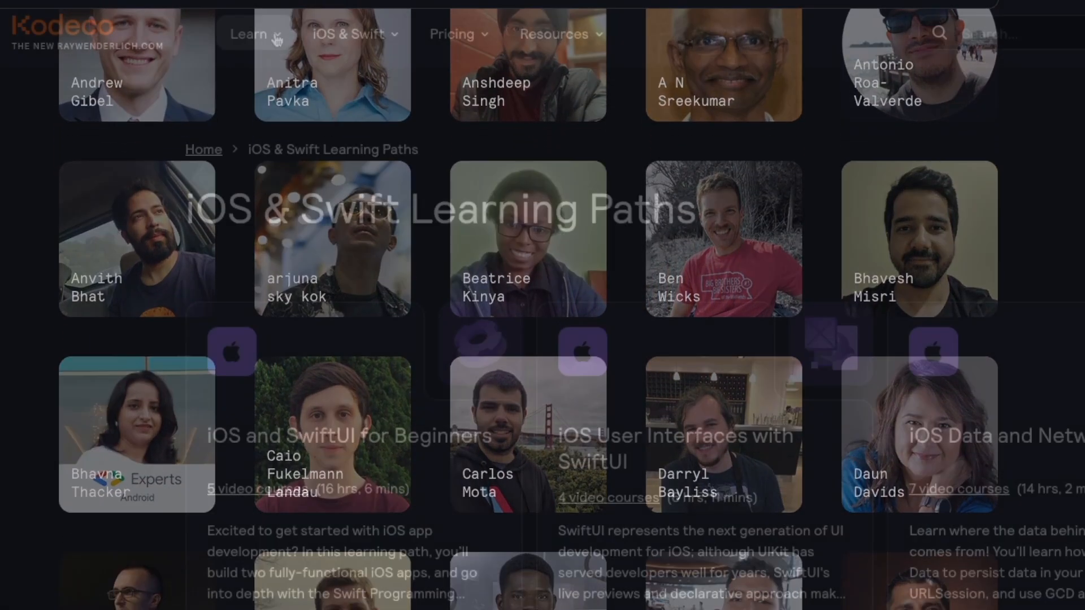
pyautogui.click(247, 34)
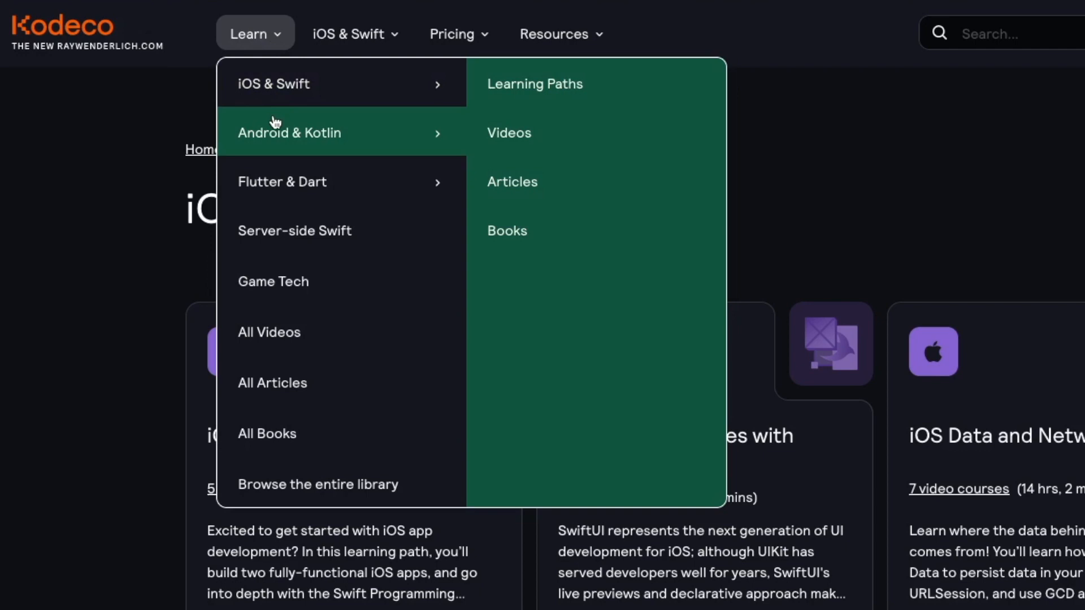
pyautogui.moveTo(293, 230)
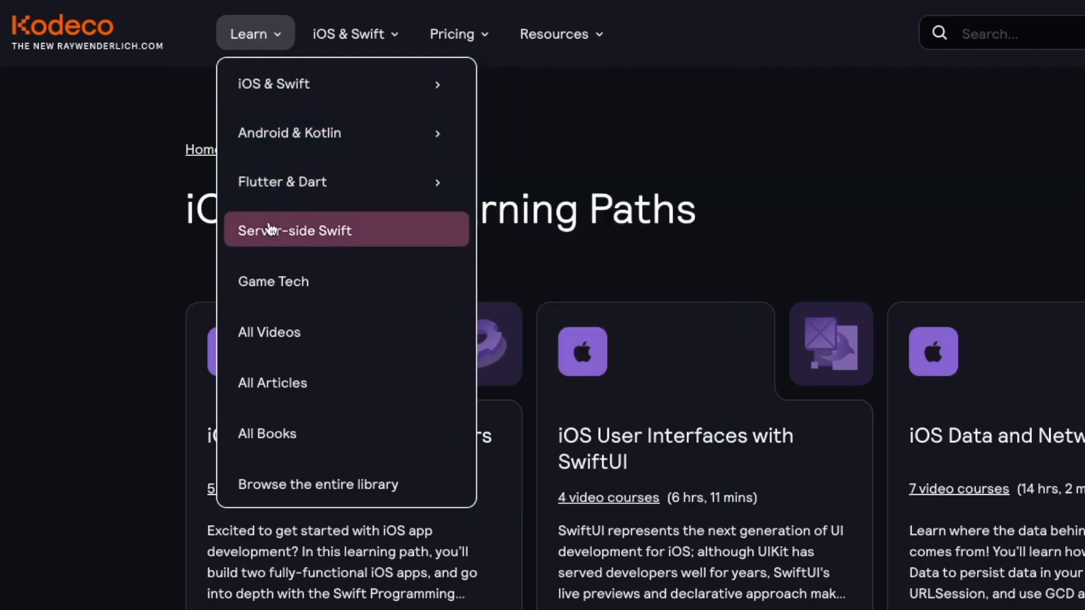
pyautogui.moveTo(272, 281)
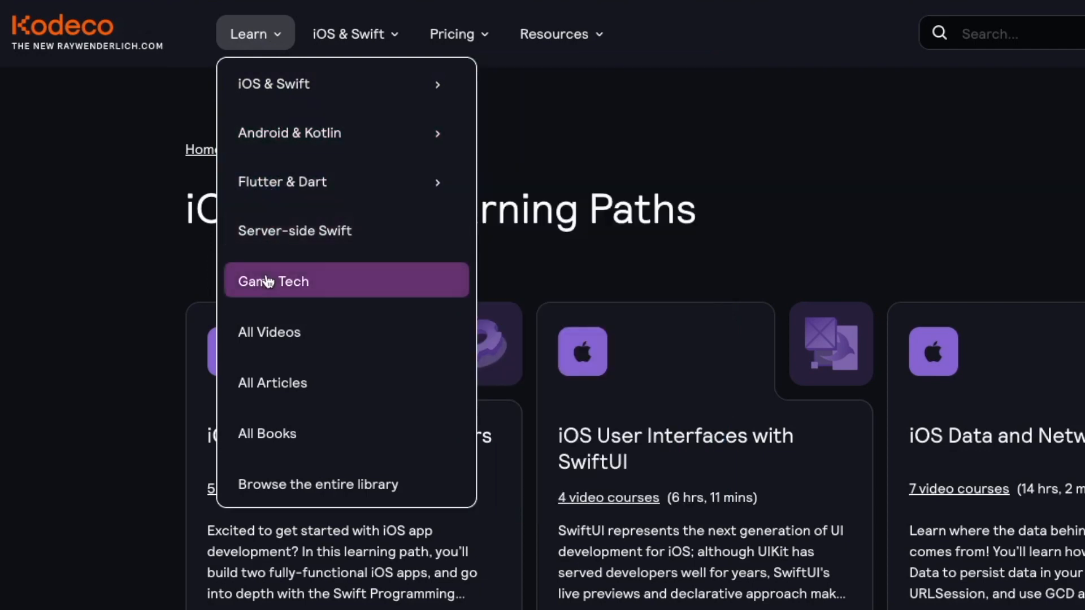
pyautogui.click(274, 280)
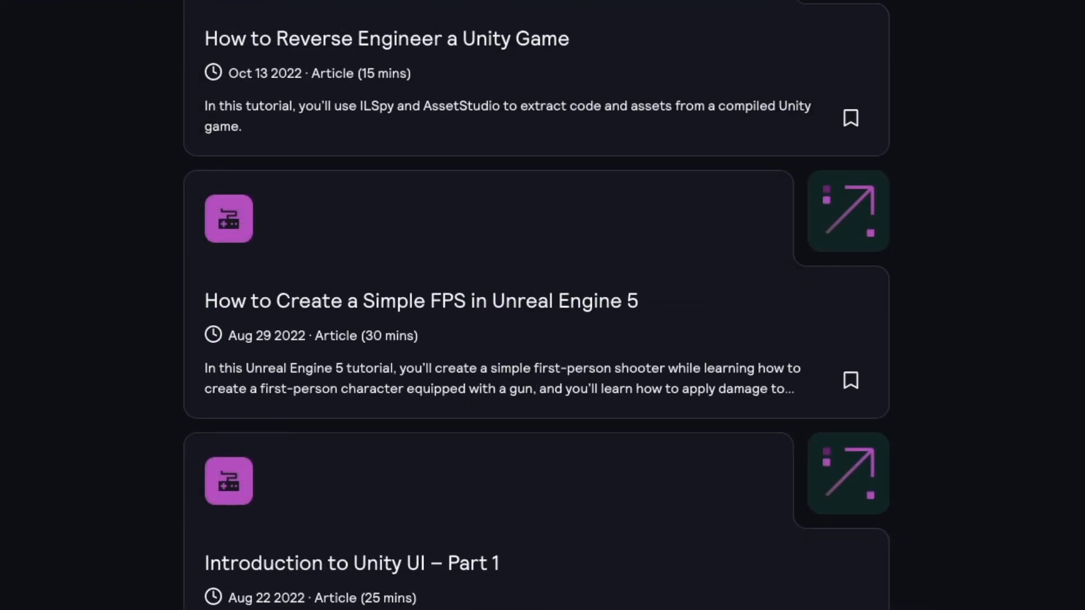
pyautogui.scroll(-3)
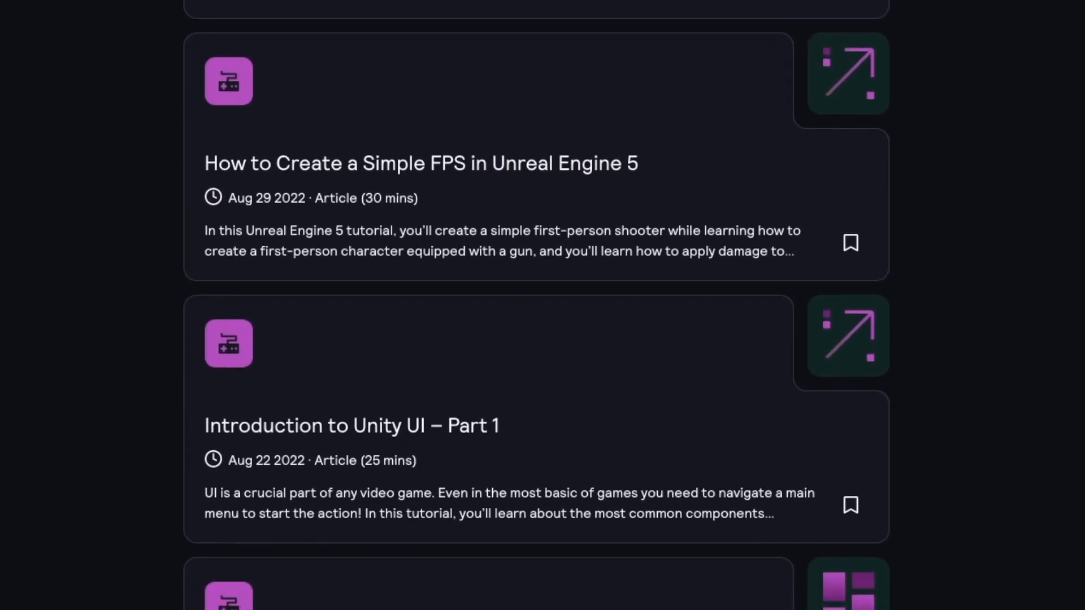
pyautogui.scroll(-3)
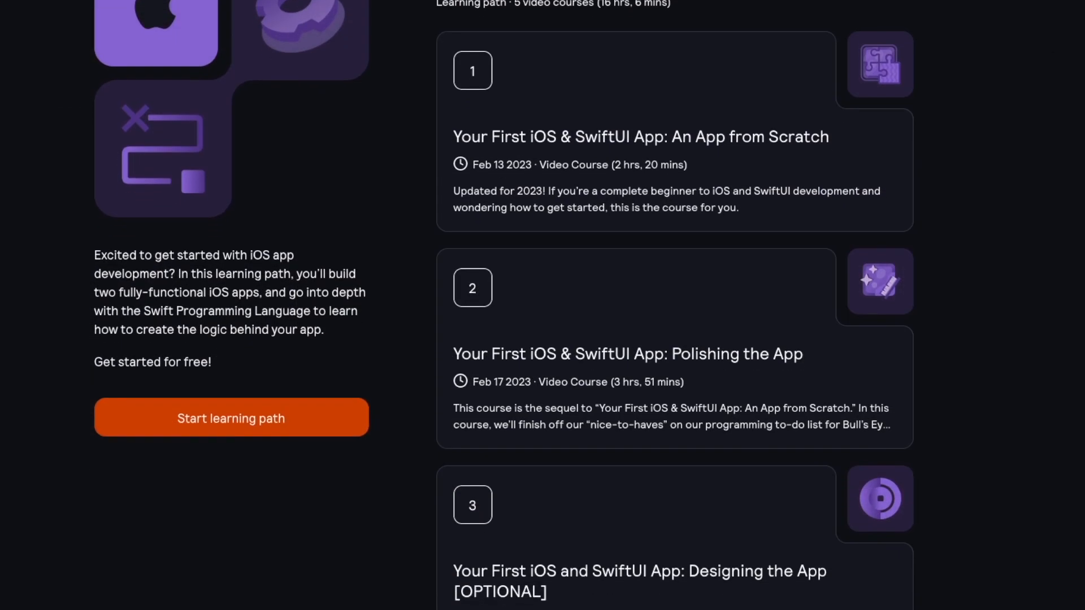
pyautogui.scroll(-3)
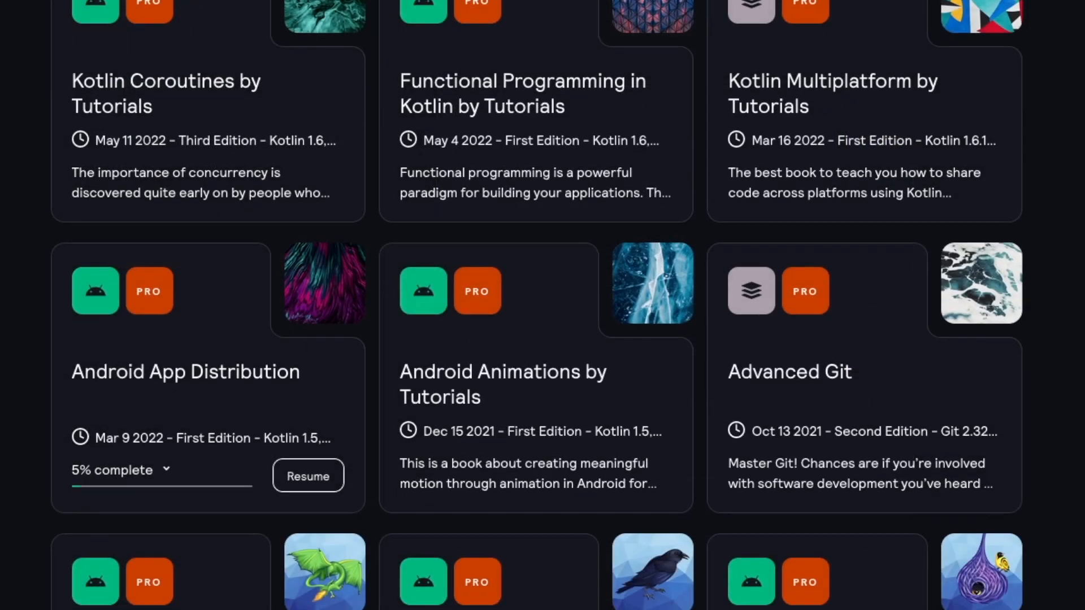
pyautogui.scroll(-3)
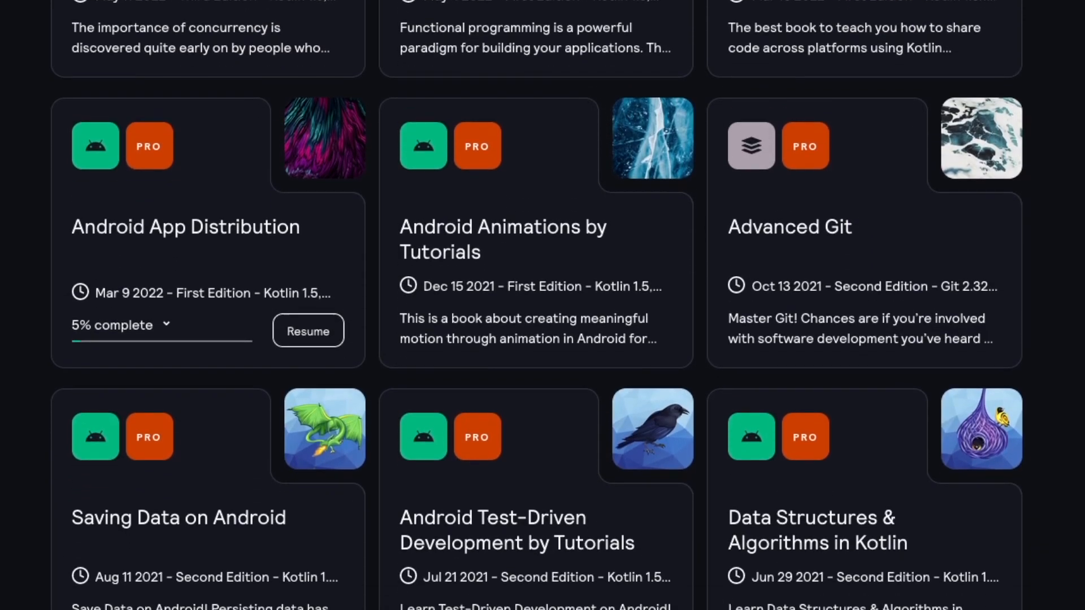
pyautogui.scroll(-3)
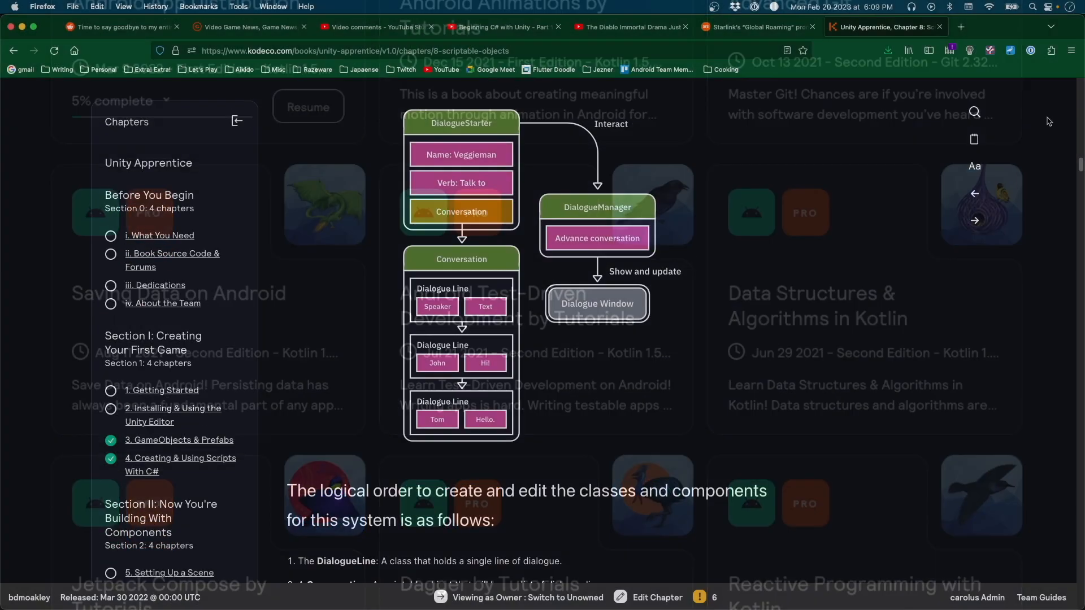
pyautogui.scroll(-3)
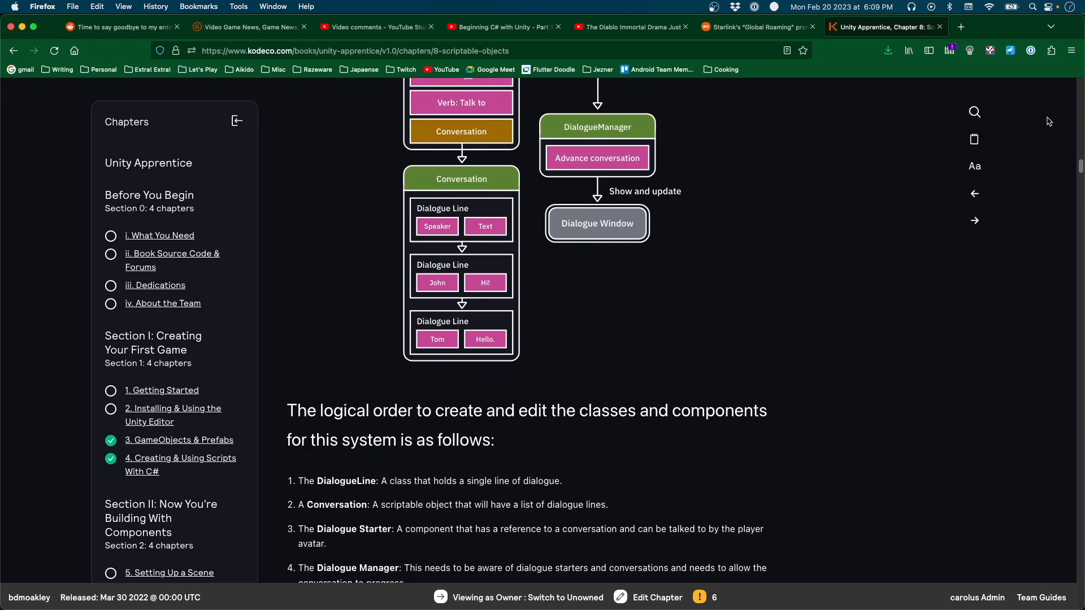
pyautogui.scroll(-3)
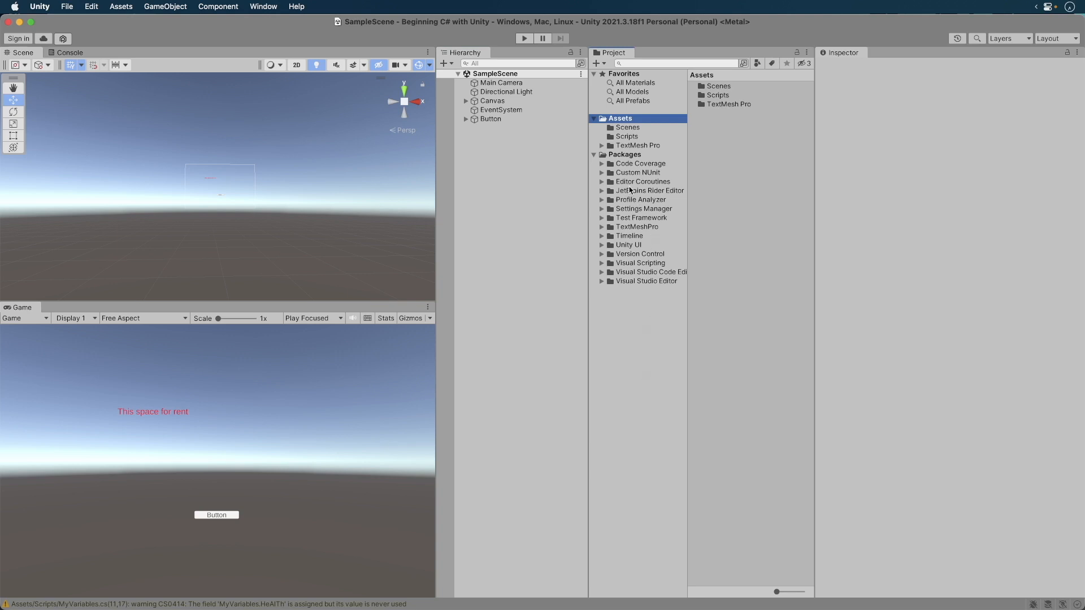
# Create a C# script named NumberGuesser inside Assets > Scripts.
pyautogui.click(626, 136)
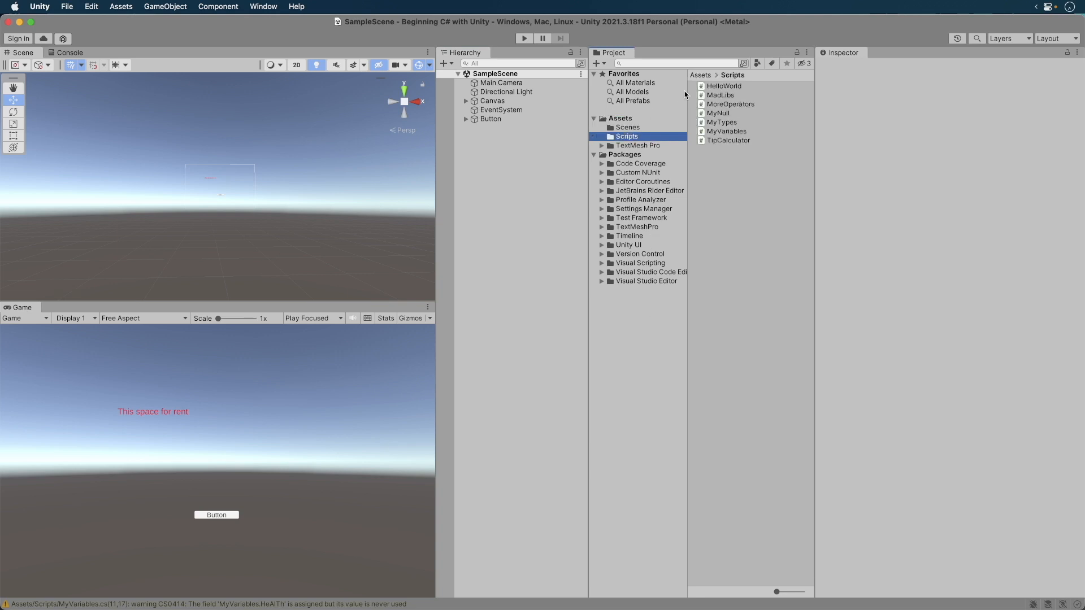
pyautogui.click(595, 63)
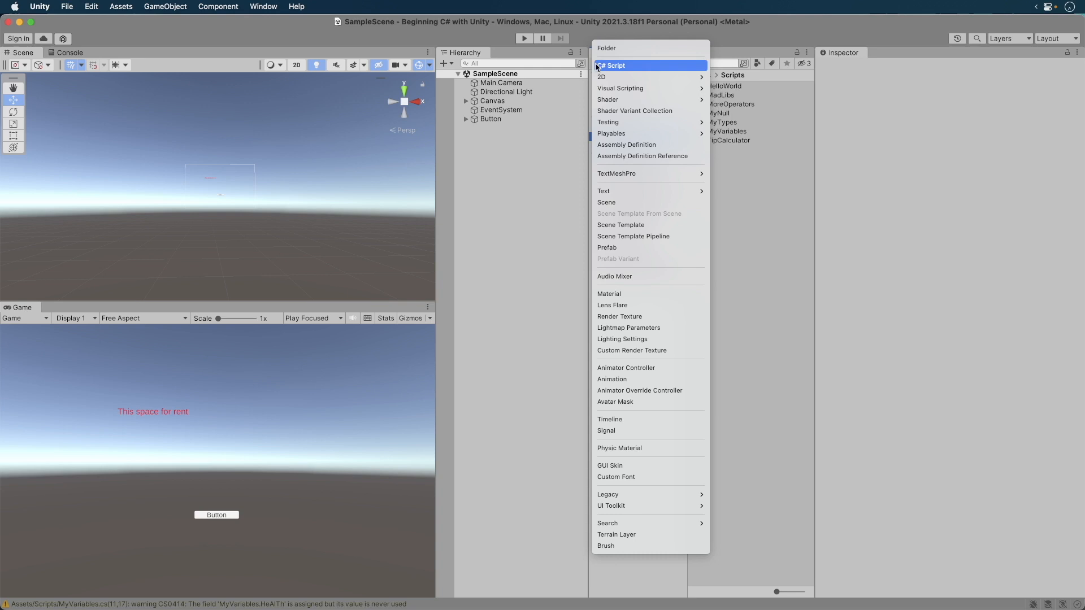
pyautogui.click(612, 65)
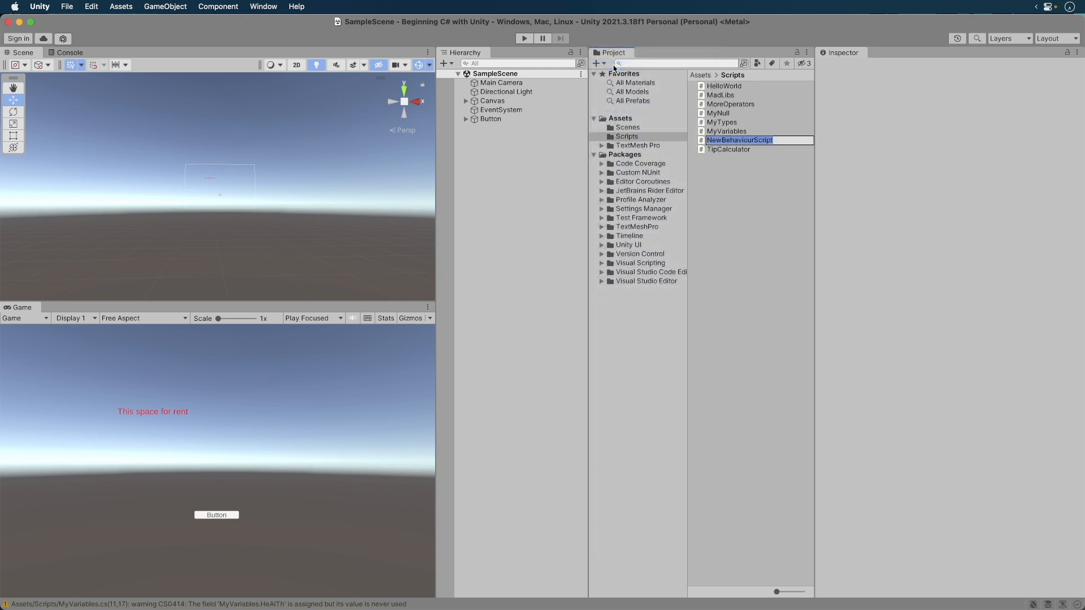
pyautogui.write('NumberGuesser')
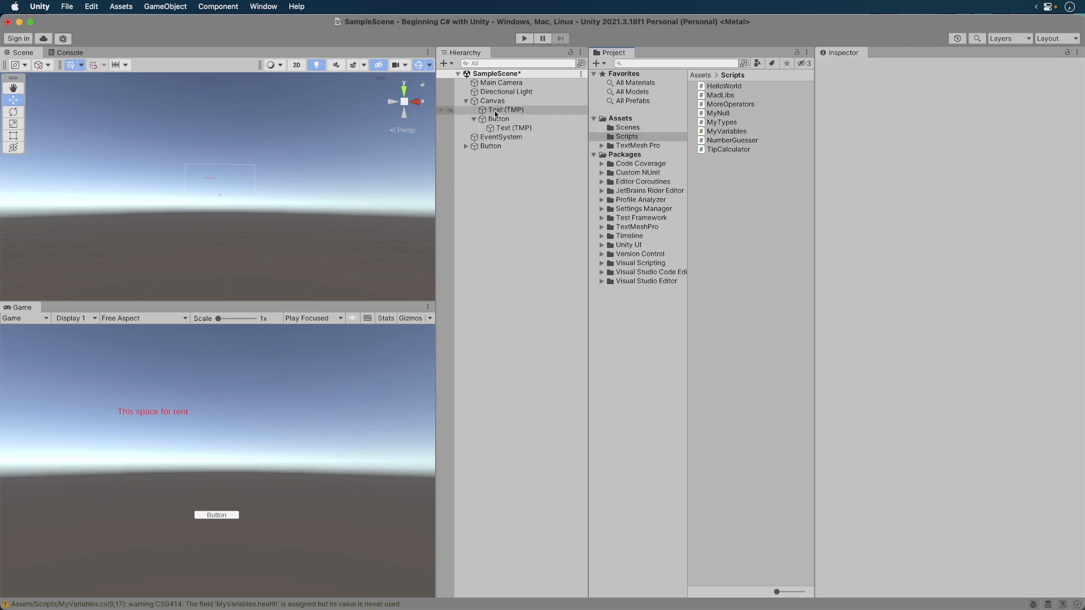
# Select Text (TMP) and remove its More Operators component.
pyautogui.click(506, 109)
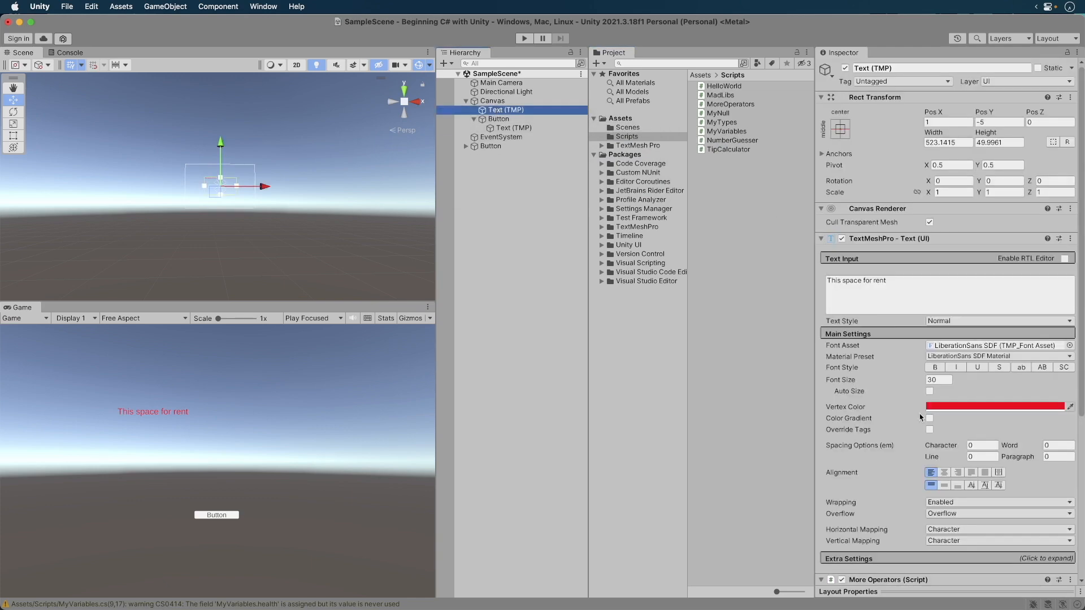
pyautogui.scroll(-3)
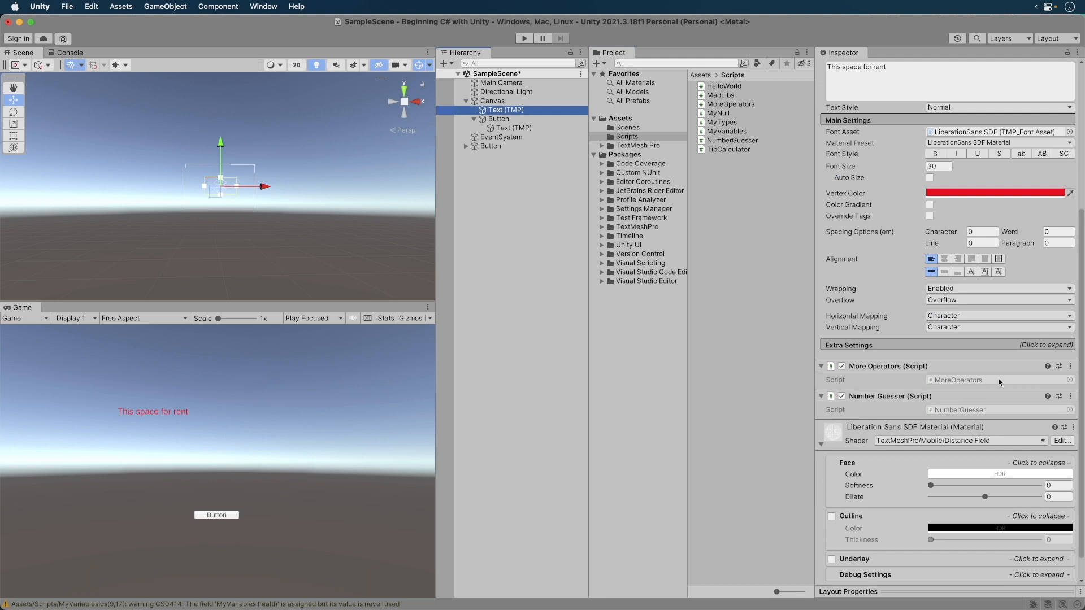
pyautogui.click(1069, 366)
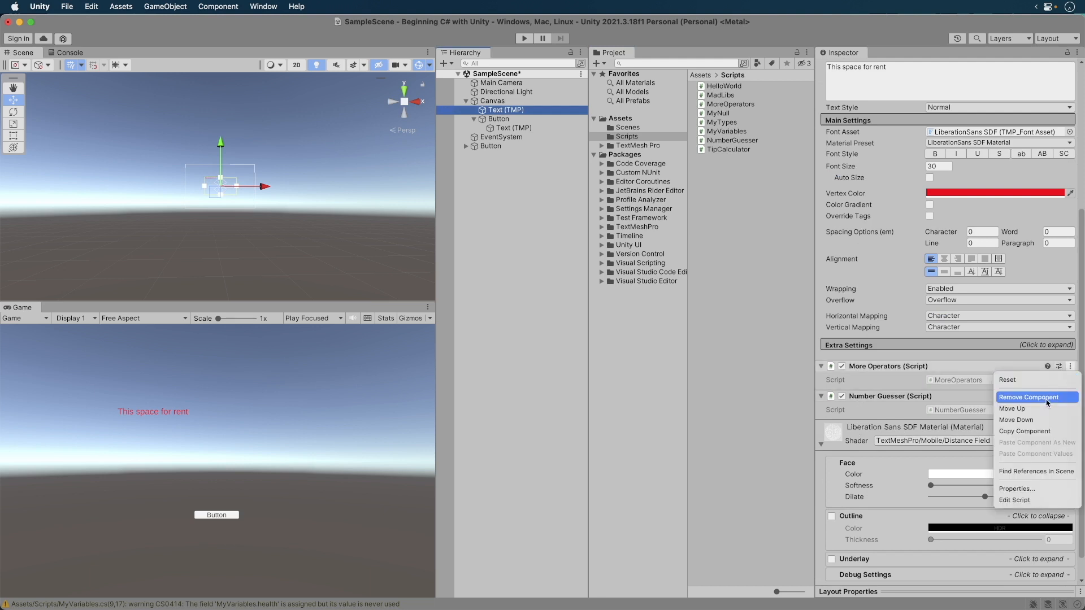
pyautogui.click(1032, 397)
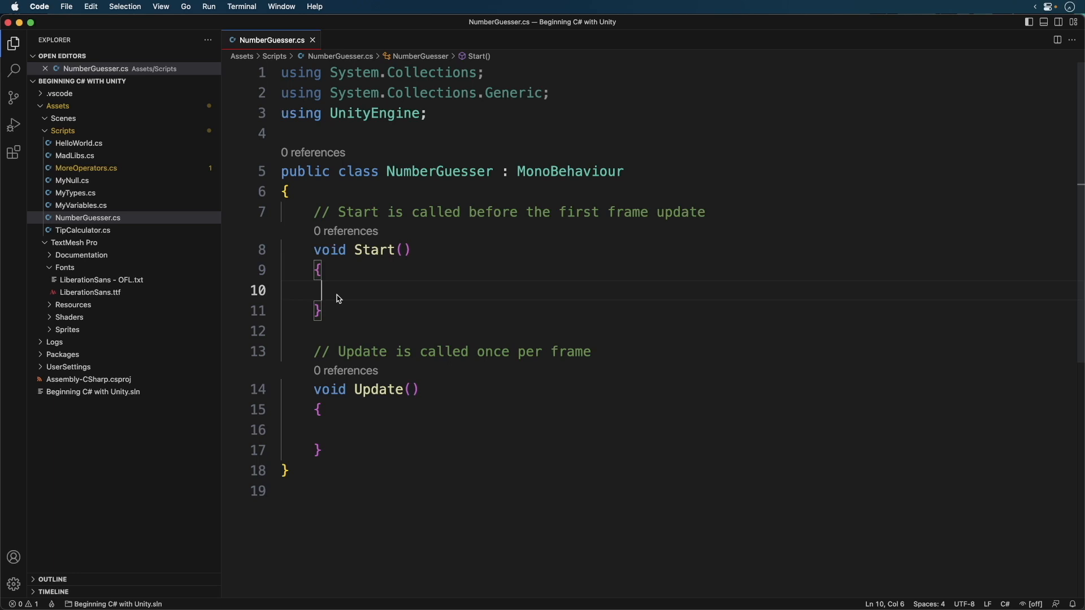
# Add using TMPro and a private TextMeshProUGUI textMeshPro field.
pyautogui.press('Return')
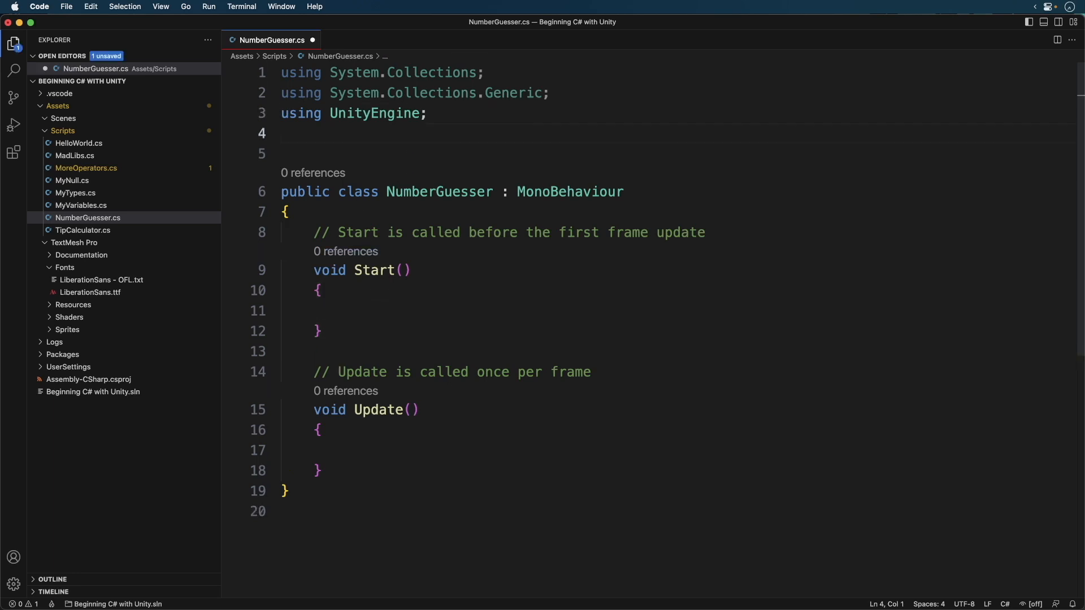
pyautogui.write('using')
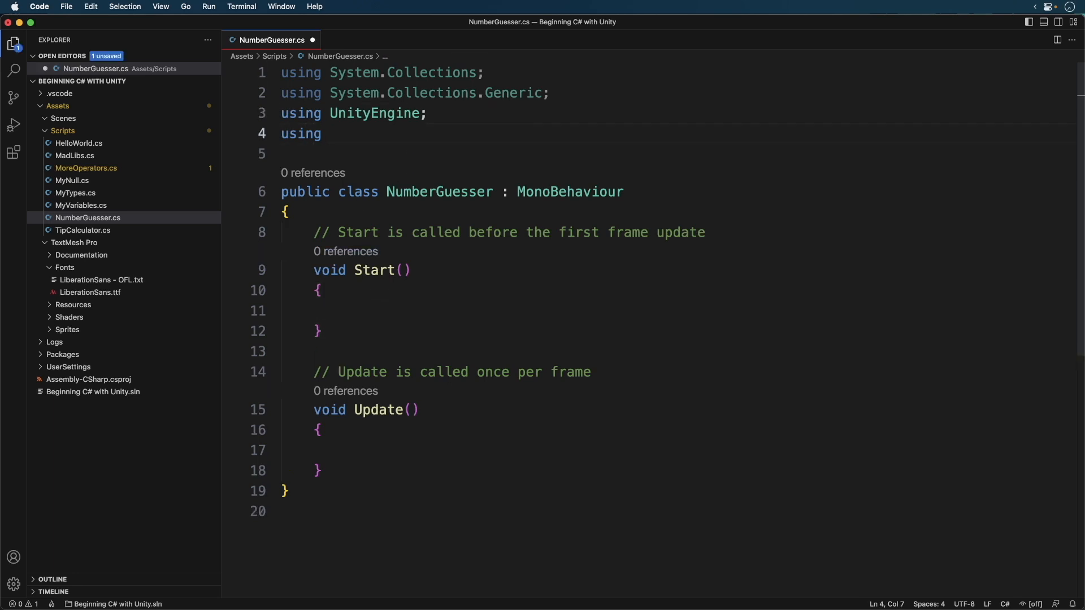
pyautogui.write('TMPro;')
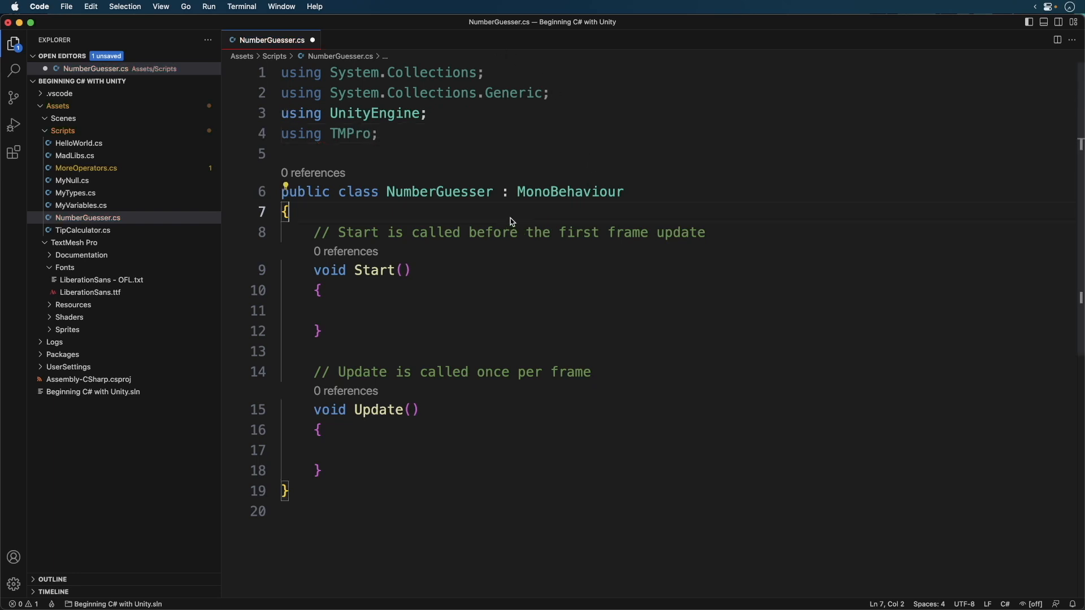
pyautogui.write('pr')
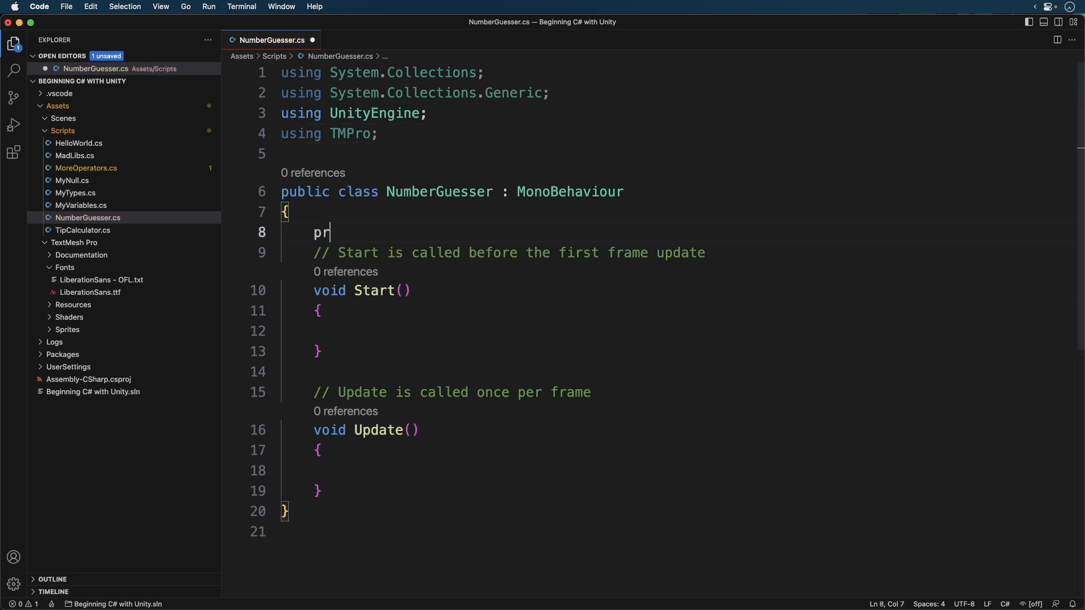
pyautogui.write('ivate TextMeshProUGUI')
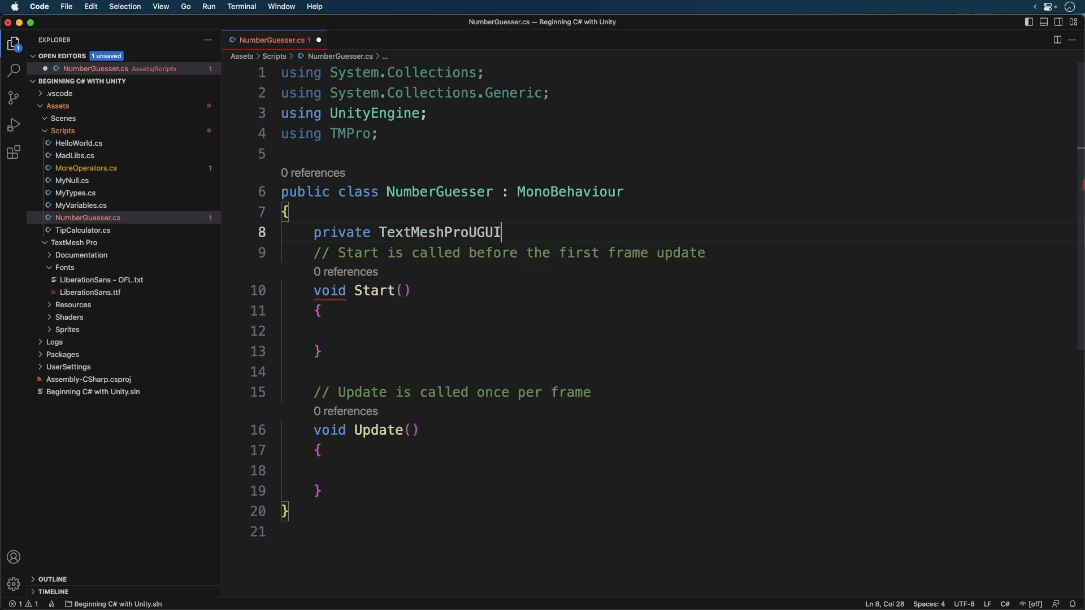
pyautogui.write('text')
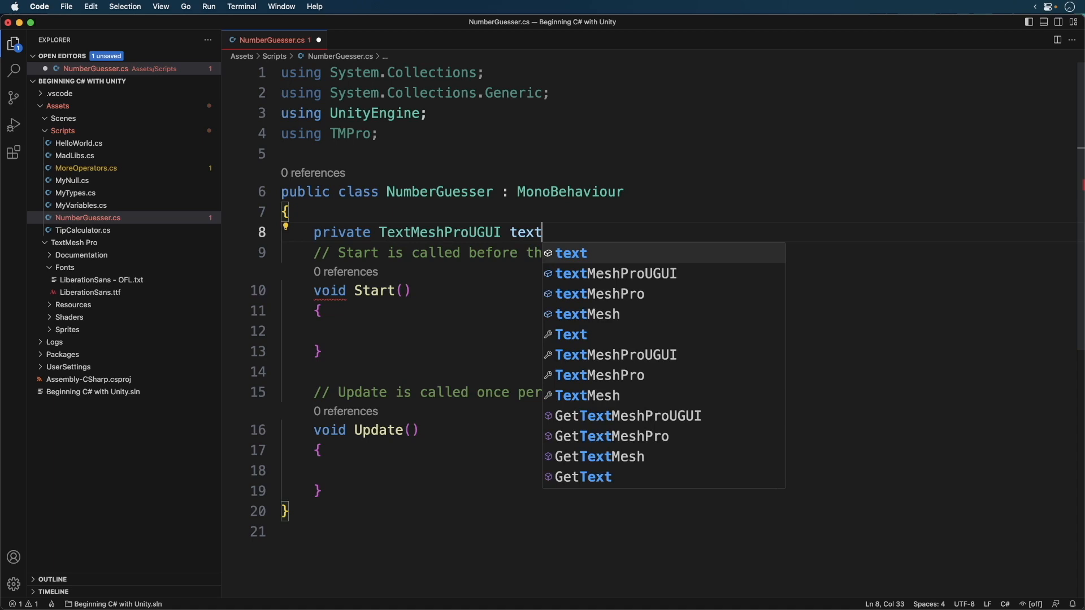
pyautogui.write('MeshPro;')
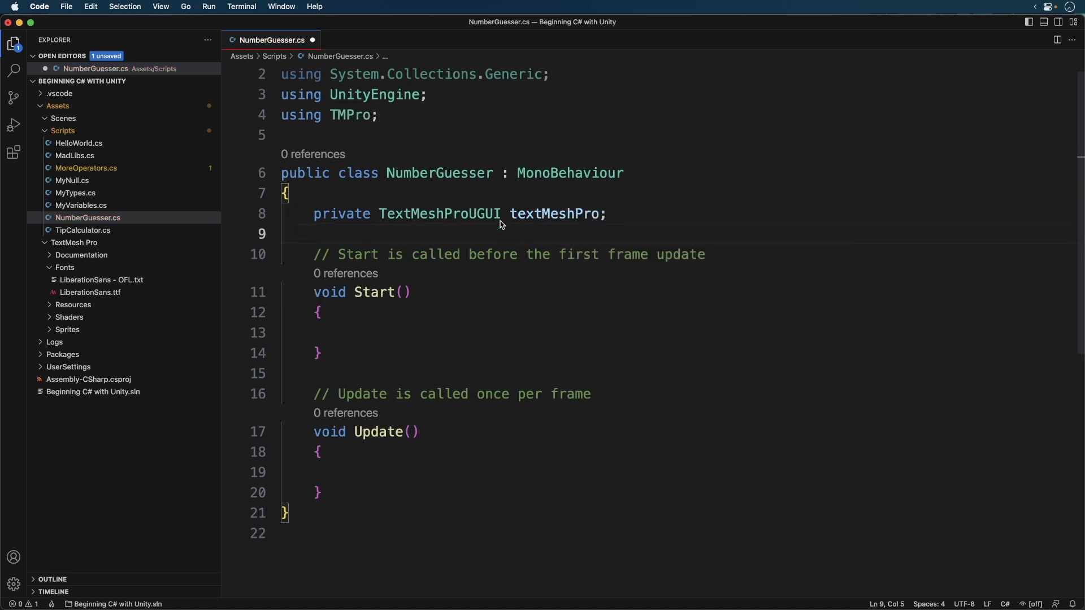
# Assign textMeshPro = GetComponent<TextMeshProUGUI>() in Start and add public void CheckGuess().
pyautogui.write('textMeshPro =')
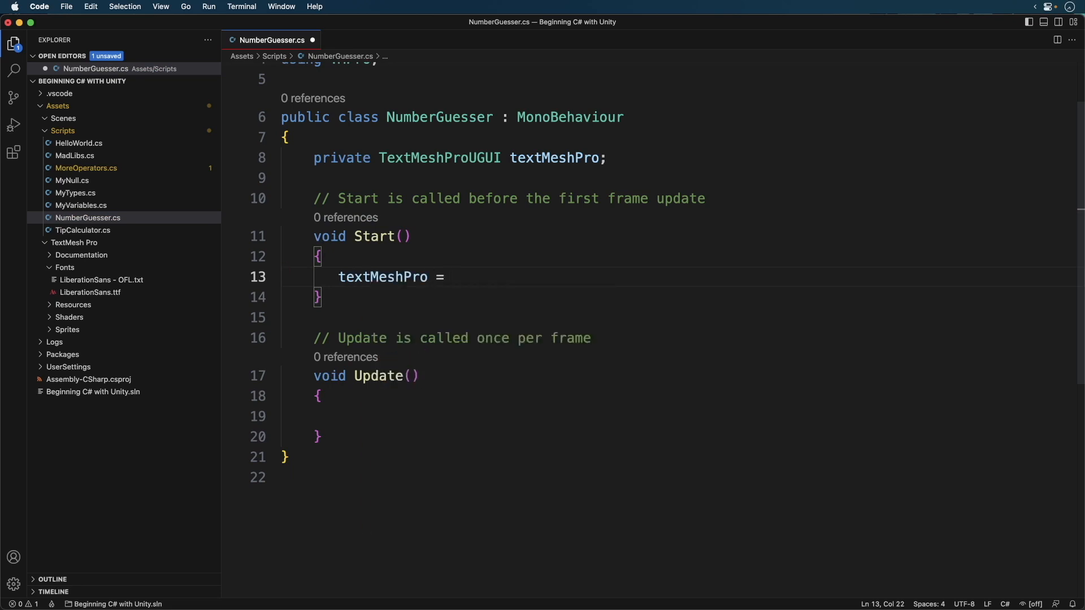
pyautogui.write('GetComponent<Text')
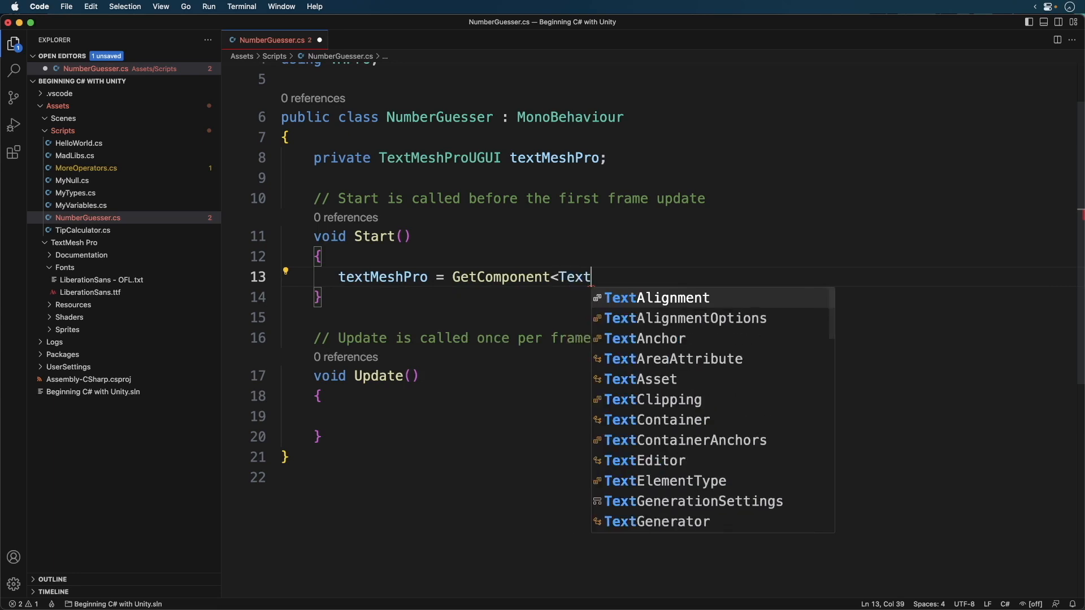
pyautogui.write('MeshProUGUI')
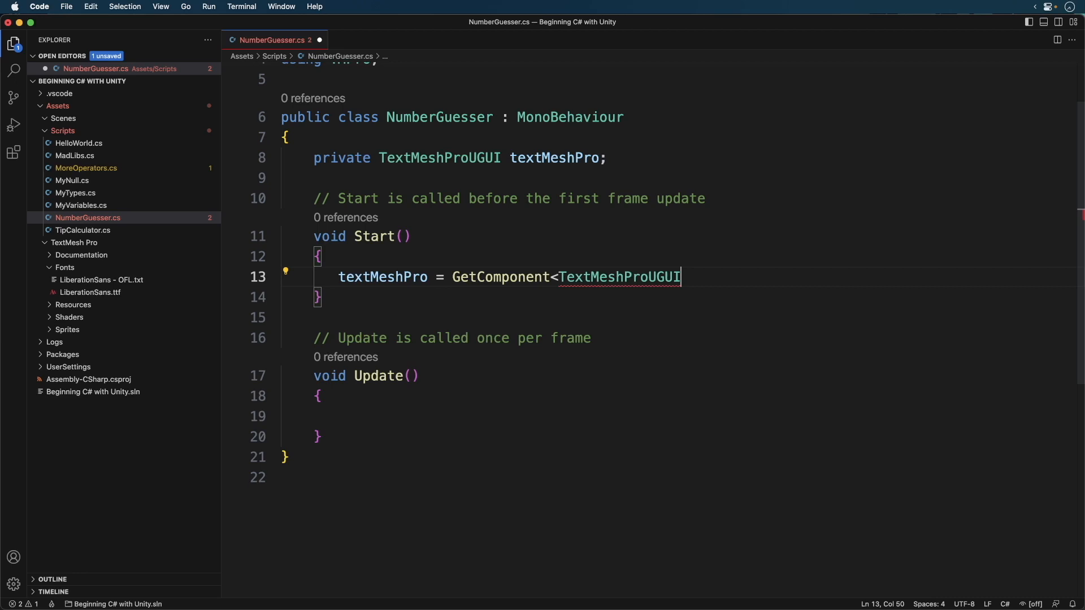
pyautogui.write('>();')
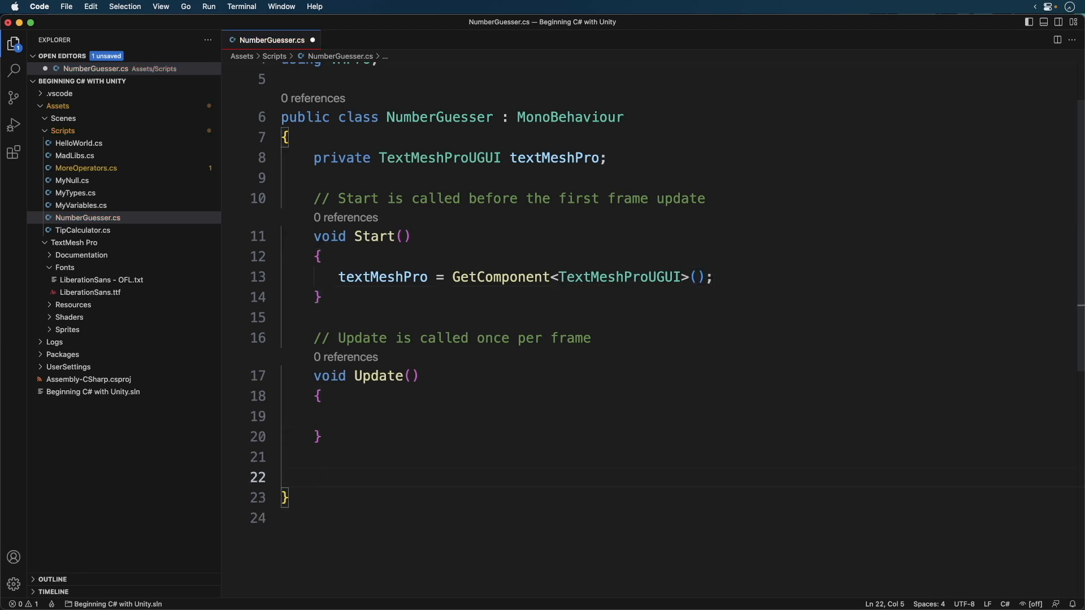
pyautogui.write('public void')
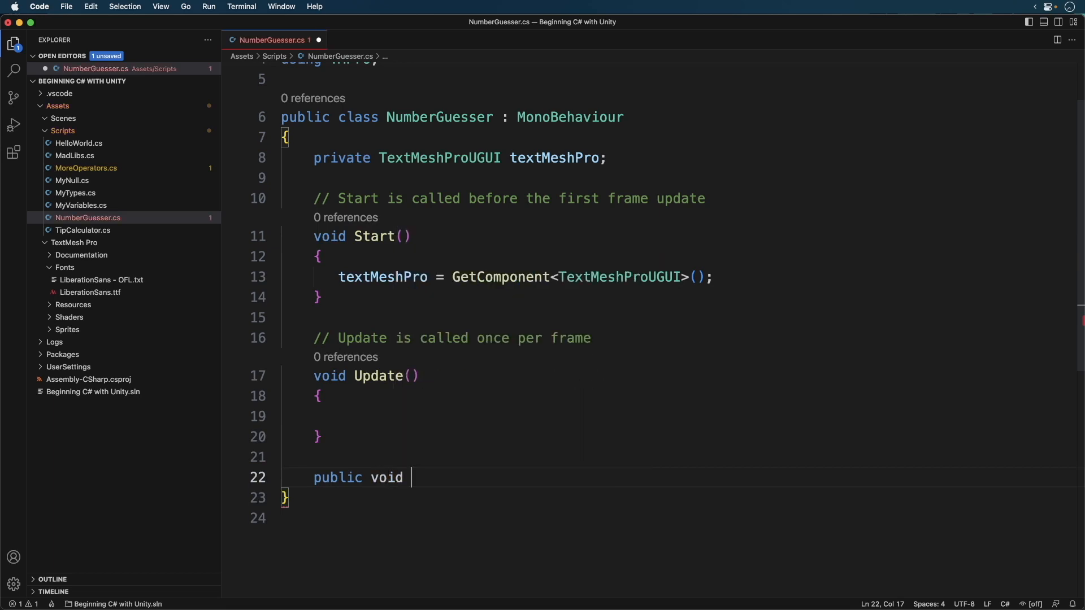
pyautogui.write('CheckGues')
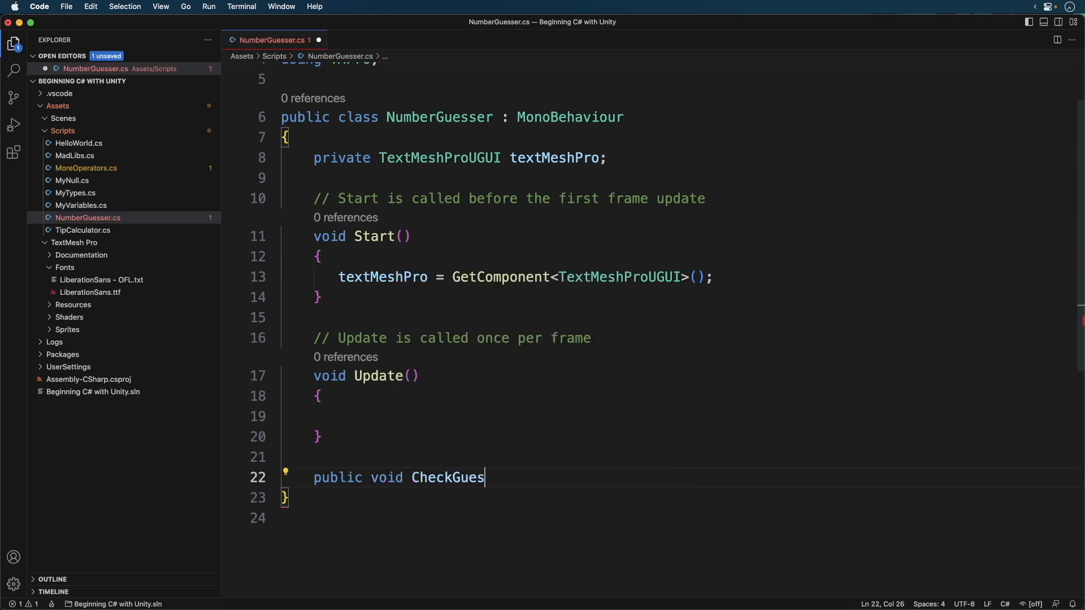
pyautogui.write('s()')
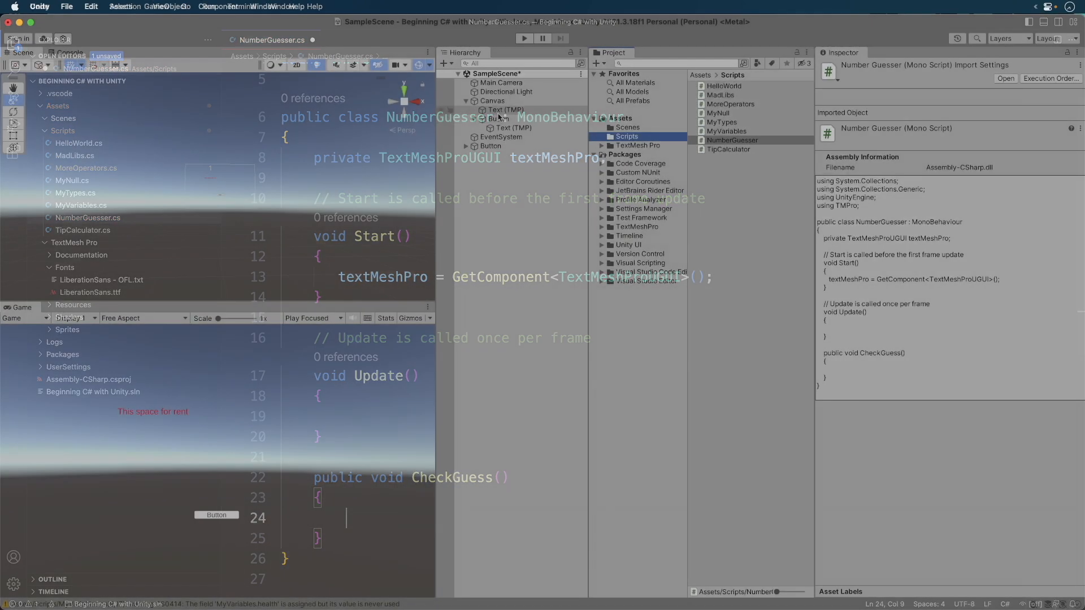
# Select the NumberGuesser script in Unity to preview its recompiled code.
pyautogui.click(497, 118)
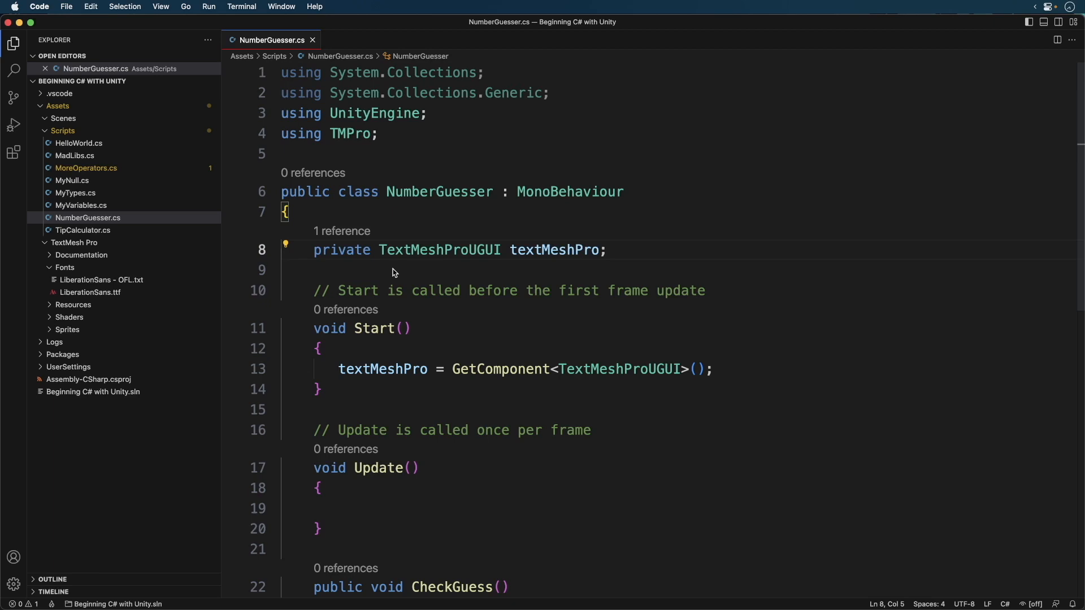
# Declare public int guess and public int randomNumber above the textMeshPro field.
pyautogui.write('pu')
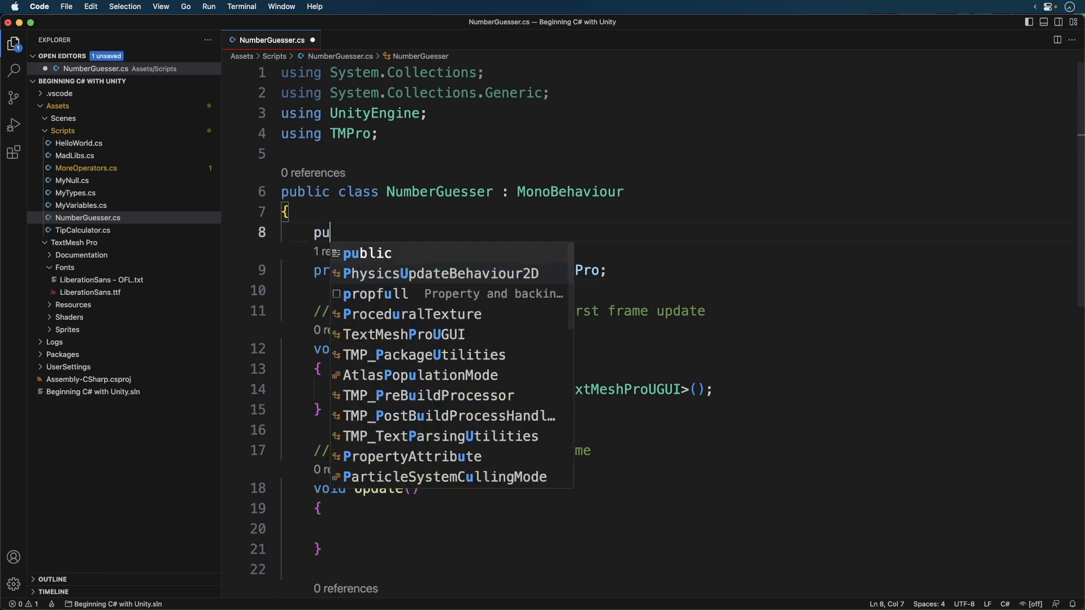
pyautogui.write('blic int guess;')
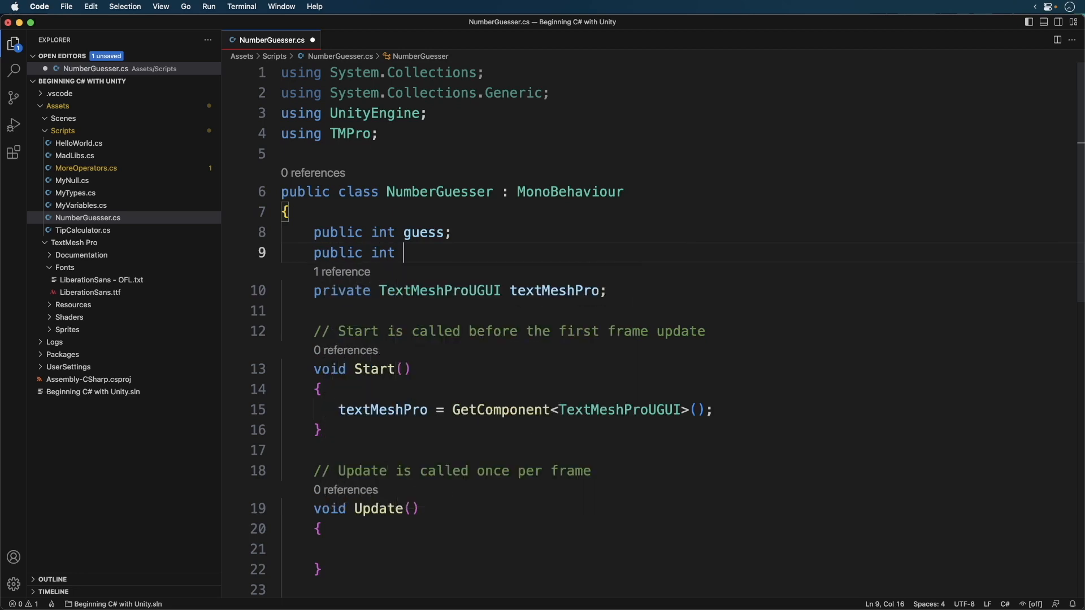
pyautogui.write('randomNu')
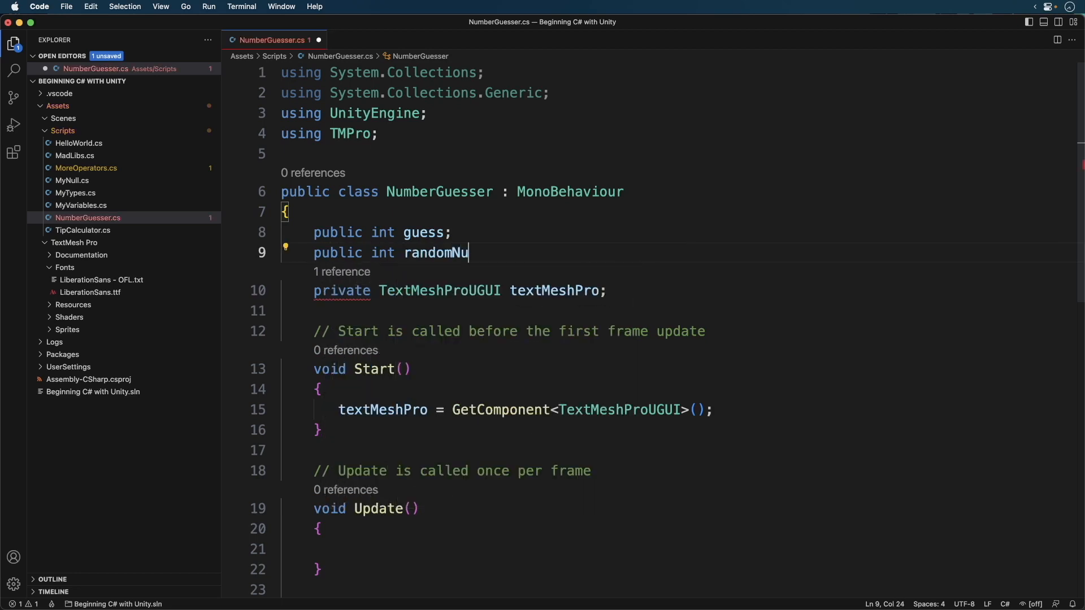
pyautogui.write('mber;')
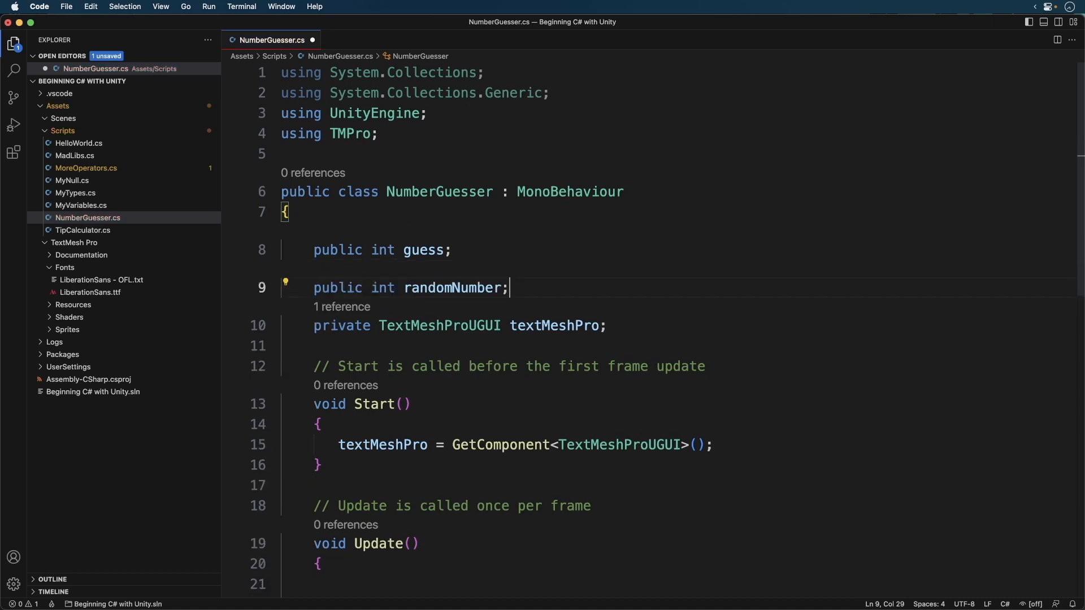
pyautogui.moveTo(426, 287)
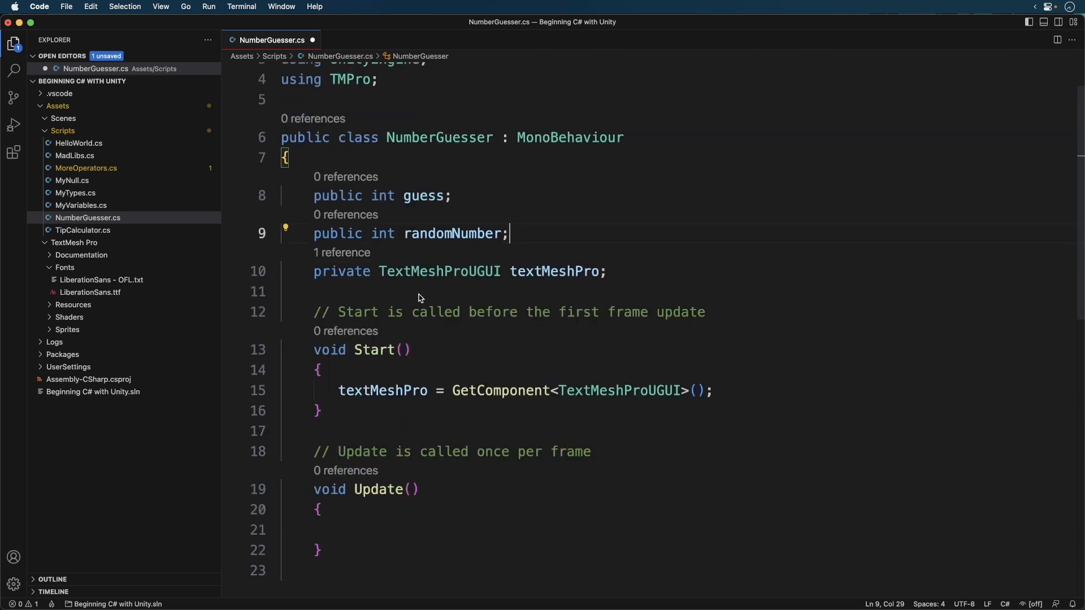
# In Start, set textMeshPro.text to "Pick a number between 1 and 10".
pyautogui.write('textMeshPro.text = "P')
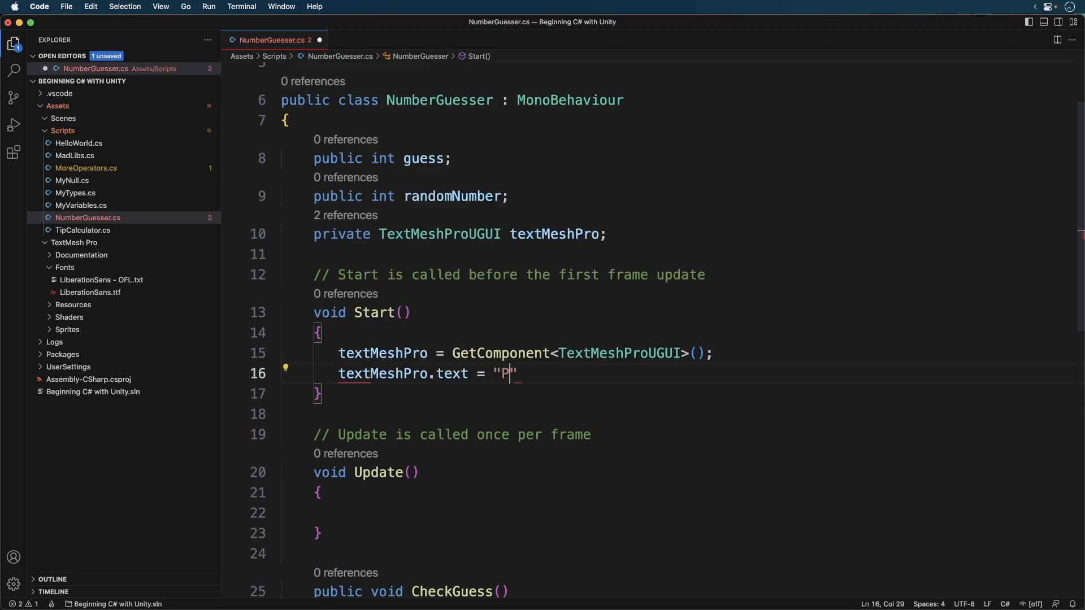
pyautogui.write('ick a number')
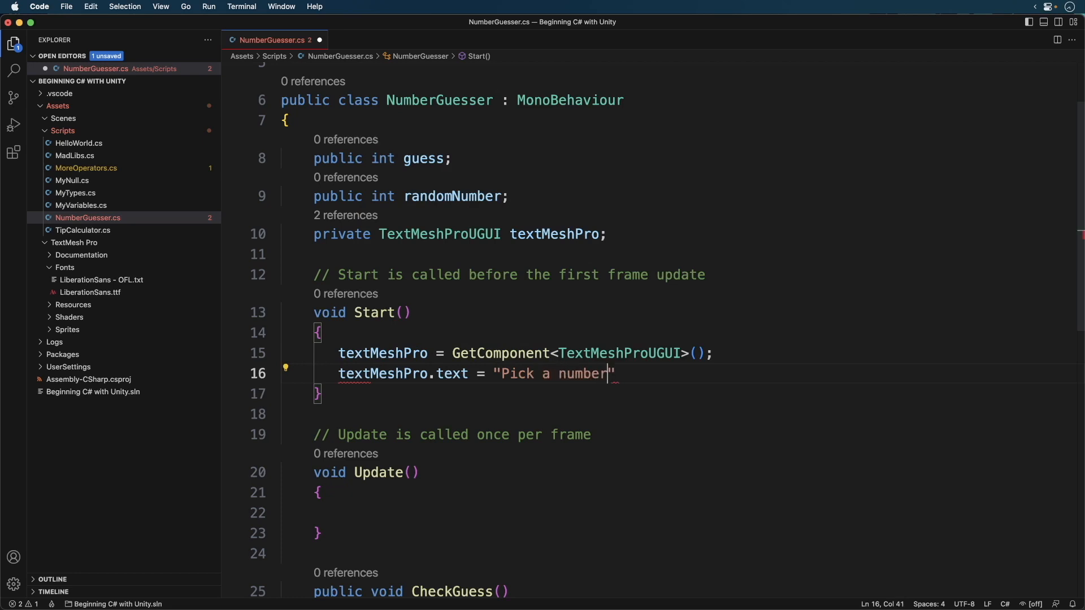
pyautogui.write('between')
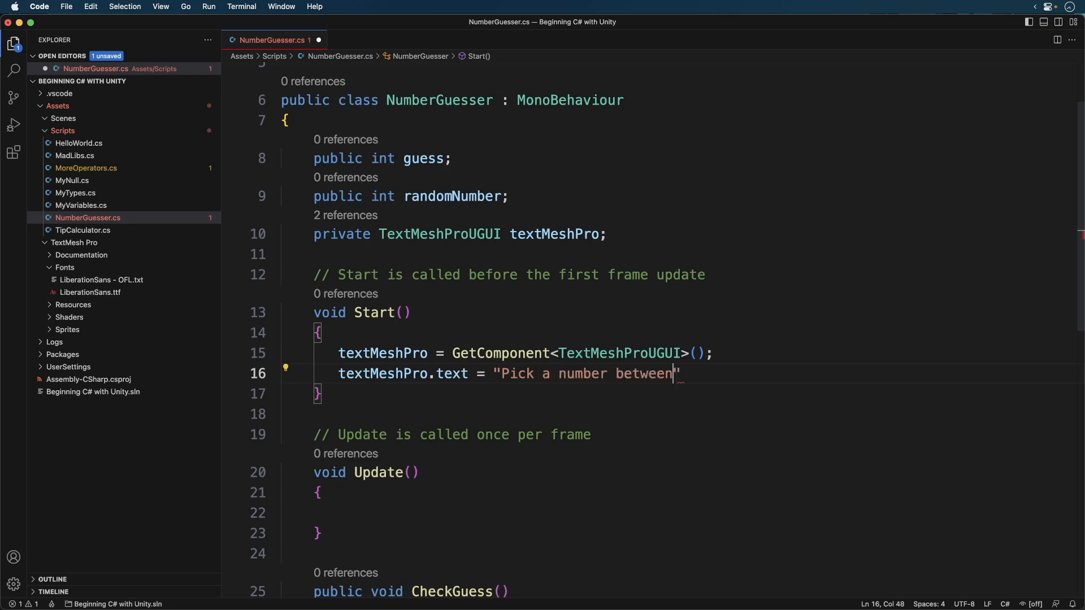
pyautogui.write('1 and 10')
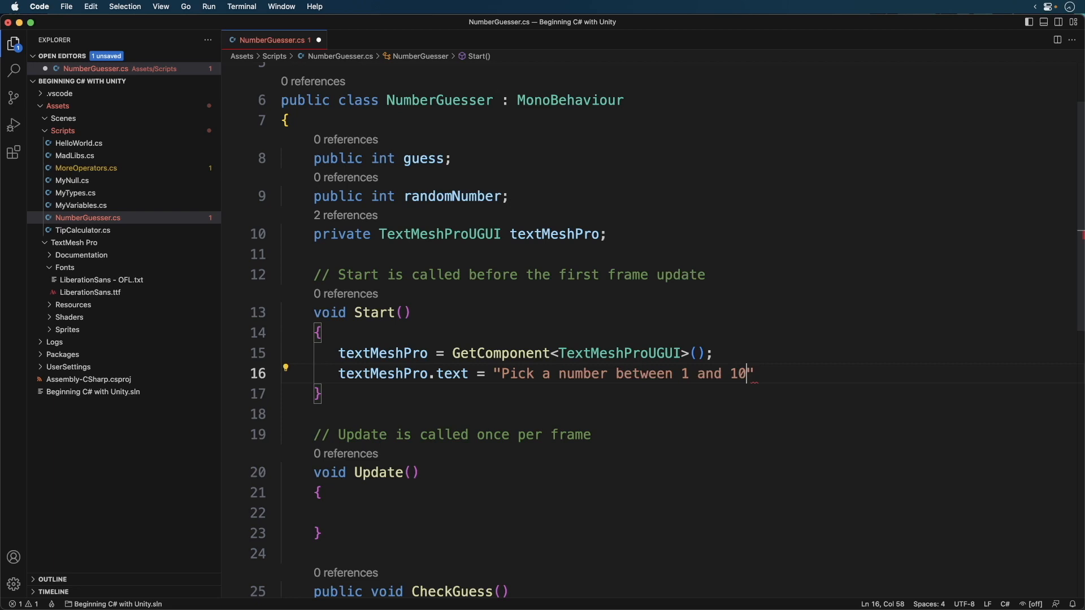
pyautogui.write(';')
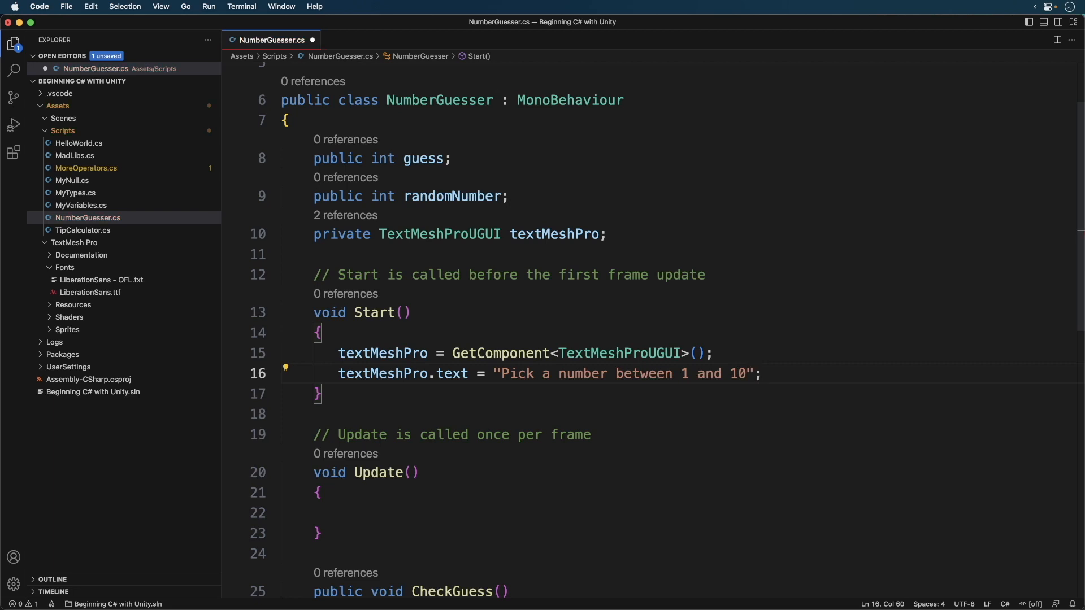
# Assign randomNumber = Random.Range(1, 10) in Start.
pyautogui.write('r')
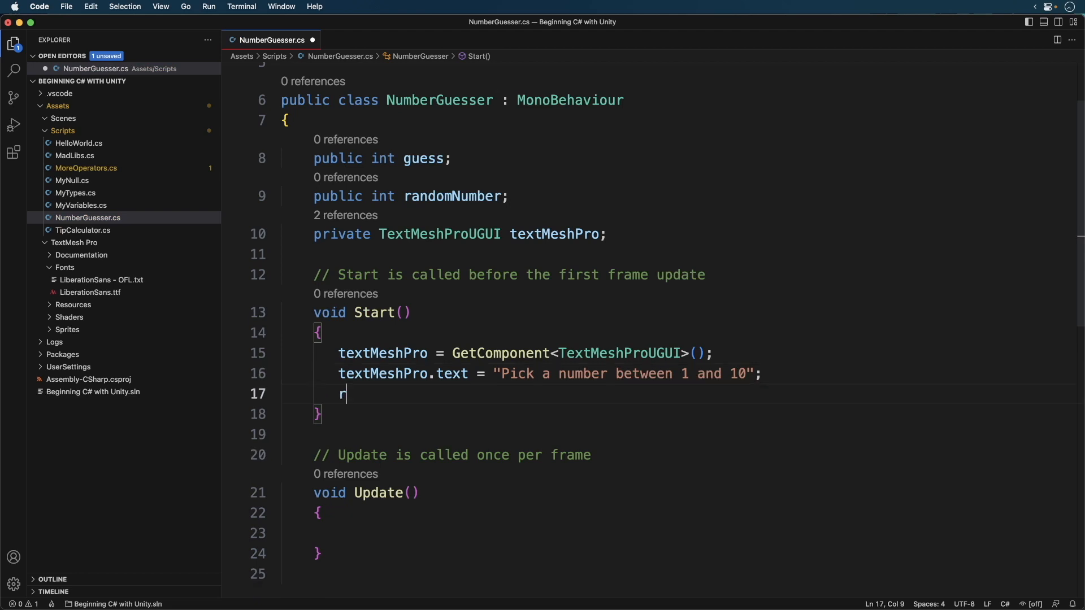
pyautogui.write('andomNumber')
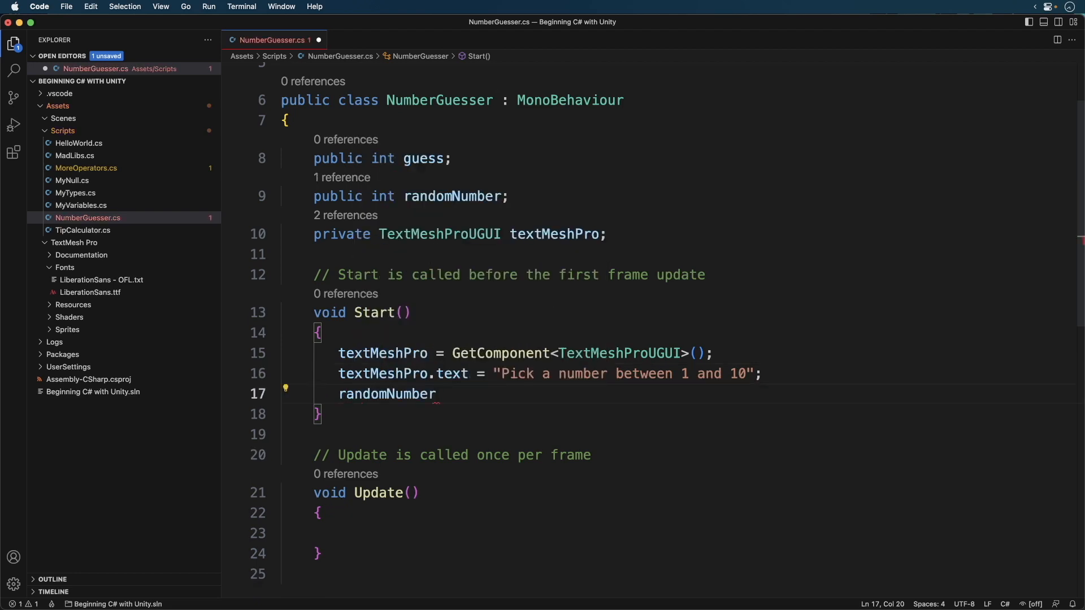
pyautogui.write('= Random.')
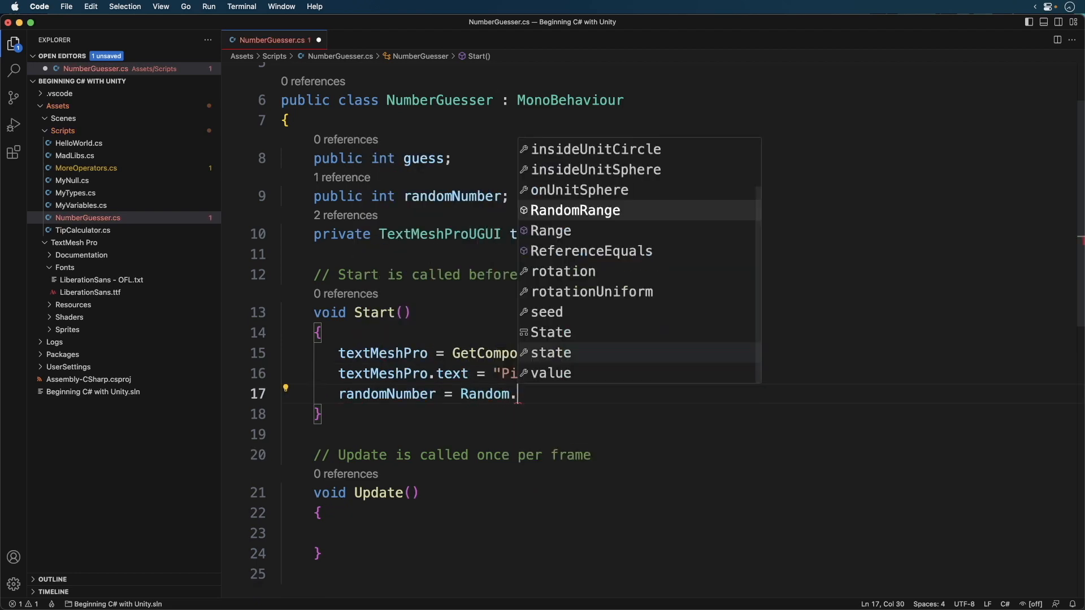
pyautogui.write('Range(')
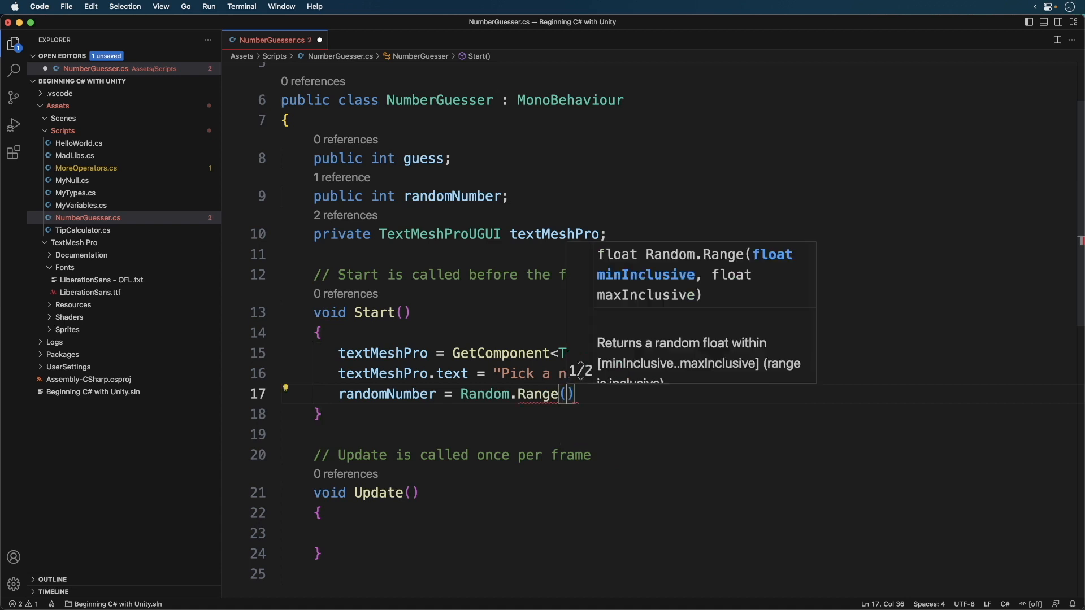
pyautogui.write('1, 10')
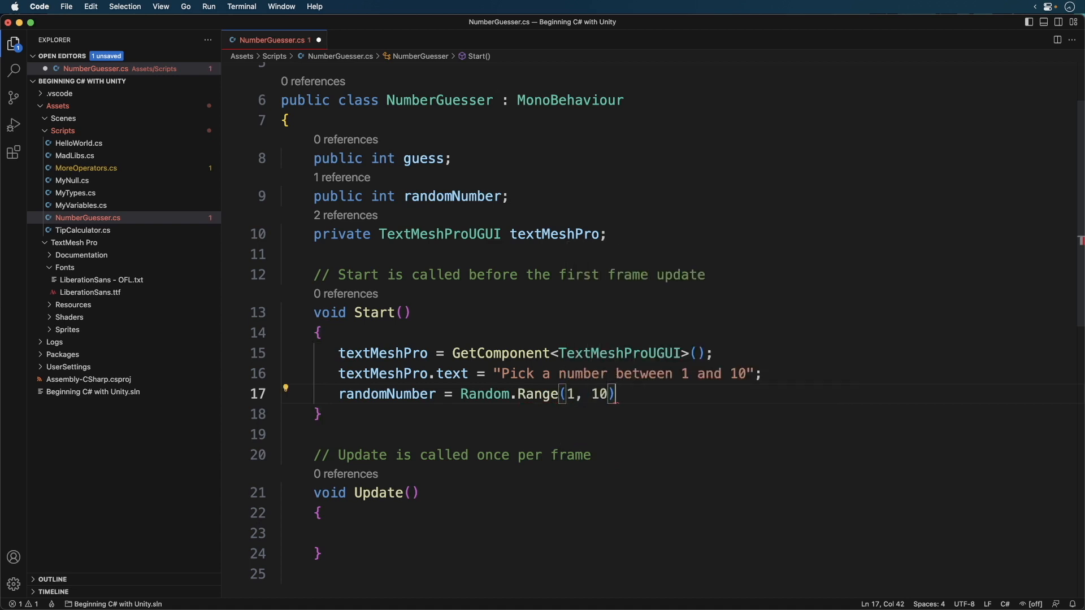
pyautogui.write(';')
pyautogui.write('public void CheckGuess(')
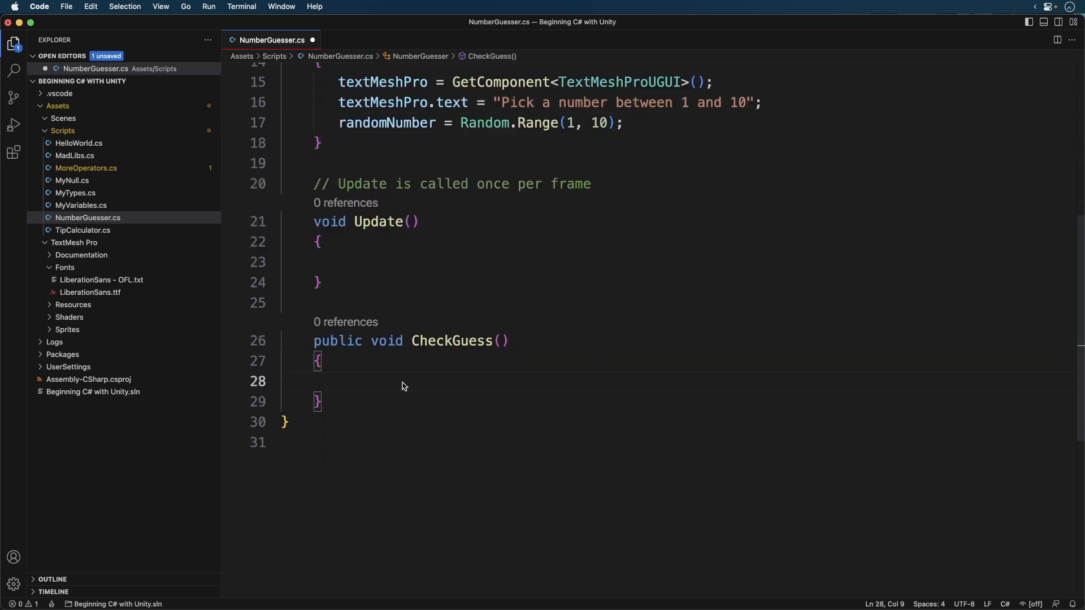
# Add an if comparing guess with randomNumber that shows "Correct! Well done.".
pyautogui.write('if (guess == rand')
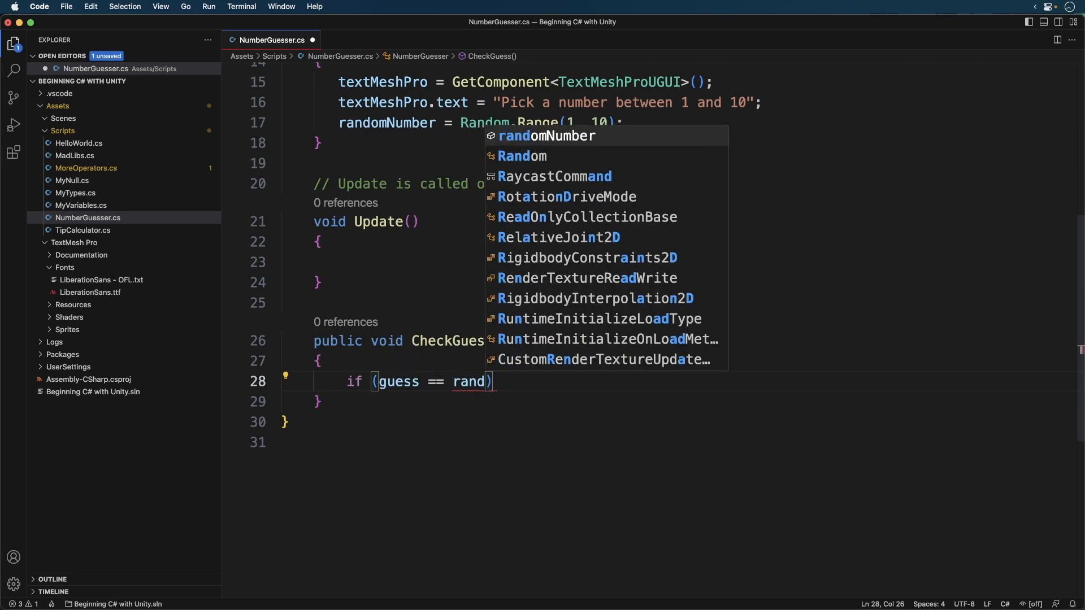
pyautogui.press('Enter')
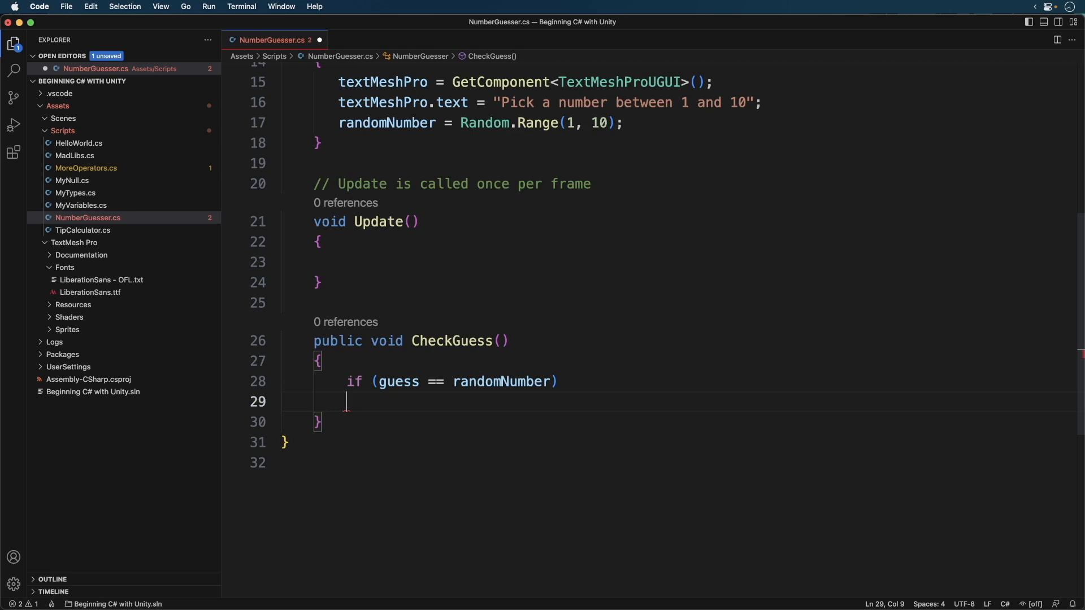
pyautogui.write('textMeshPro.te')
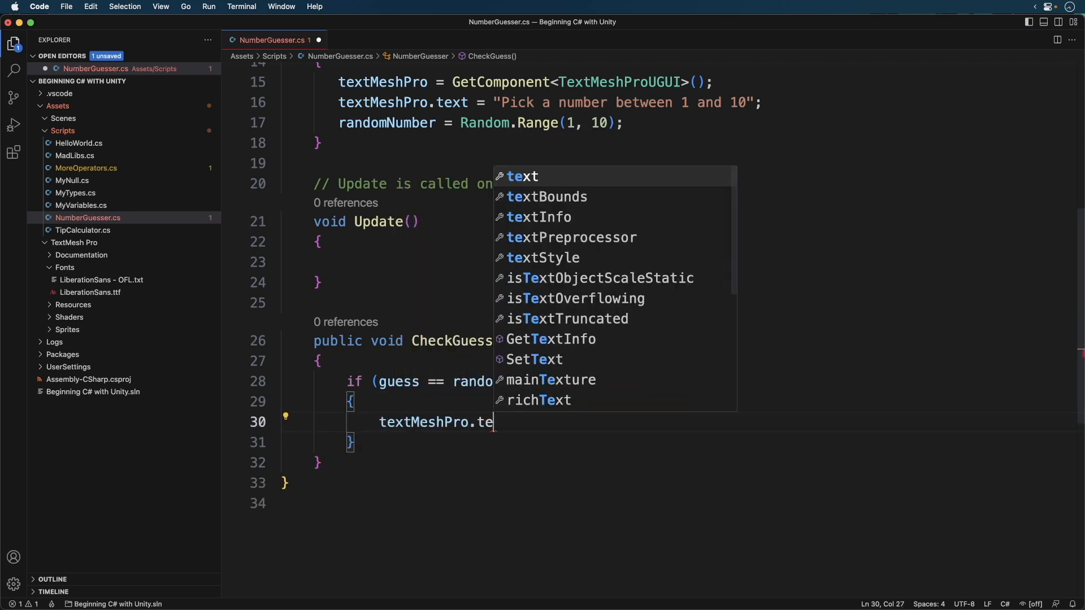
pyautogui.write('xt = "C')
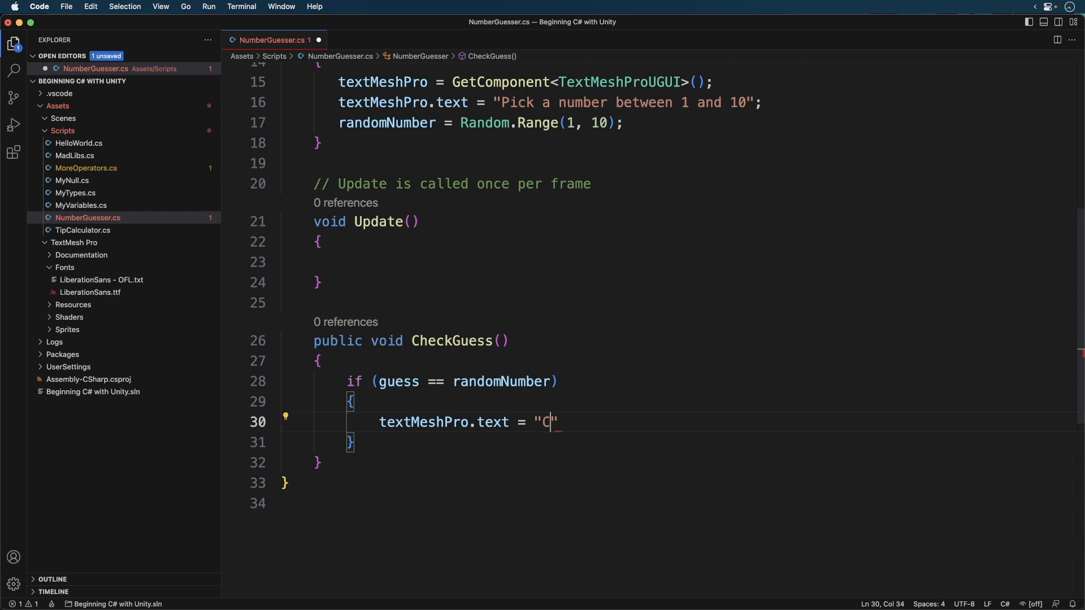
pyautogui.write('orrect!')
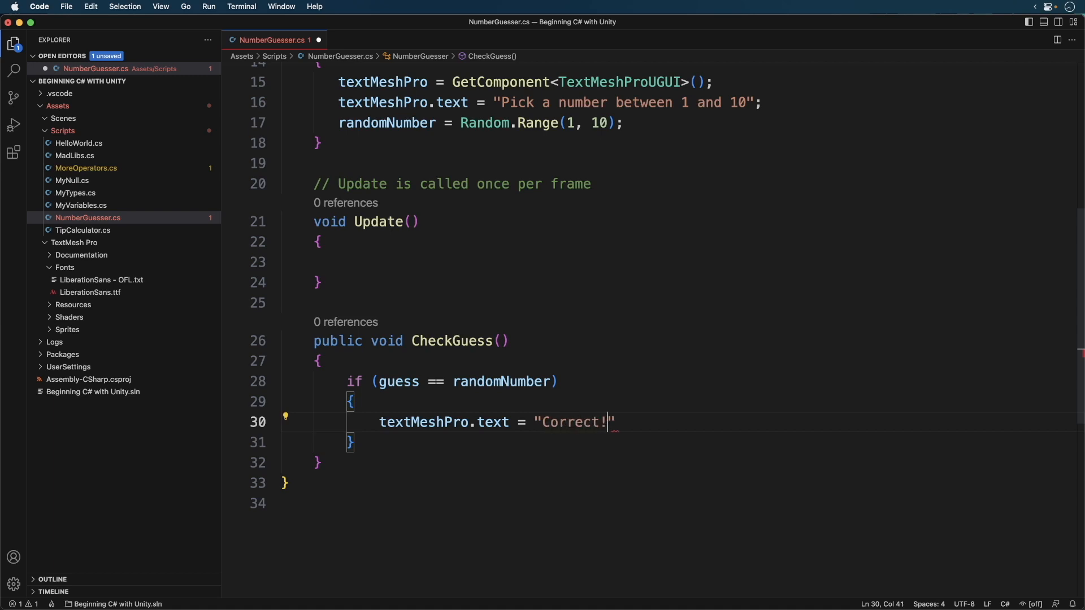
pyautogui.write('Well done')
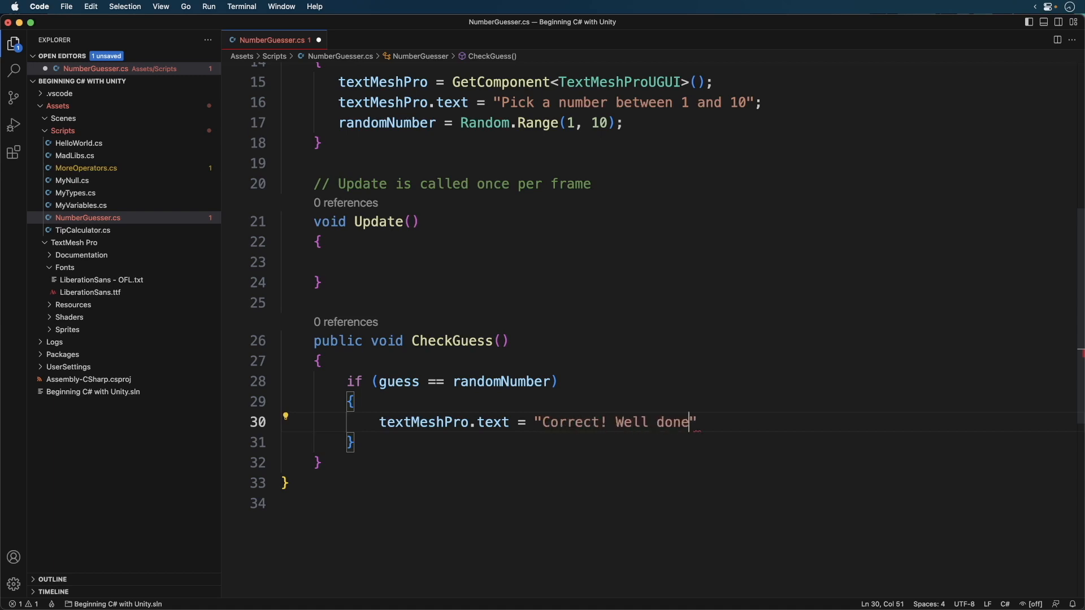
pyautogui.write('.";')
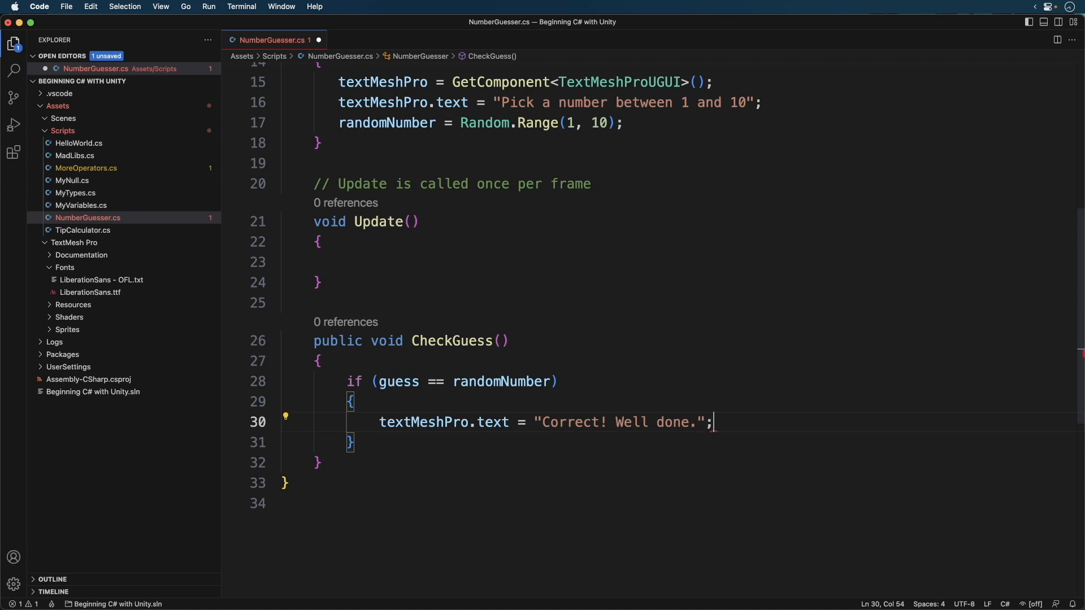
# Add an else-if branch setting the text to "Too high".
pyautogui.write('else if (guess > randomNumber')
pyautogui.write('t')
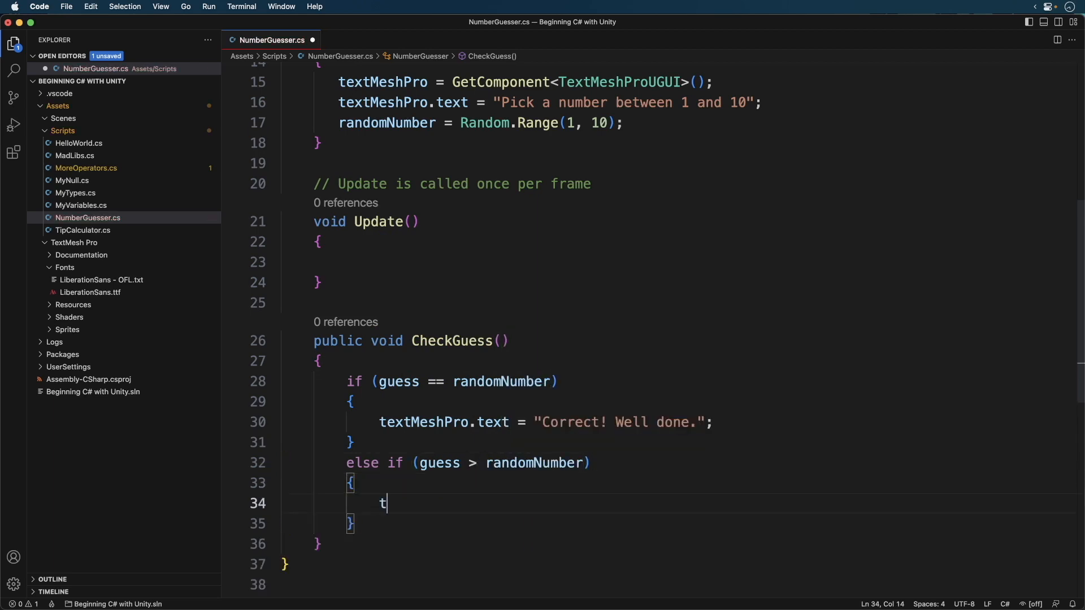
pyautogui.write('extMeshPro.t')
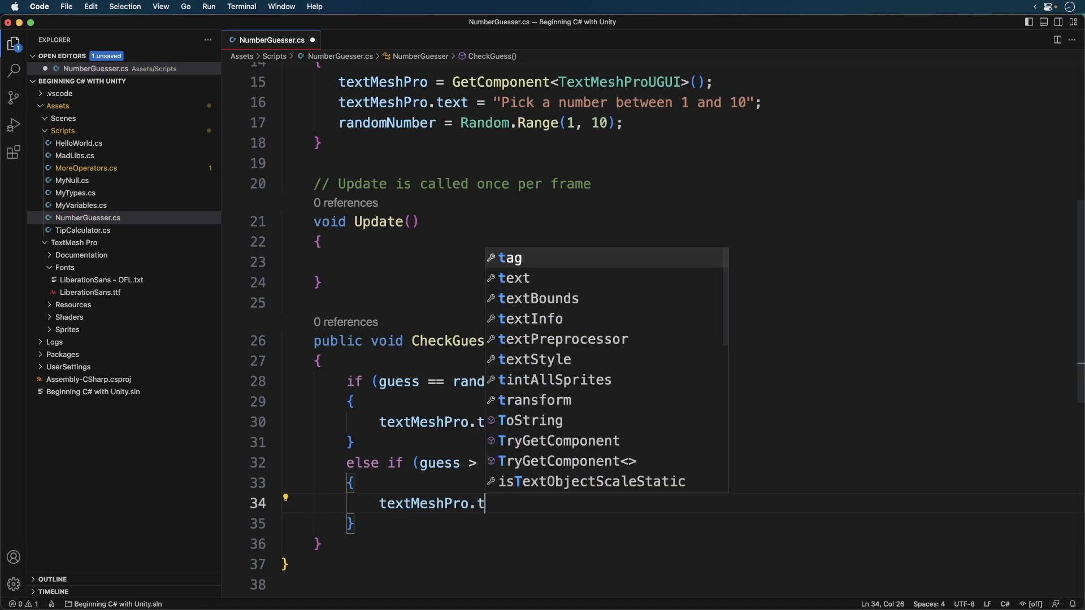
pyautogui.write('ext =')
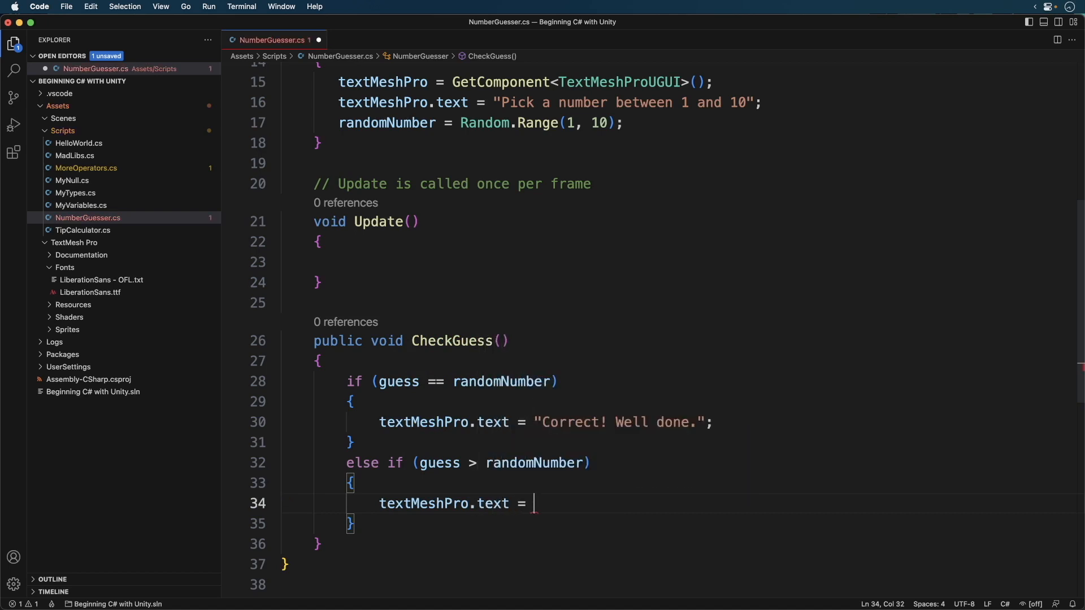
pyautogui.write('"Too high"')
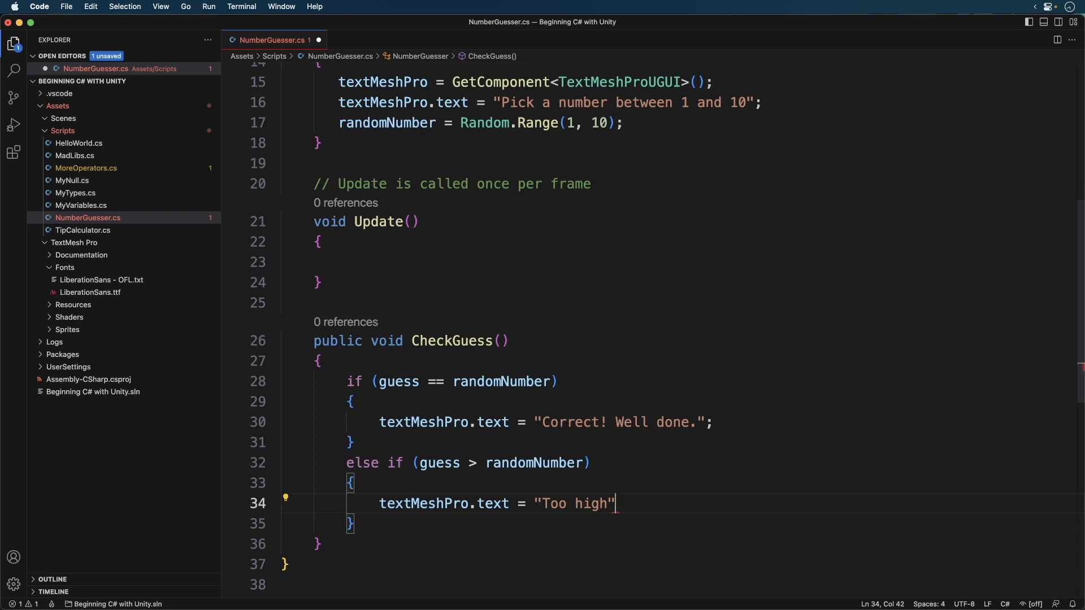
pyautogui.write(';')
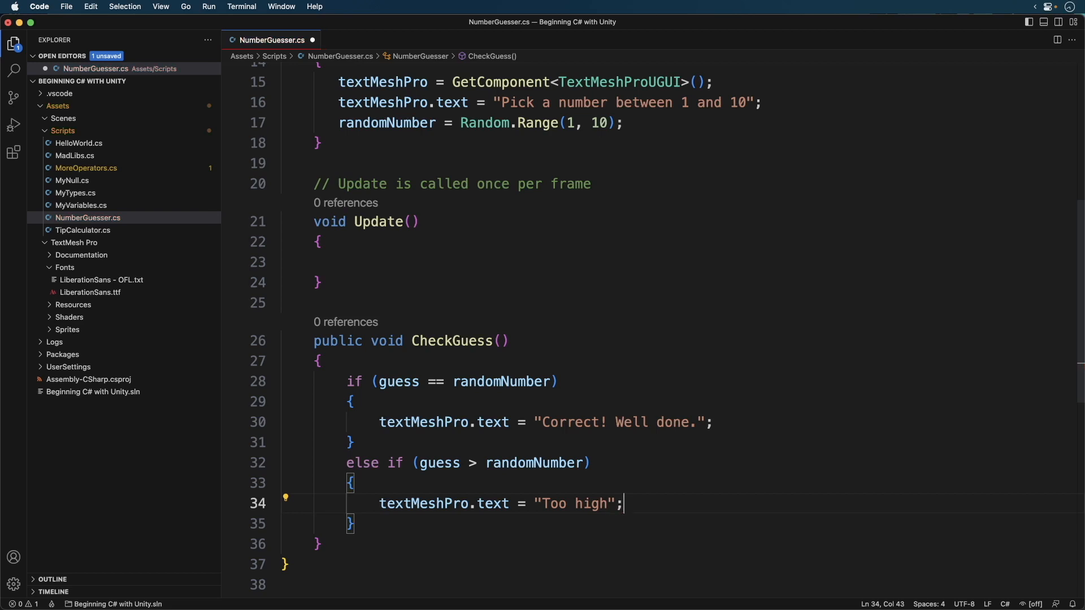
# Add a final else branch setting the text to "Too low".
pyautogui.write('else')
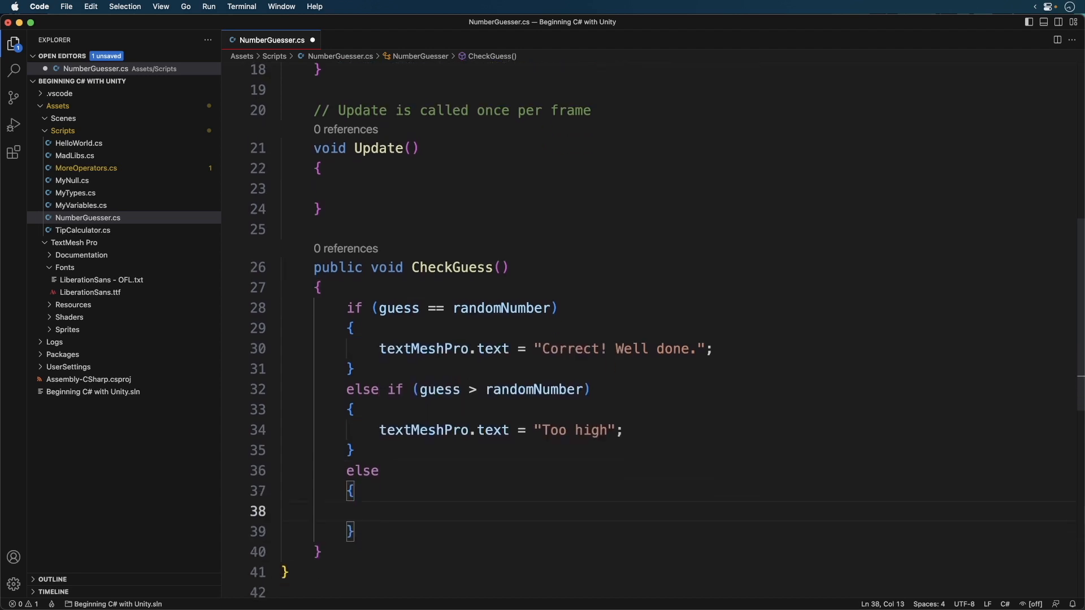
pyautogui.write('textM')
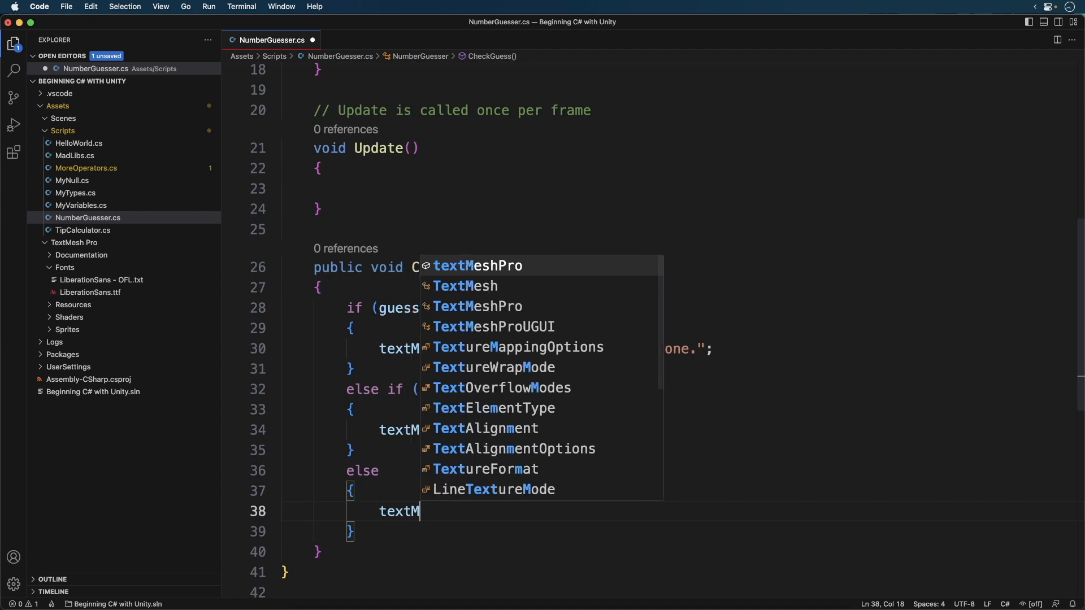
pyautogui.press('Tab')
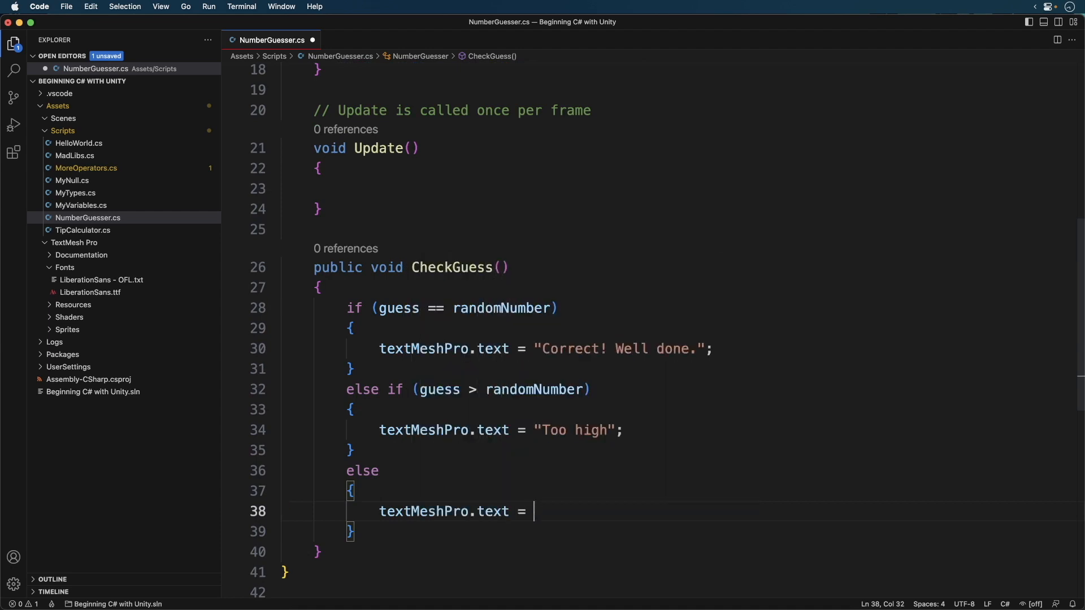
pyautogui.write('"Too low"')
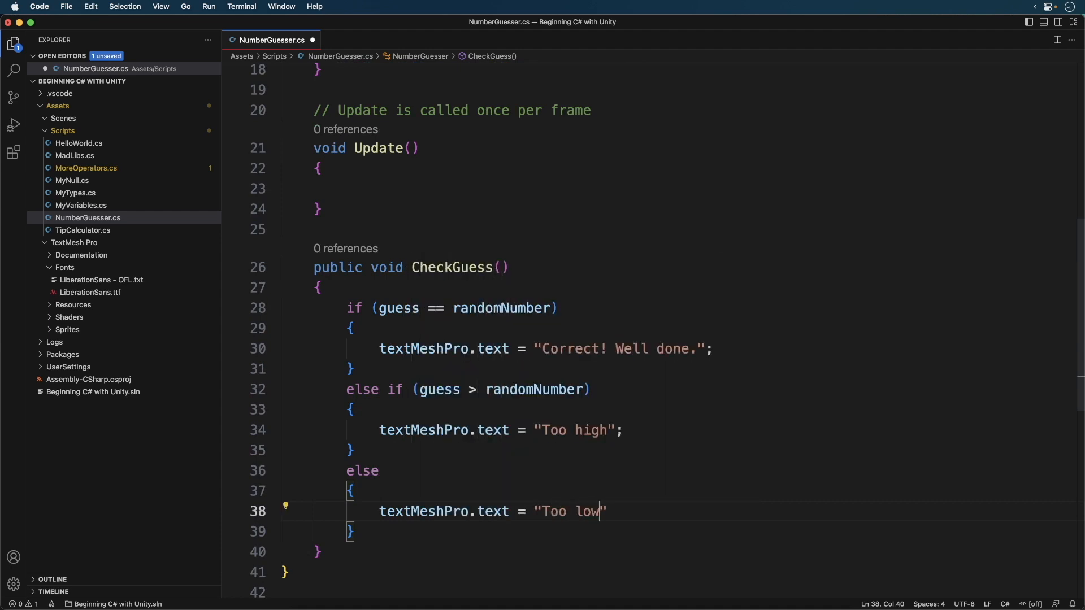
pyautogui.write(';')
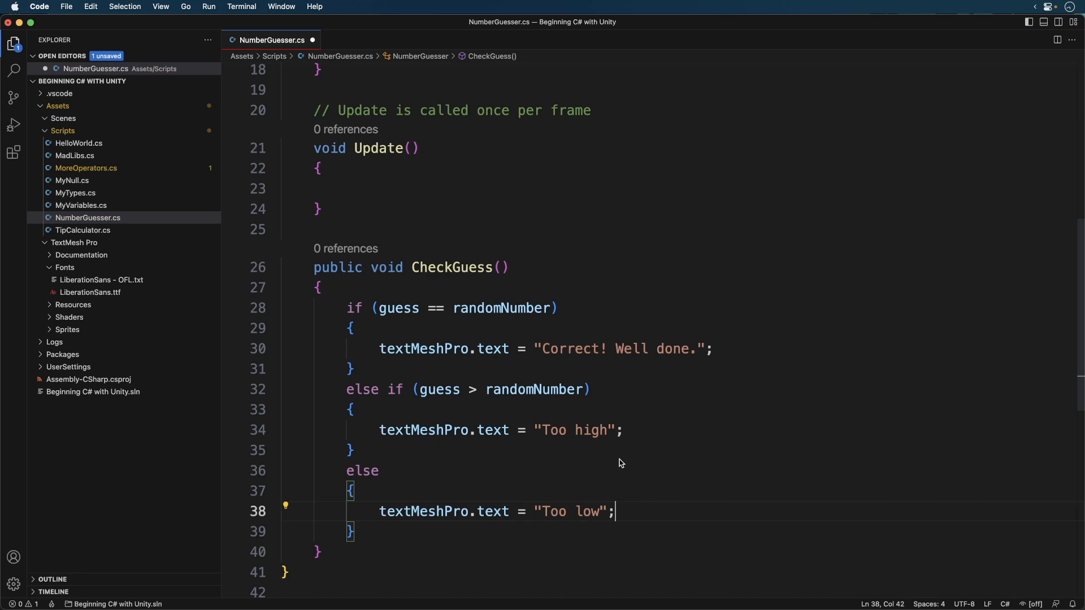
pyautogui.moveTo(540, 438)
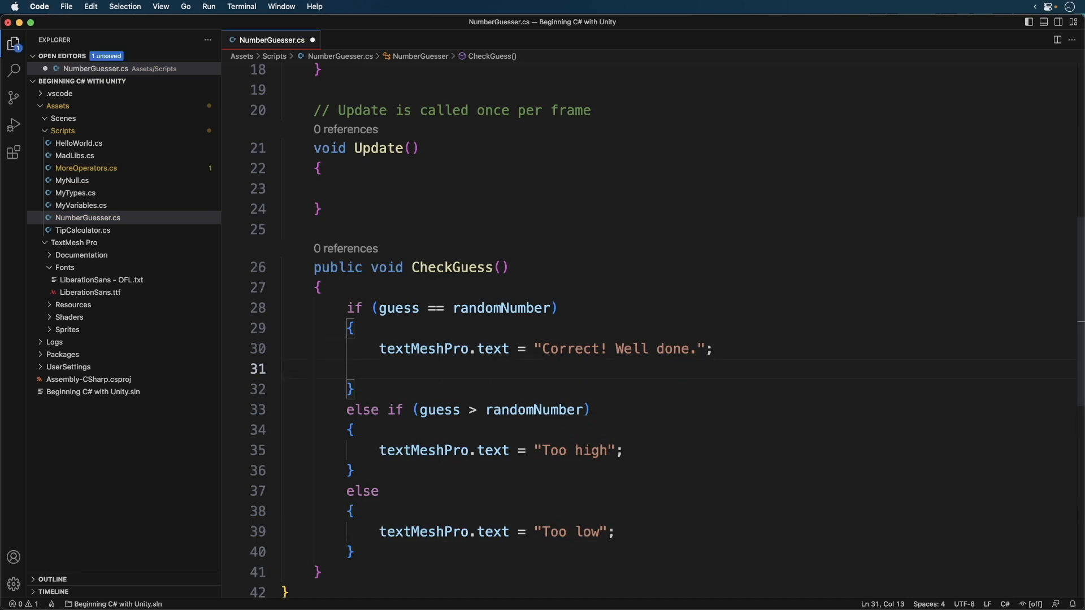
# Declare int myGuess = guess in the correct branch and add Debug.Log(myGuess) afterward.
pyautogui.write('int myGuess = guess;')
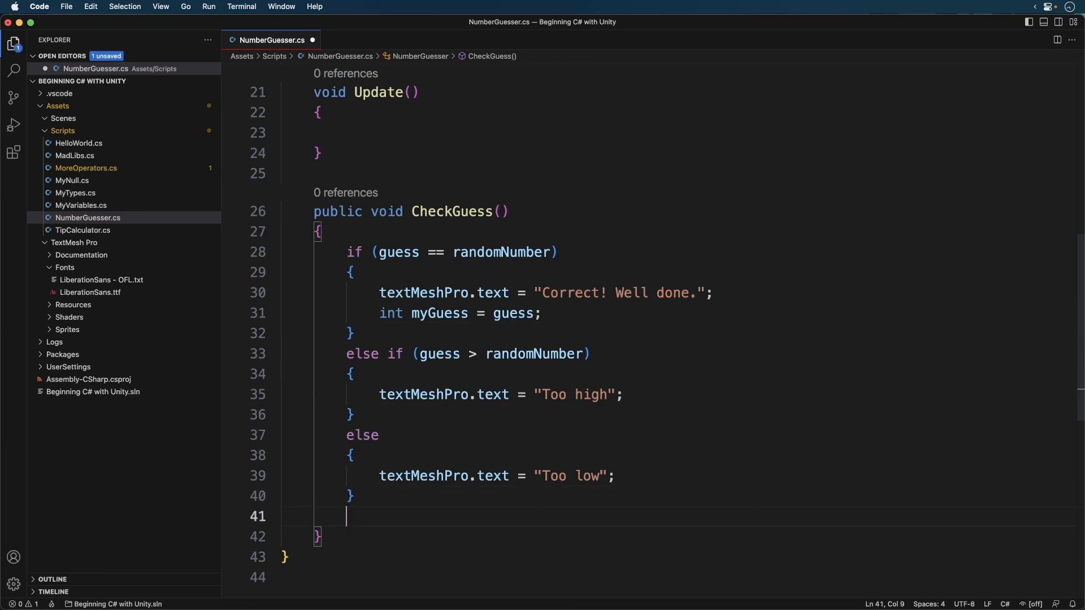
pyautogui.write('Debug.Log(')
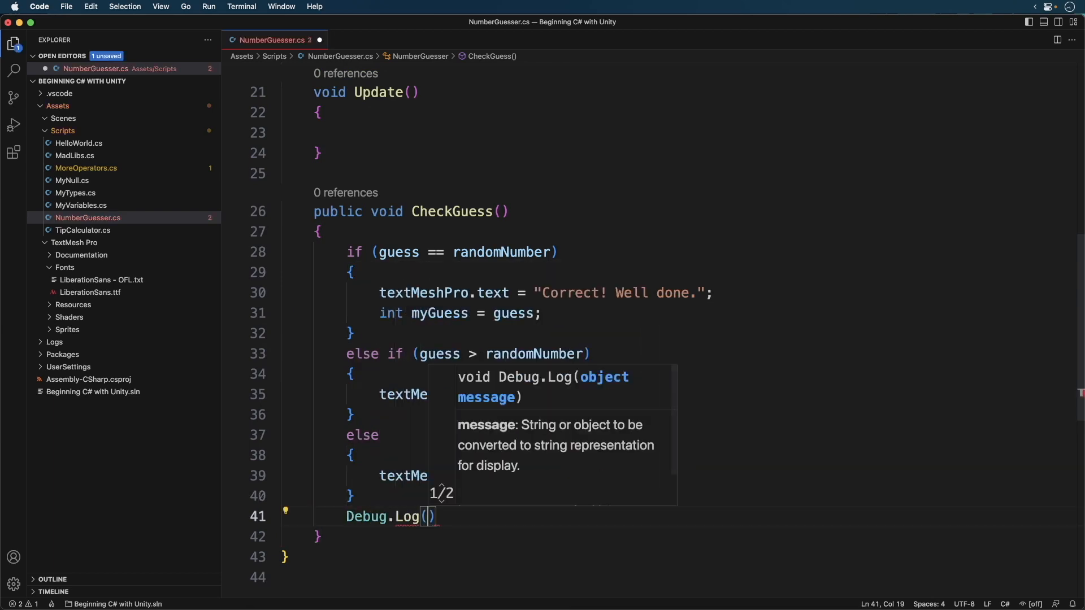
pyautogui.write('myGuess')
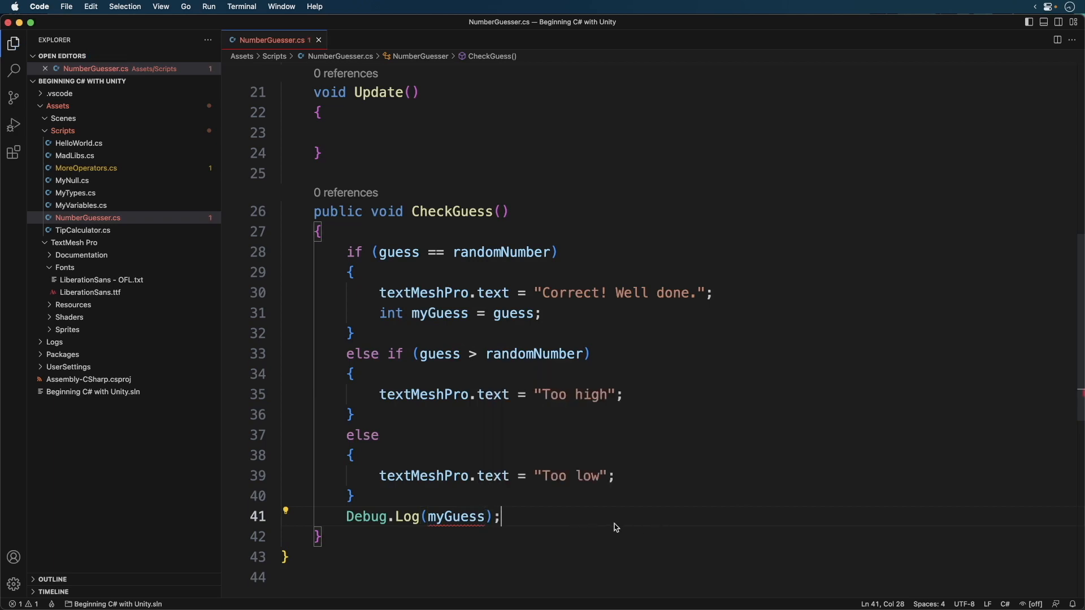
pyautogui.moveTo(573, 519)
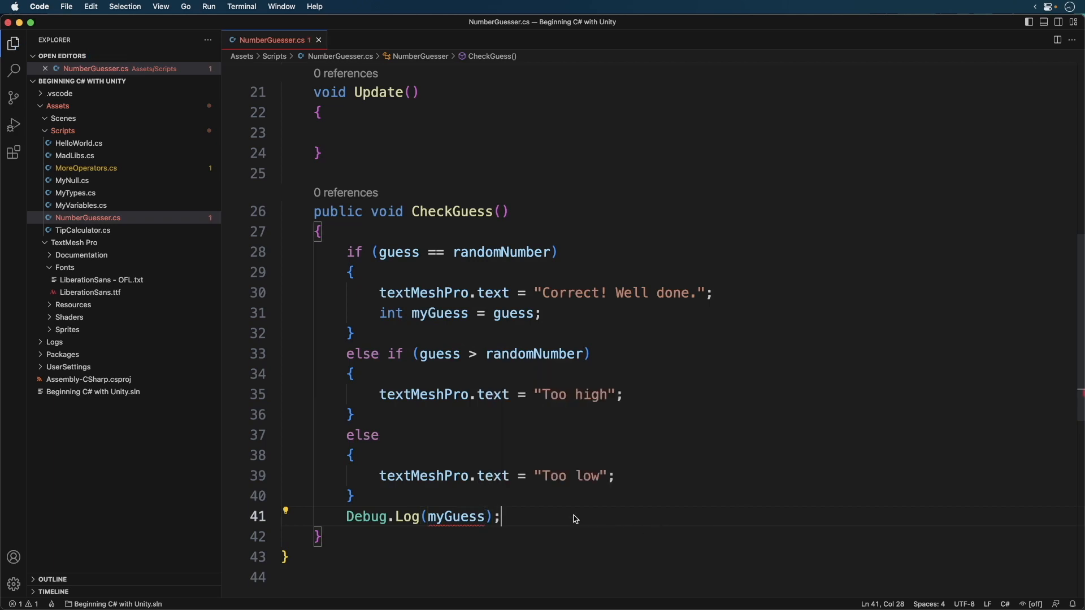
pyautogui.moveTo(454, 516)
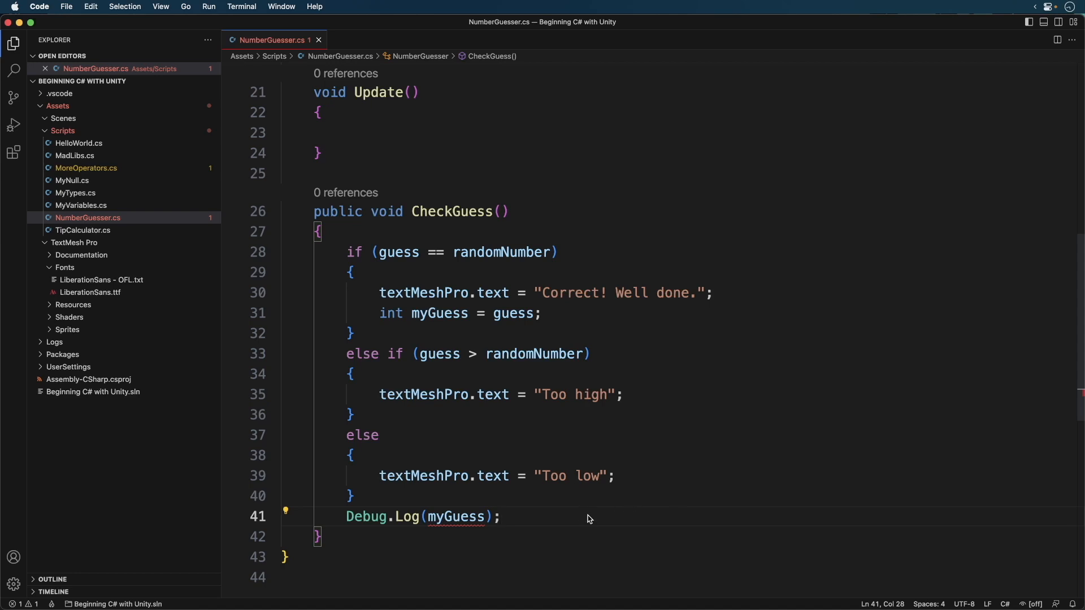
pyautogui.tripleClick(422, 516)
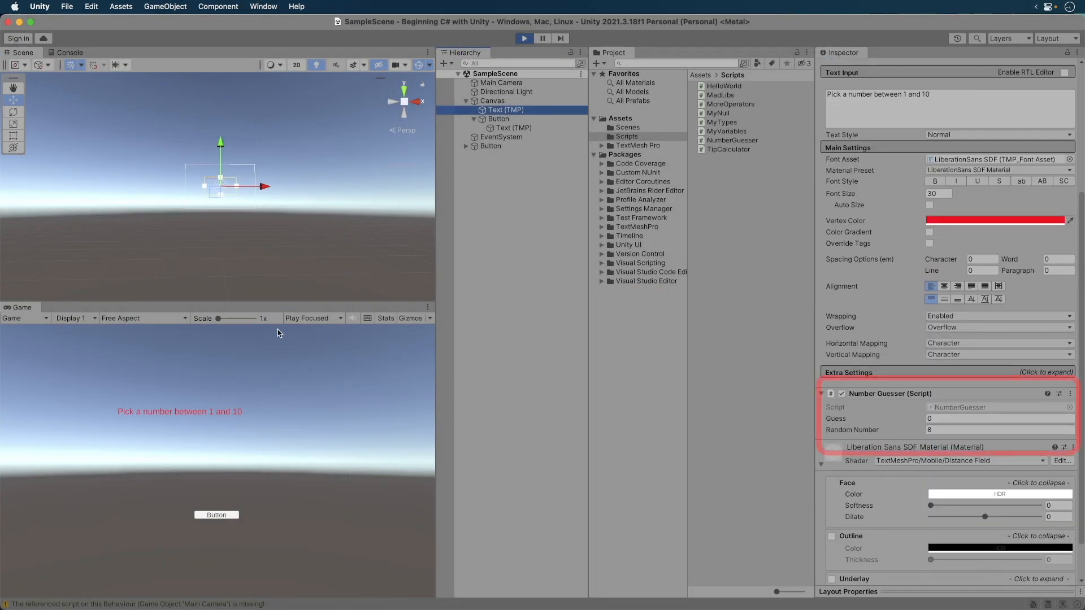
# Enlarge the Game view scale and submit a guess of 9, showing "Too high".
pyautogui.moveTo(220, 318); pyautogui.dragTo(222, 318)
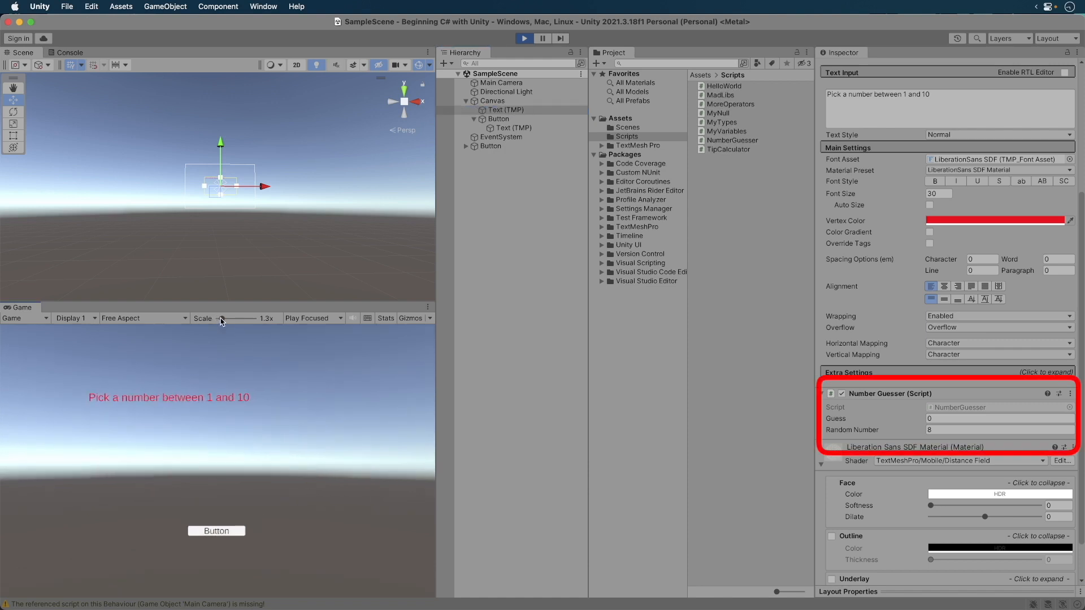
pyautogui.moveTo(222, 318); pyautogui.dragTo(227, 318)
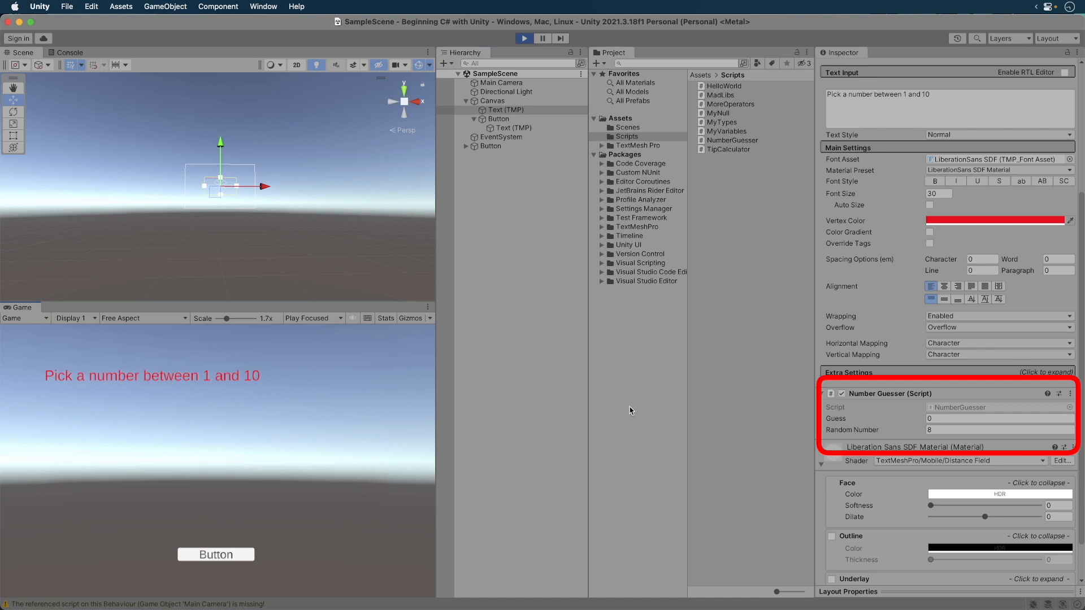
pyautogui.click(997, 418)
pyautogui.write('9')
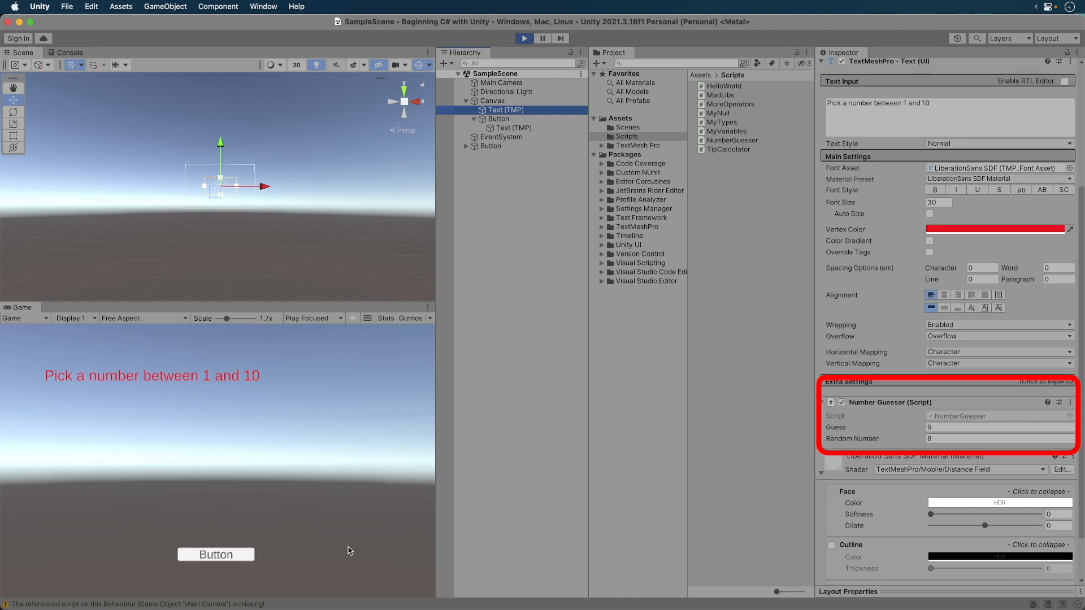
pyautogui.click(215, 554)
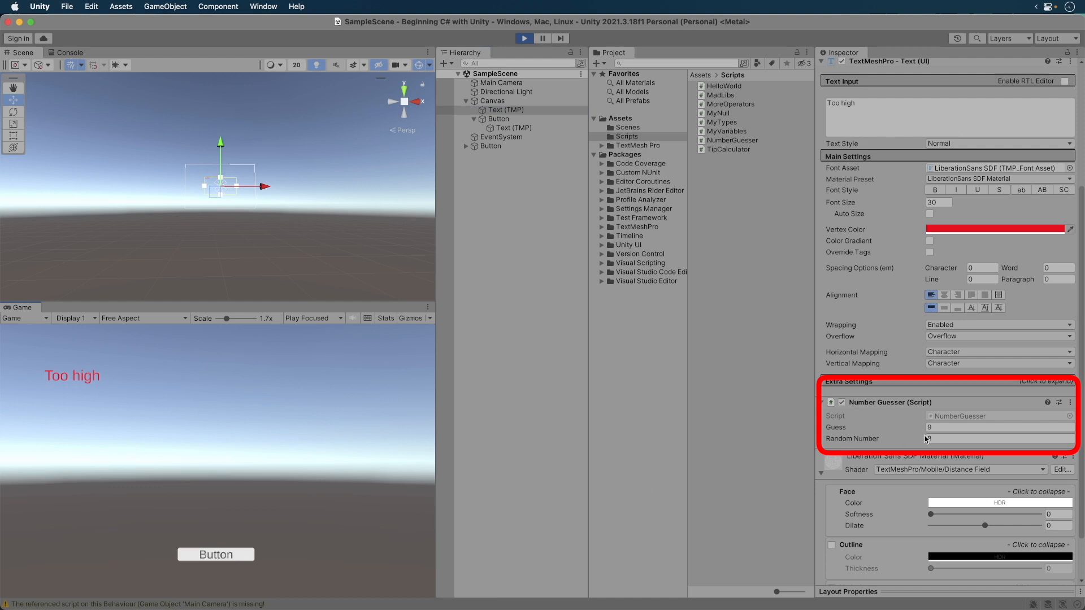
# Submit a guess of 7 for "Too low", then submit 8.
pyautogui.click(996, 427)
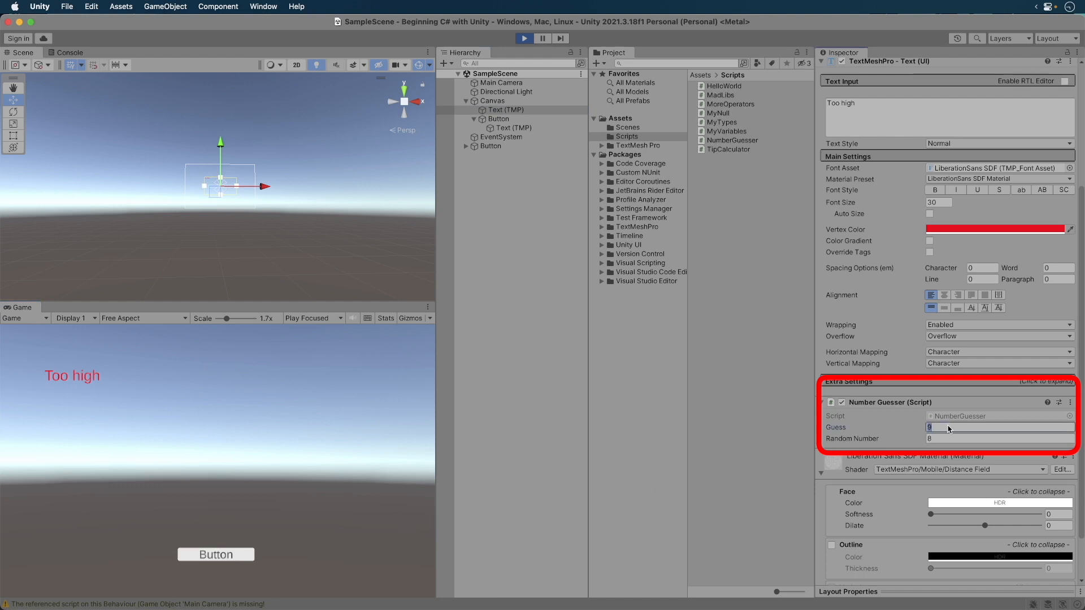
pyautogui.write('7')
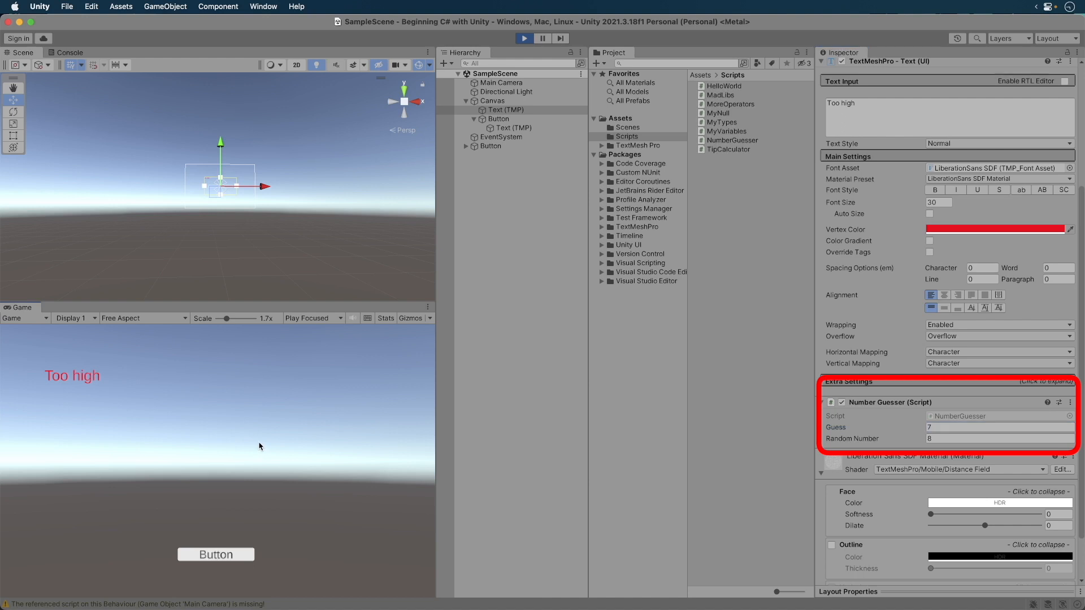
pyautogui.click(215, 554)
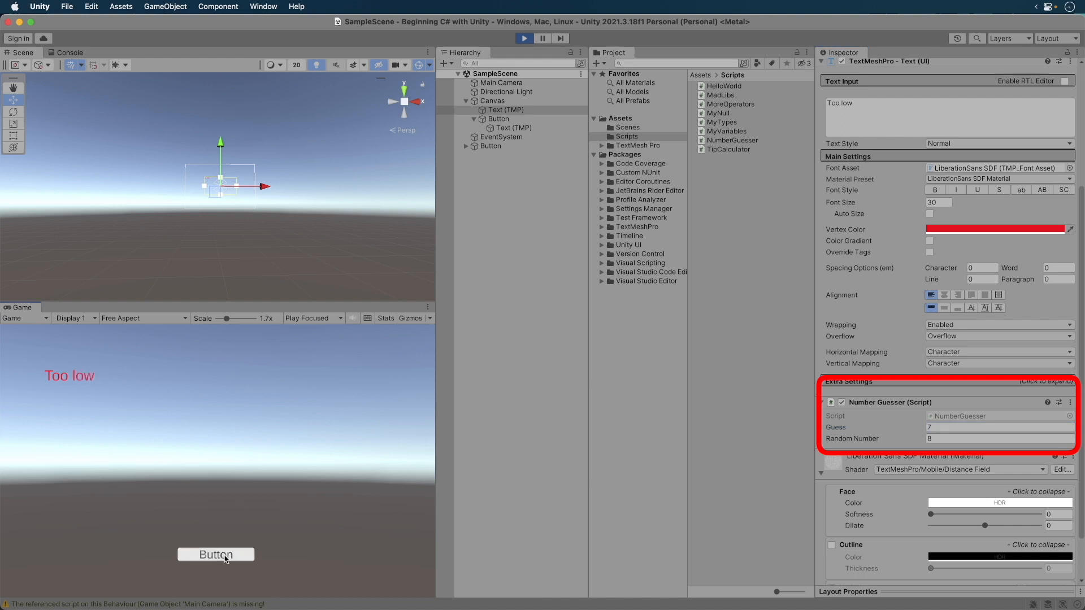
pyautogui.moveTo(223, 549)
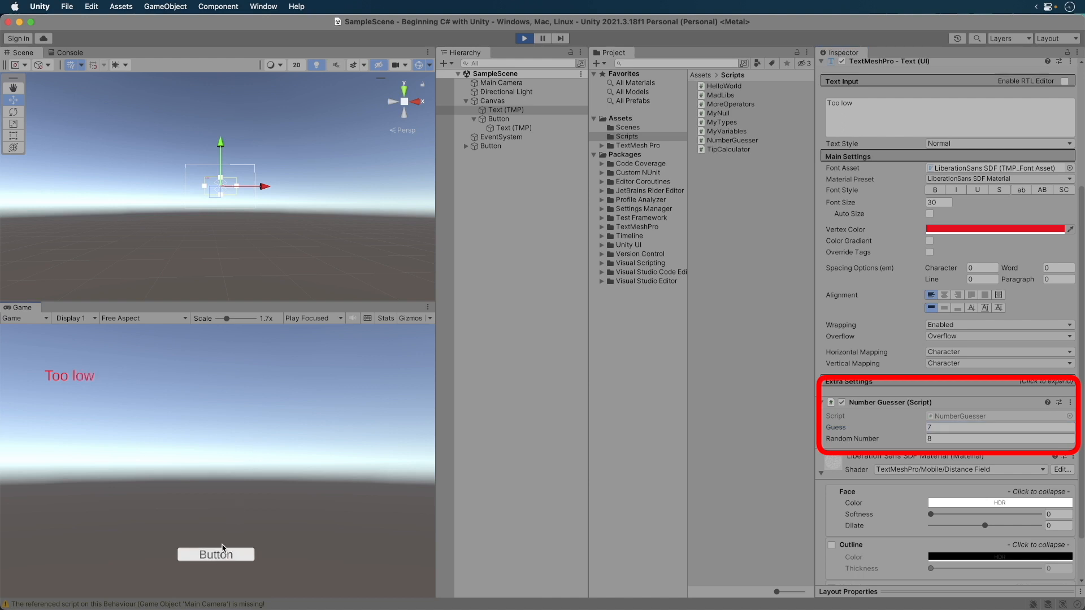
pyautogui.moveTo(690, 558)
pyautogui.write('8')
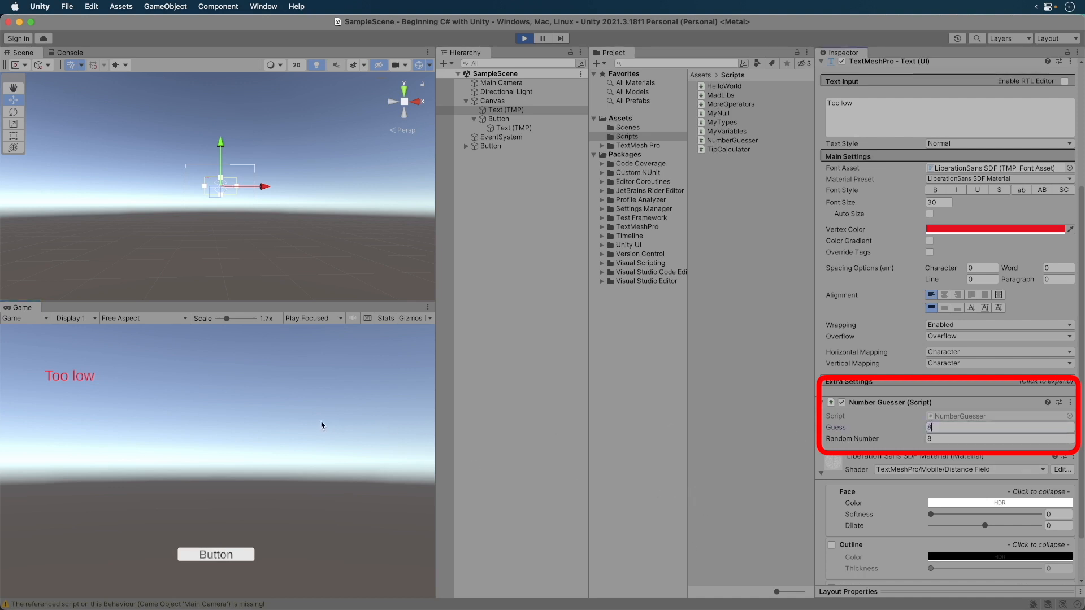
pyautogui.click(216, 555)
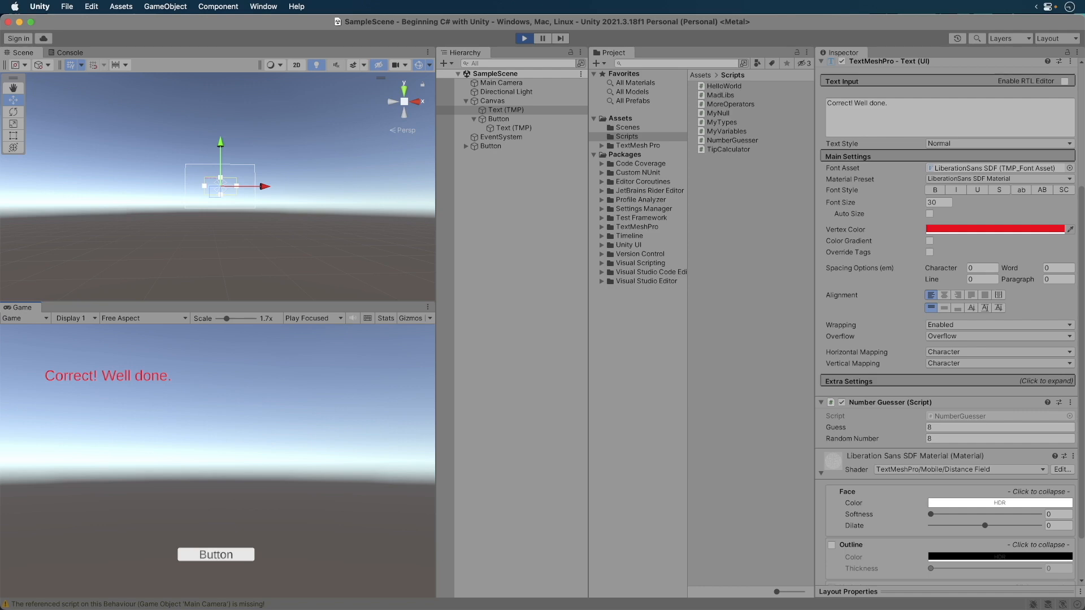
pyautogui.moveTo(31, 383)
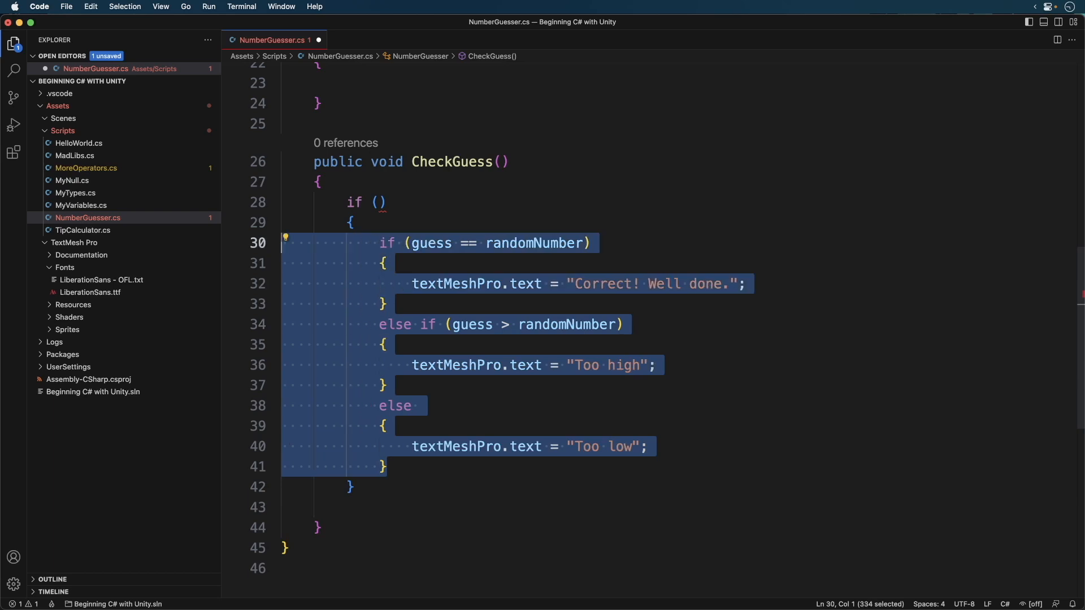
pyautogui.moveTo(342, 488)
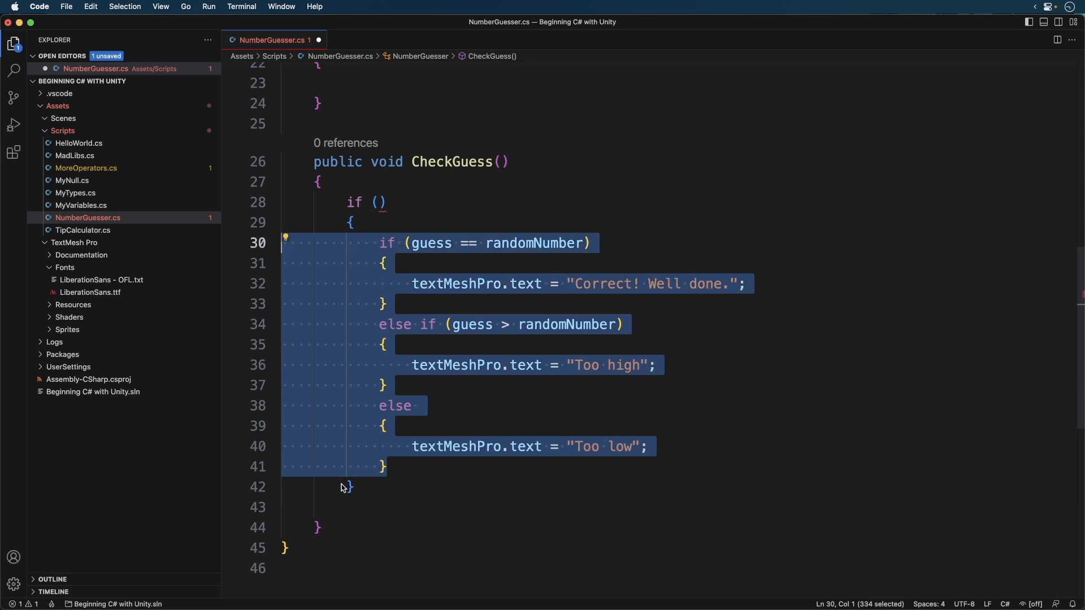
# Indent the existing if-else comparison chain inside the new empty outer if block.
pyautogui.click(351, 486)
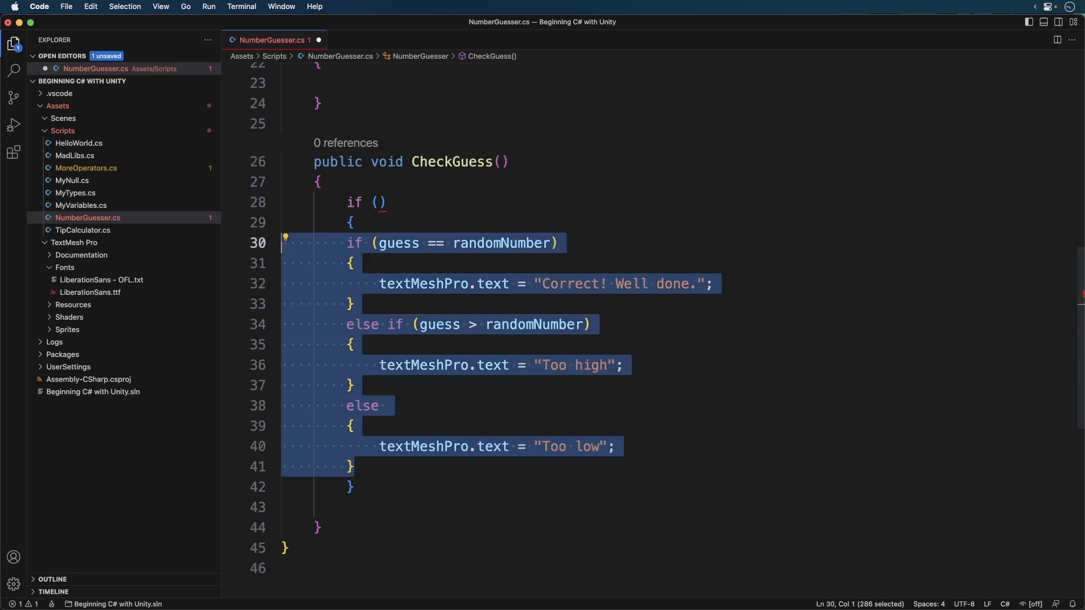
pyautogui.press('Tab')
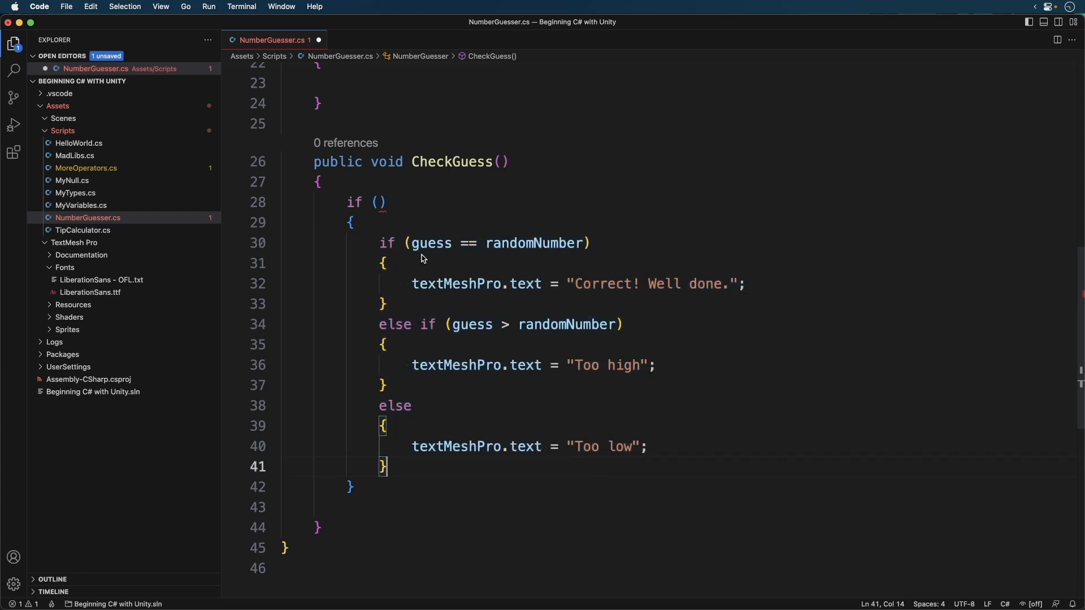
# Set the outer if condition to guess > 0 && guess < 11.
pyautogui.write('guess >')
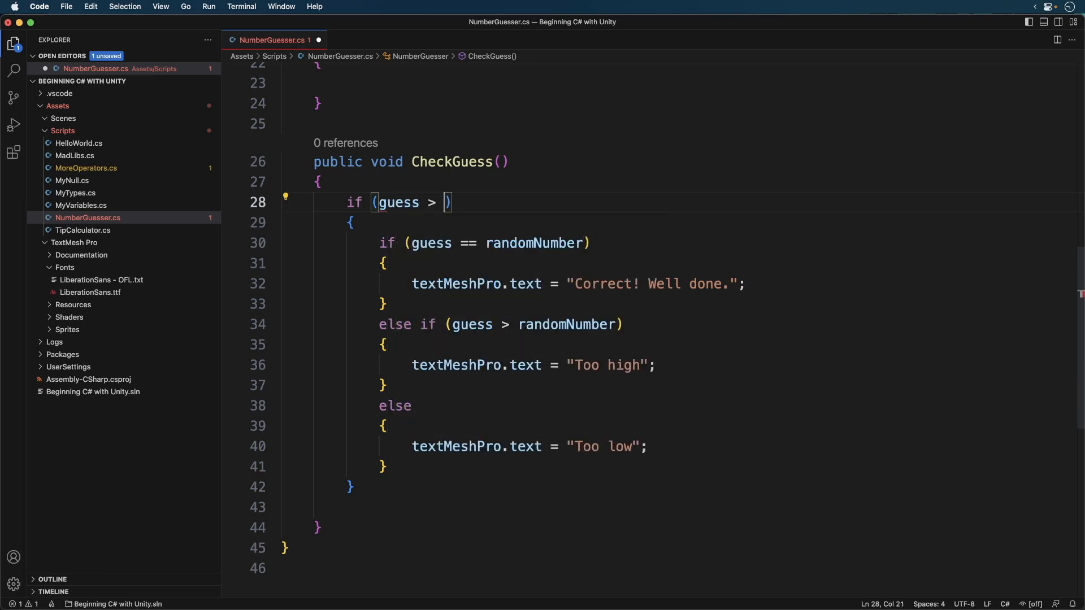
pyautogui.write('0')
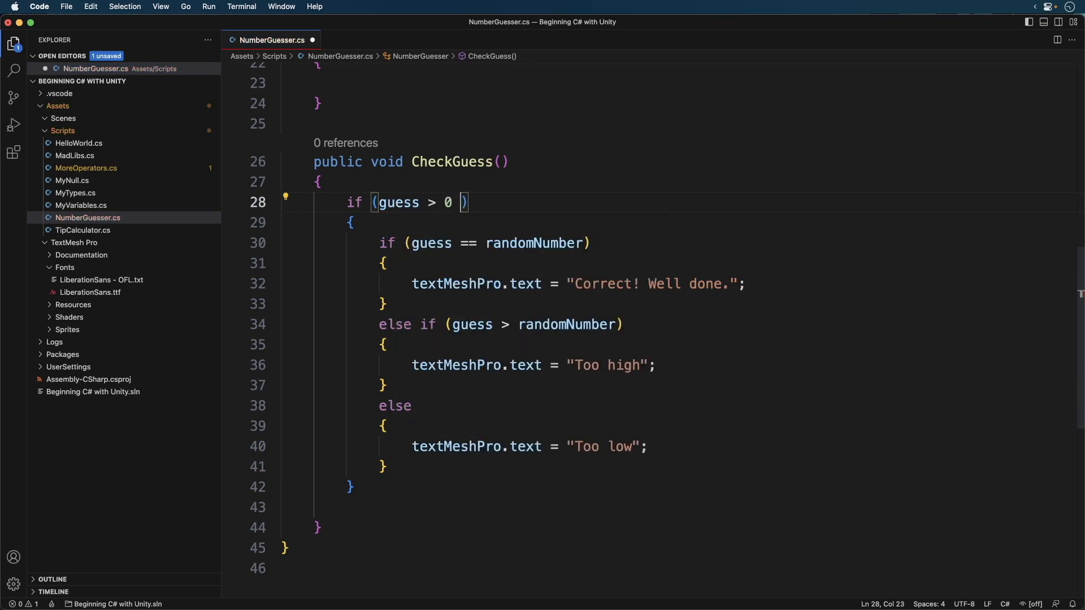
pyautogui.write('&& guess')
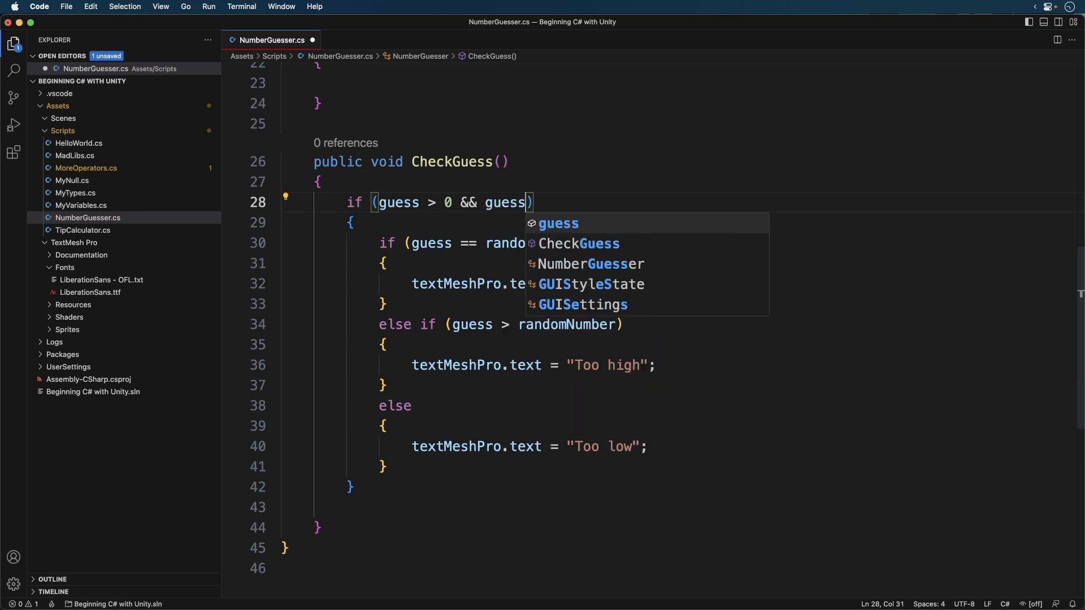
pyautogui.write('< 11')
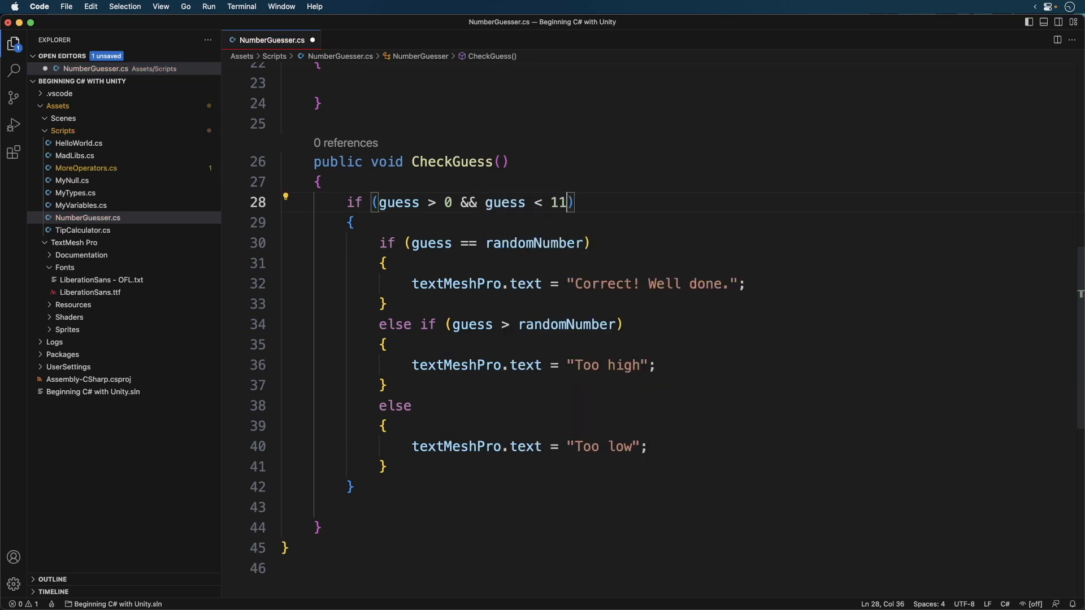
pyautogui.moveTo(355, 521)
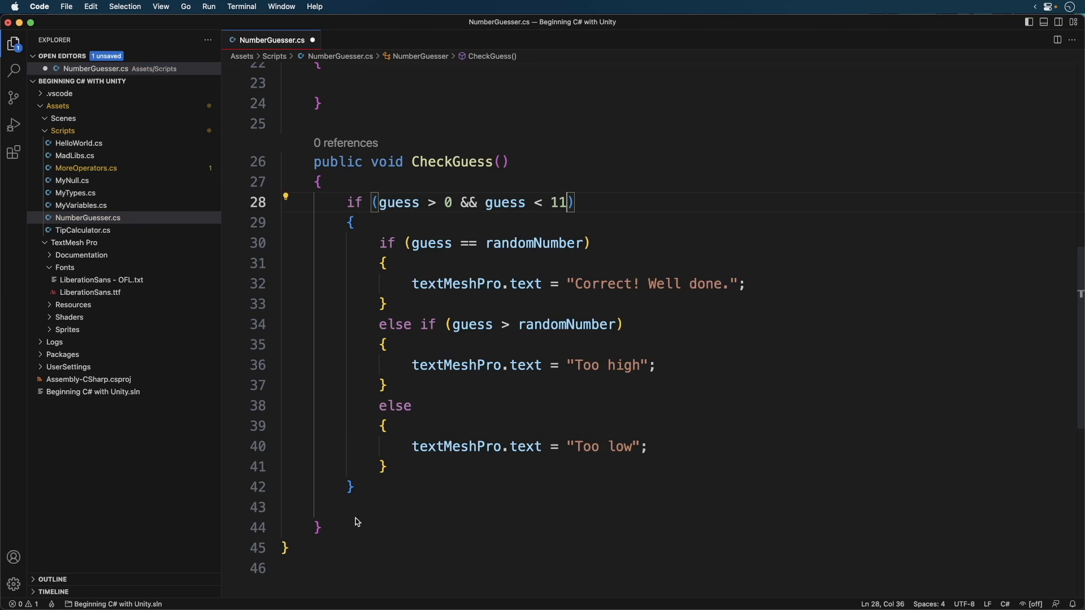
# Add an else block setting textMeshPro.text to "Please provide a number from 1 to 10".
pyautogui.click(351, 487)
pyautogui.write('else')
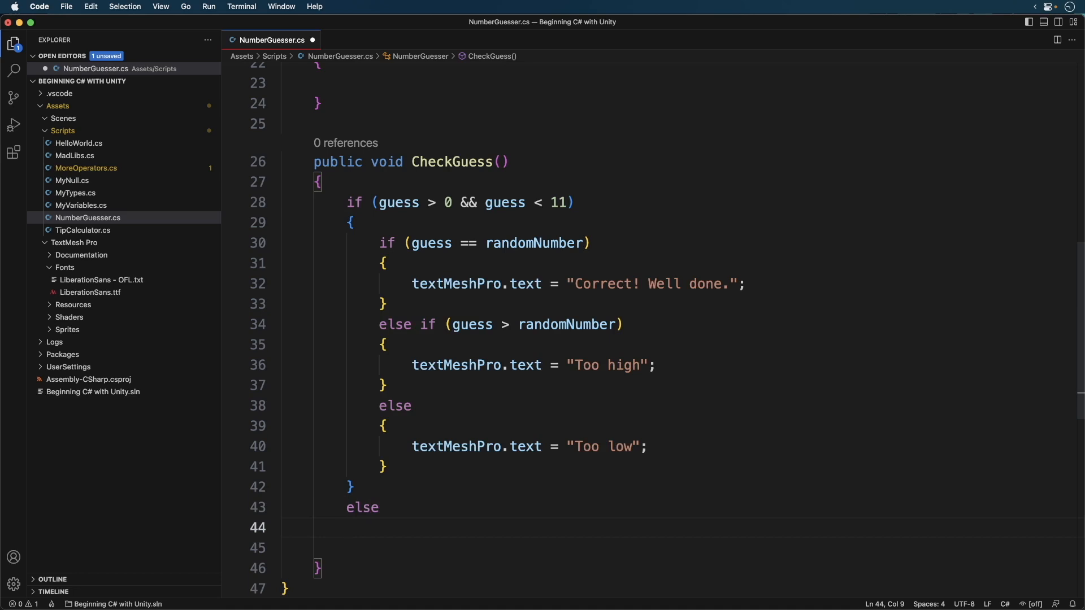
pyautogui.write('{')
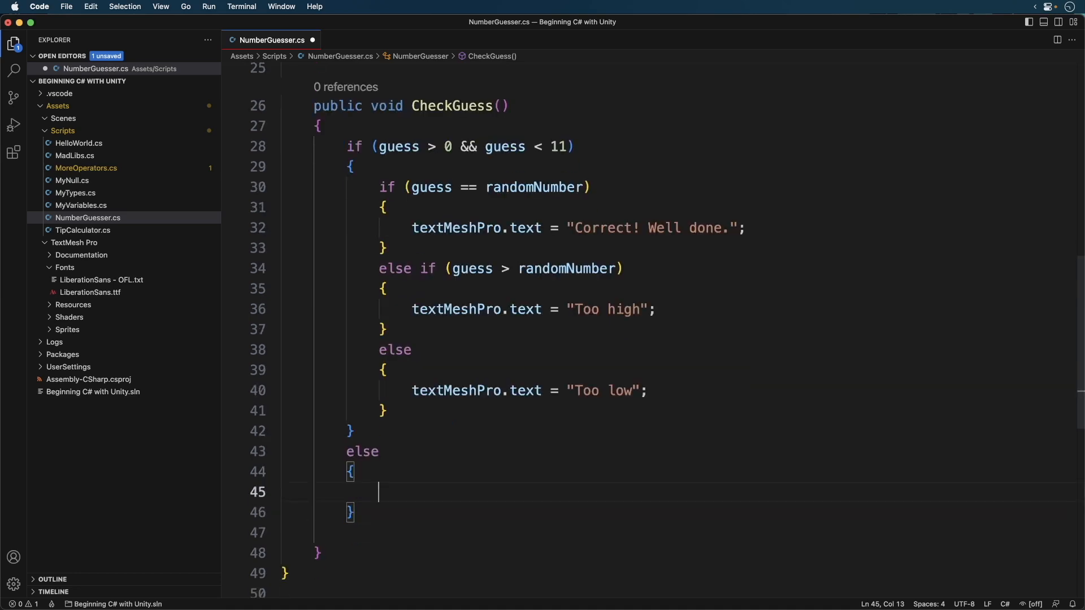
pyautogui.write('textMeshPro')
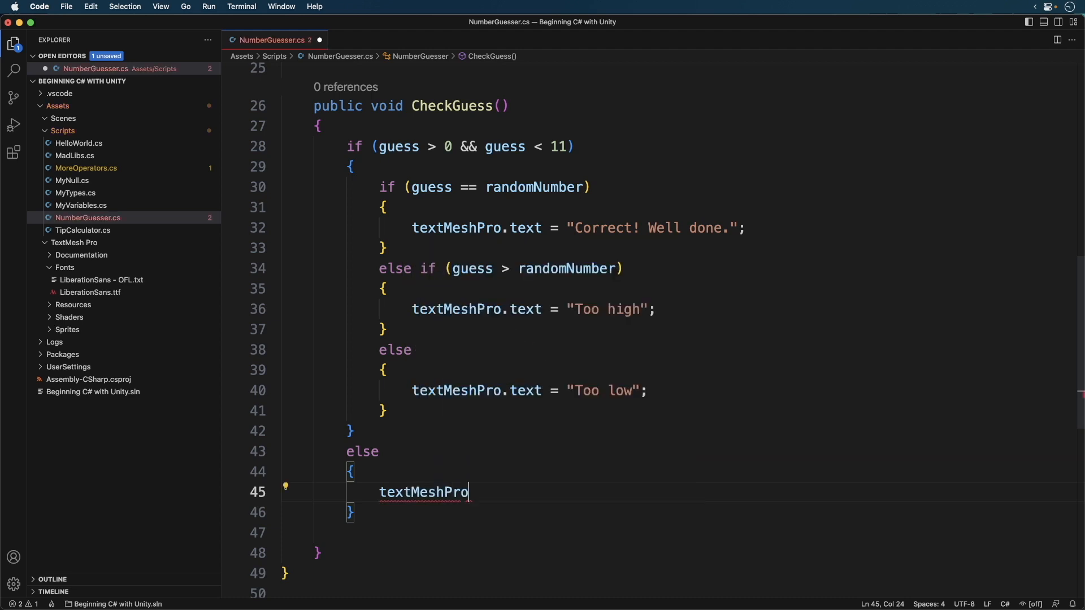
pyautogui.write('.text = ""')
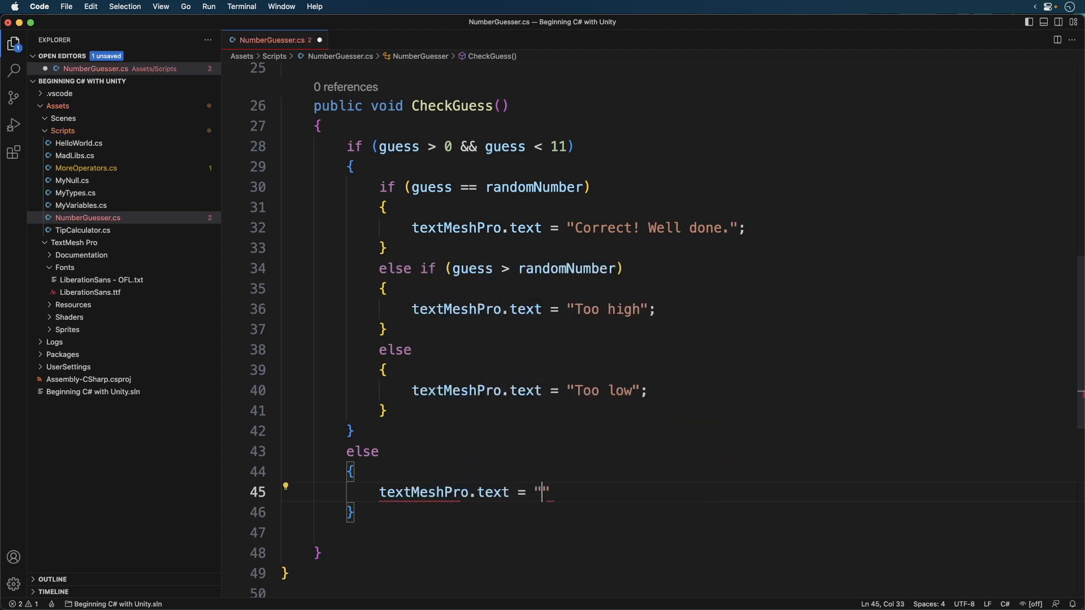
pyautogui.write('Please prov')
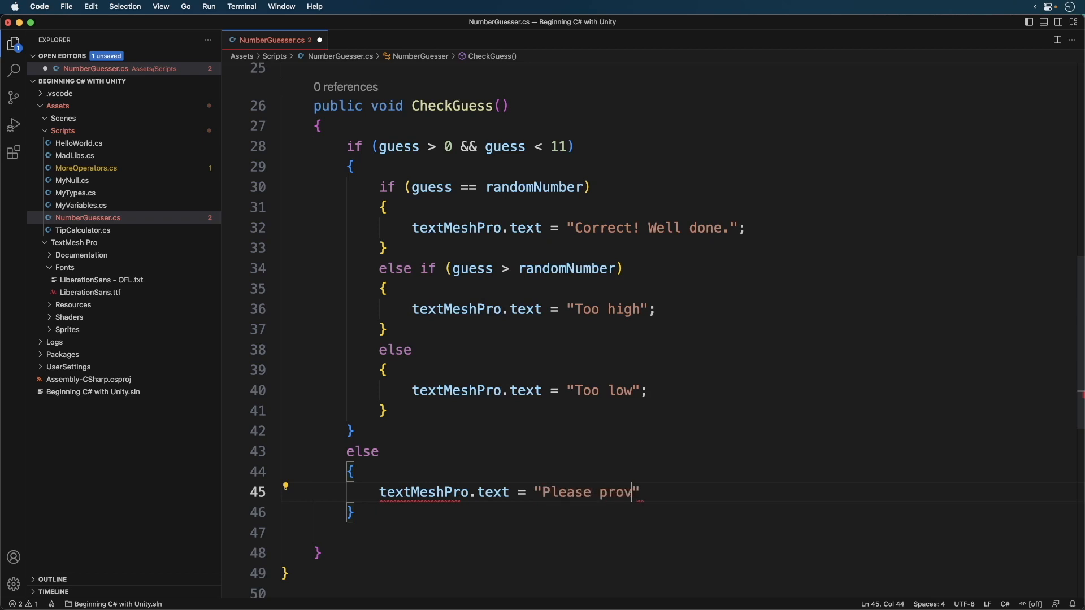
pyautogui.write('ide a number')
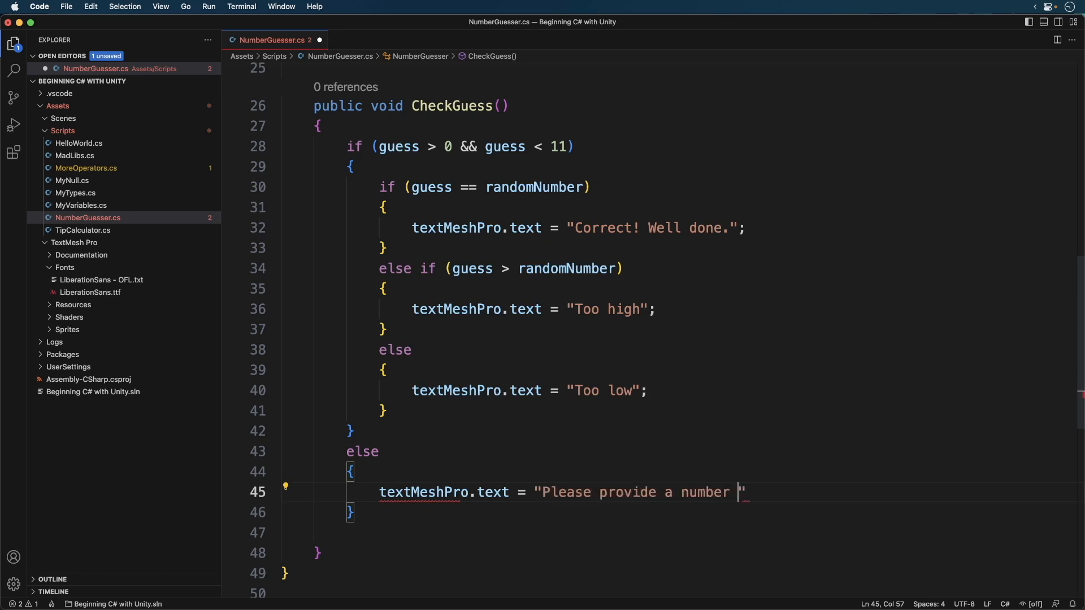
pyautogui.write('from')
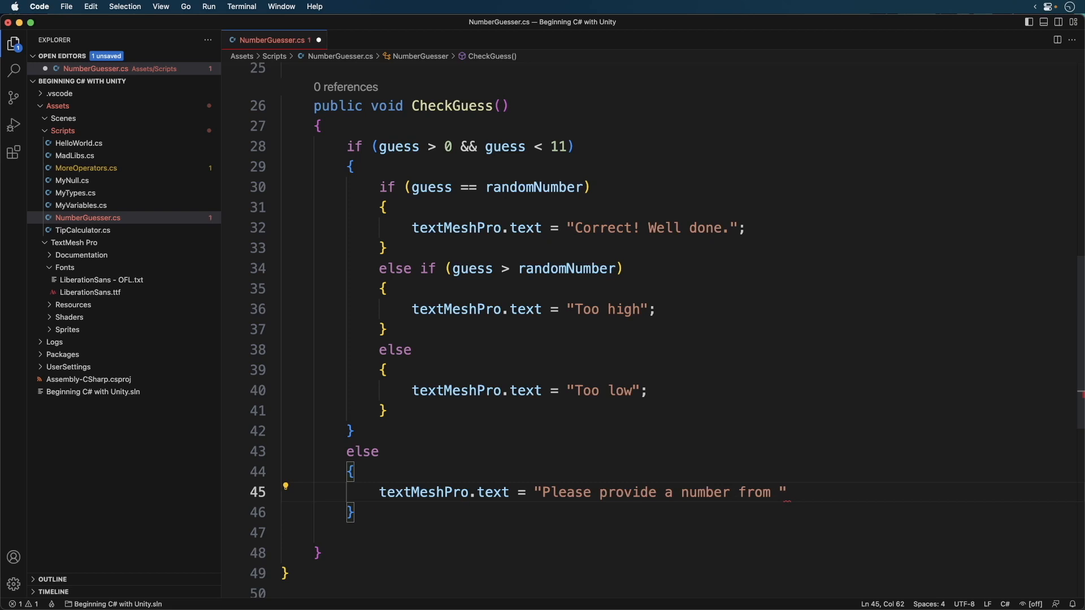
pyautogui.write('1 to 10"')
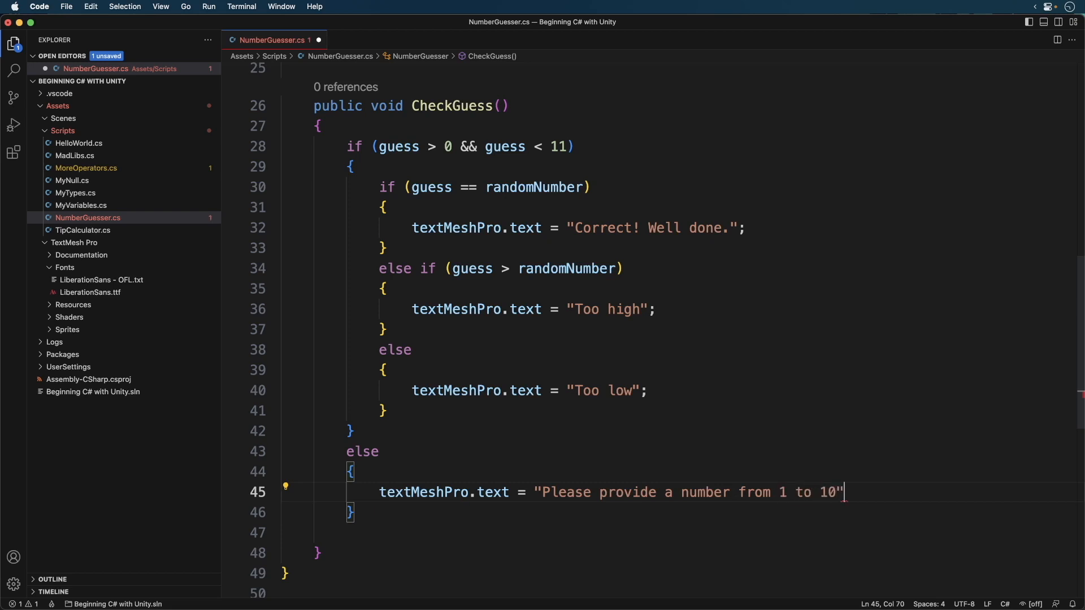
pyautogui.write(';')
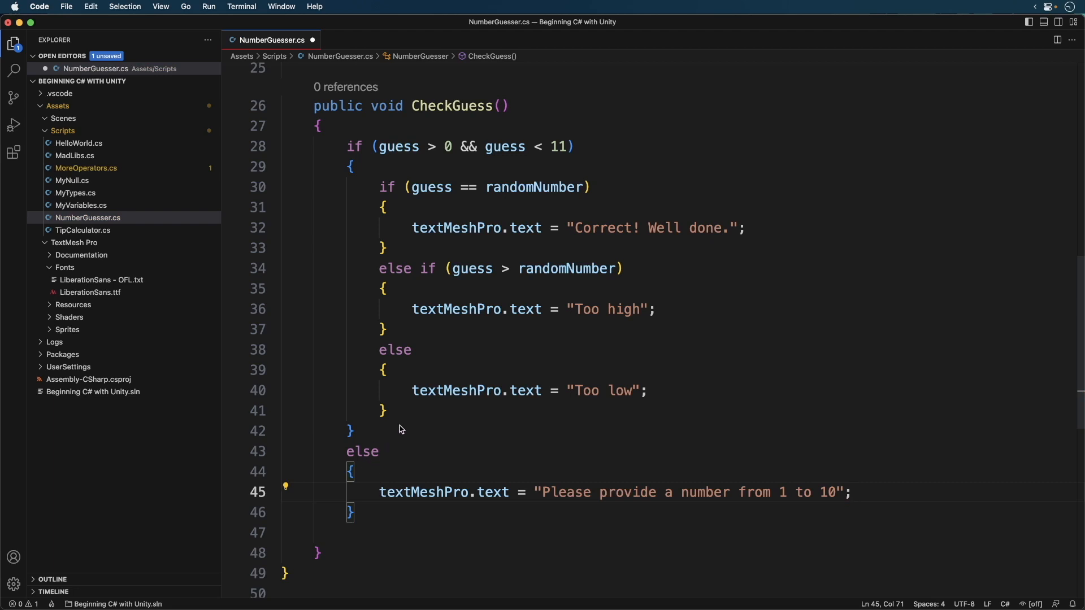
pyautogui.moveTo(403, 428)
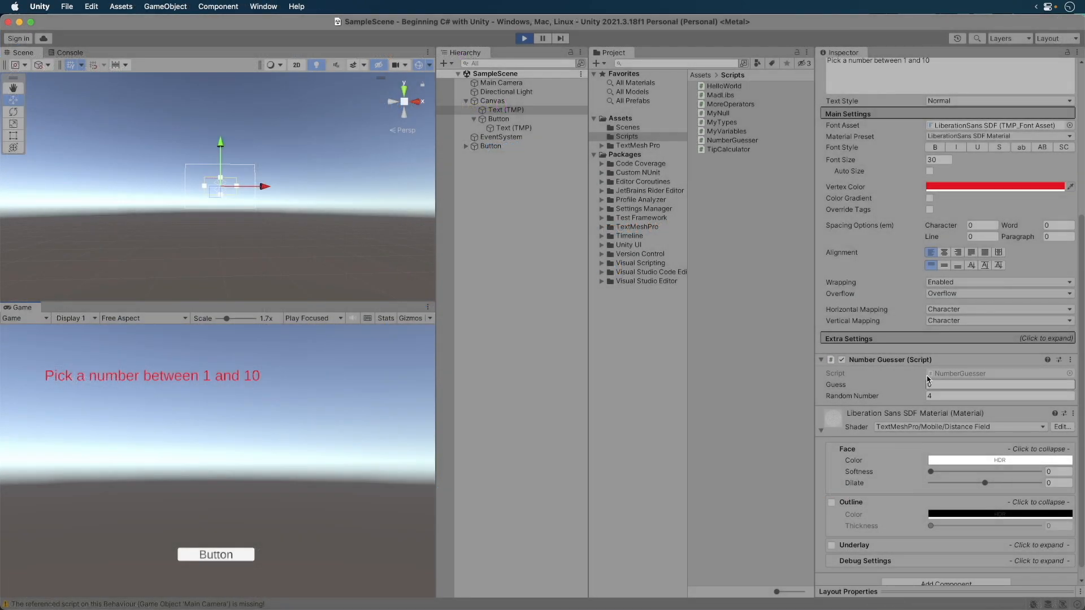
# In Play mode, submit guesses 1 and 0 to see Too low and the range message.
pyautogui.write('1')
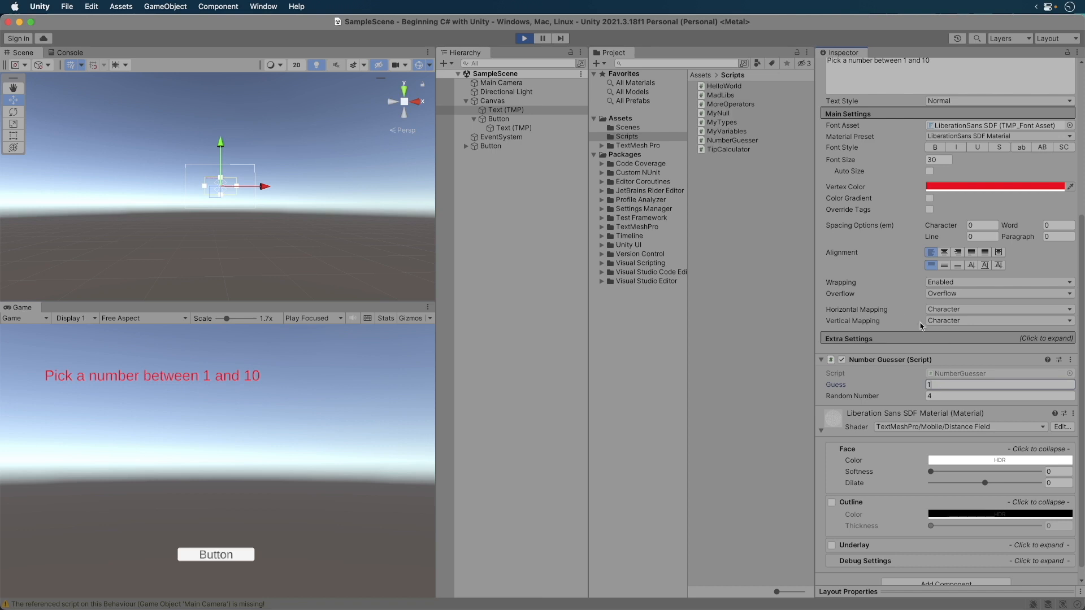
pyautogui.click(215, 555)
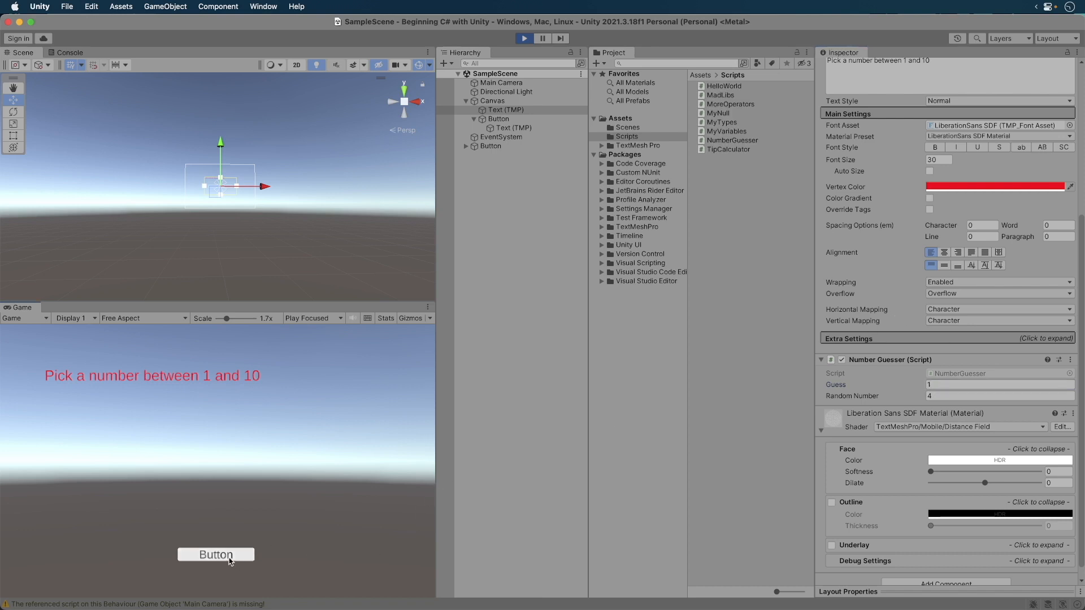
pyautogui.click(215, 554)
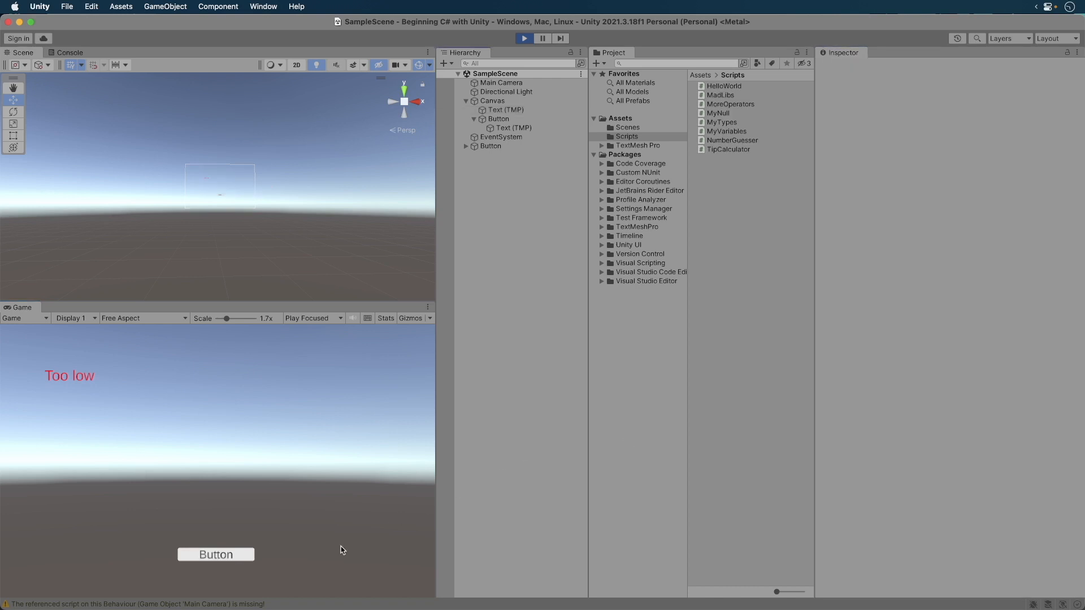
pyautogui.click(215, 554)
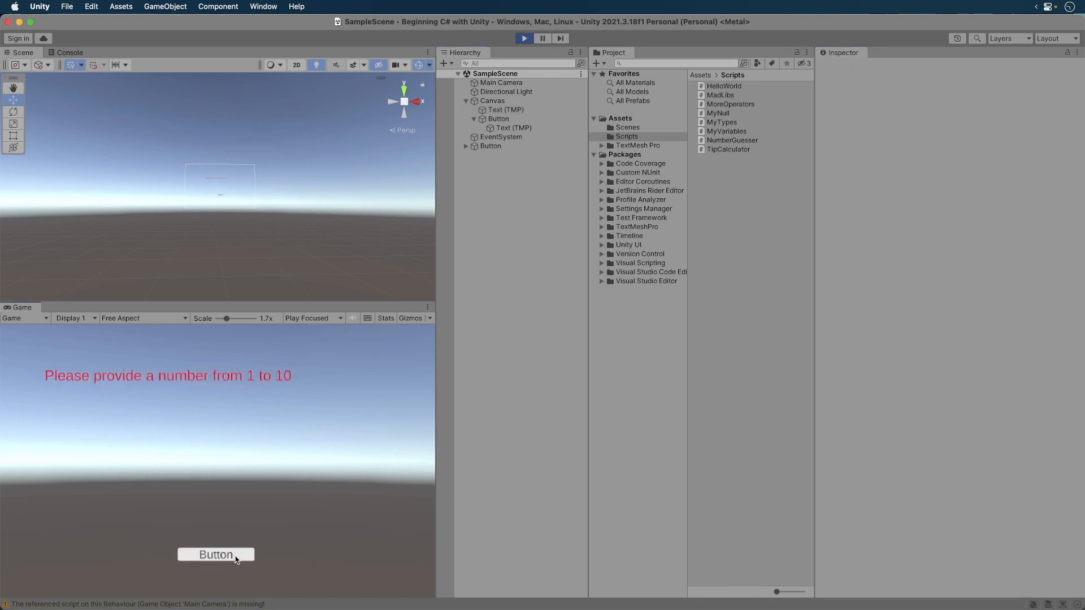
pyautogui.click(506, 109)
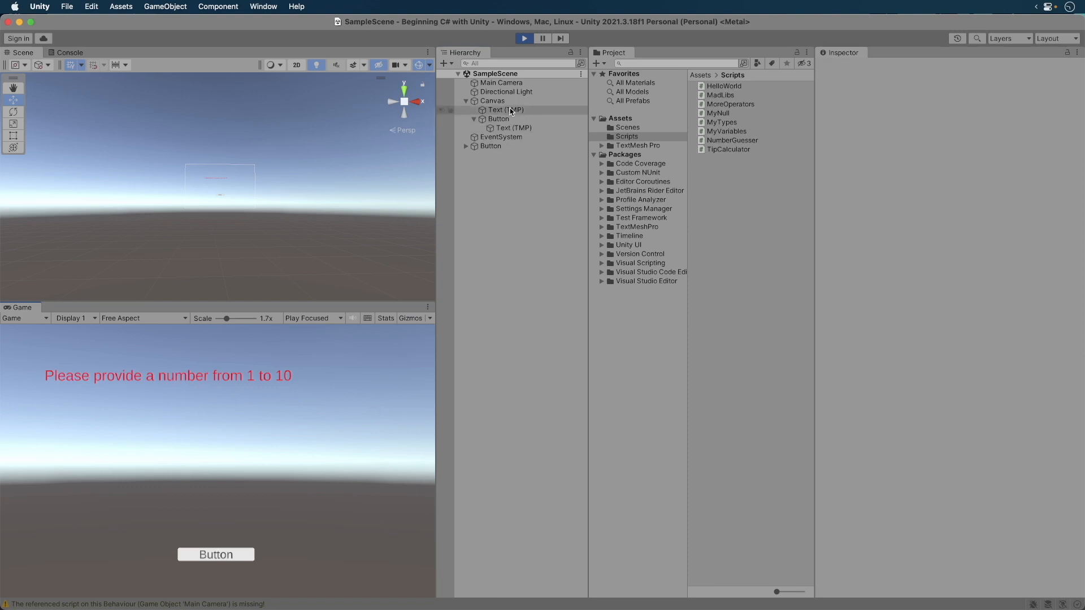
# Submit guesses 5, 11 and 4, showing Too high, the range message, and Correct! Well done.
pyautogui.click(505, 109)
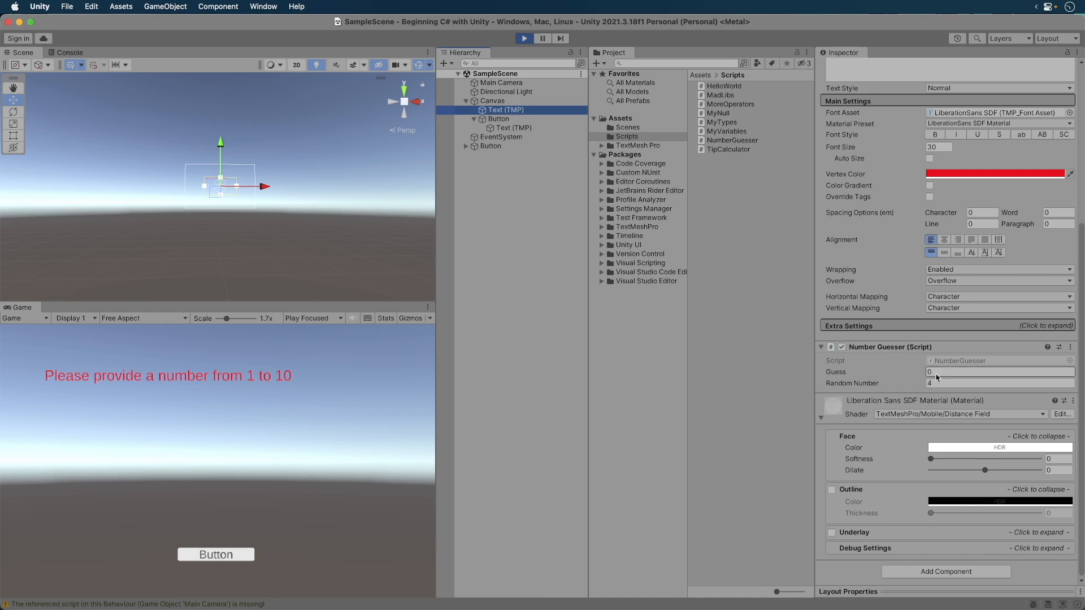
pyautogui.click(1000, 373)
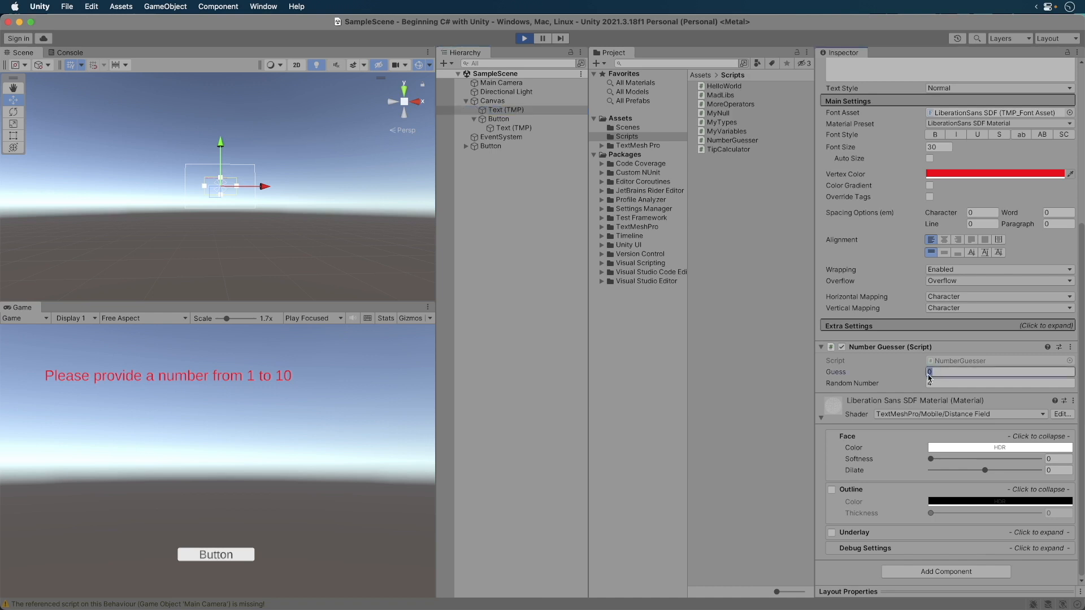
pyautogui.write('5')
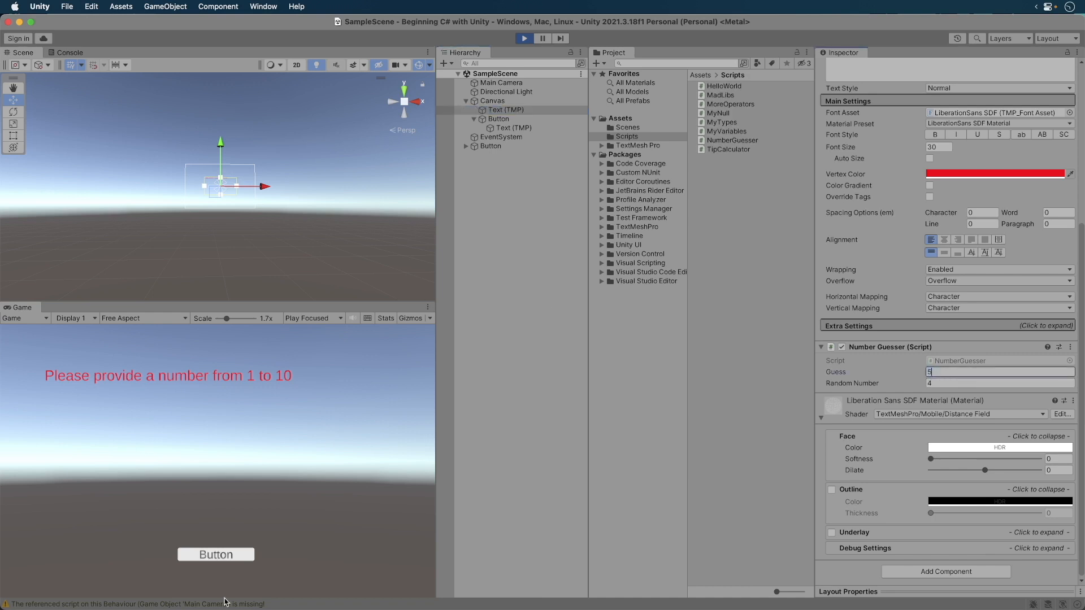
pyautogui.click(215, 554)
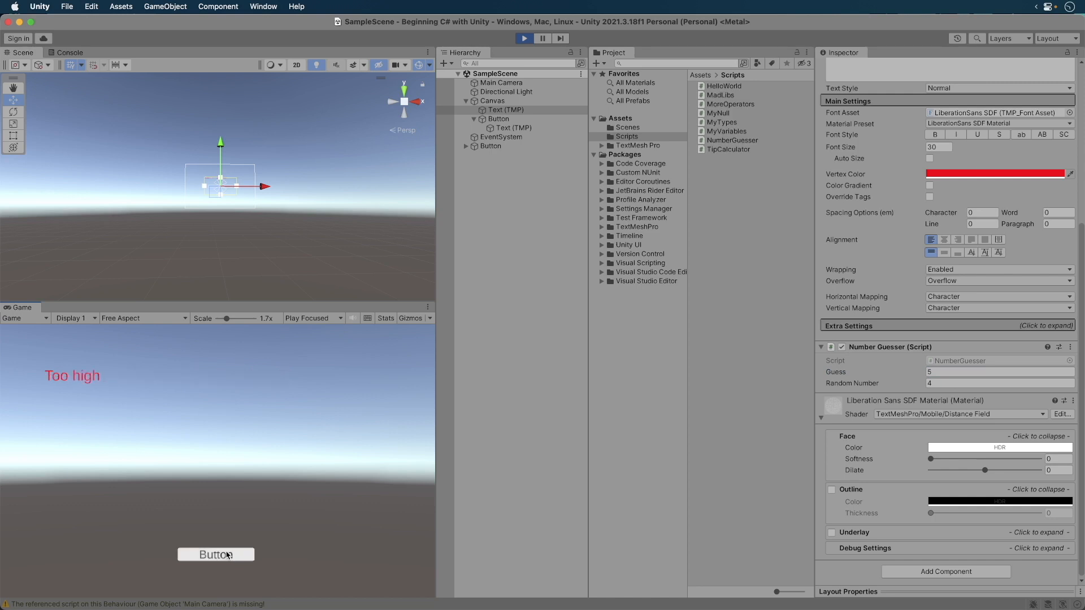
pyautogui.click(996, 372)
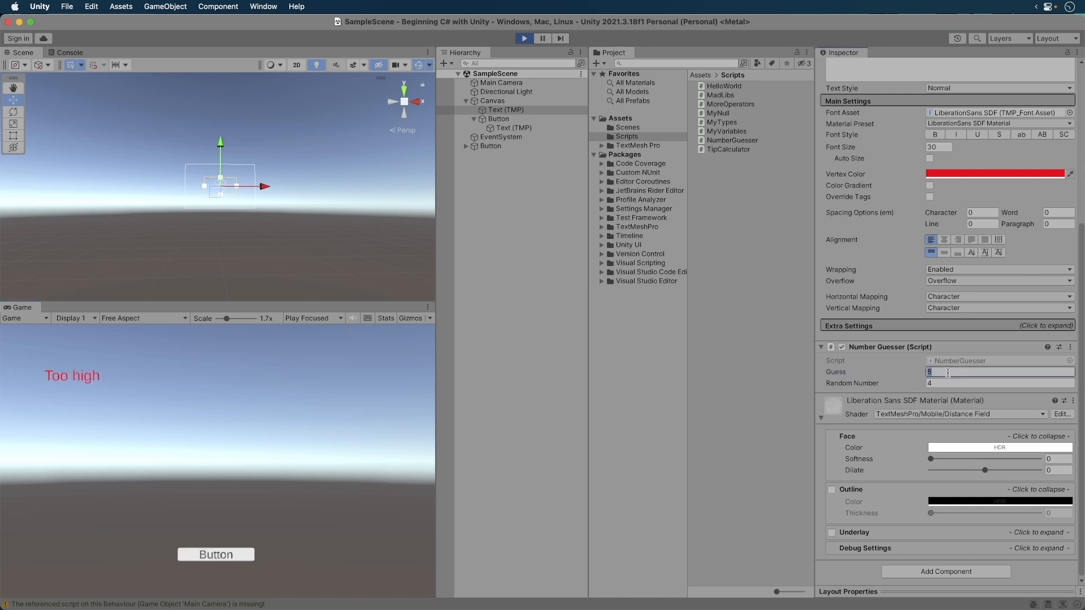
pyautogui.write('11')
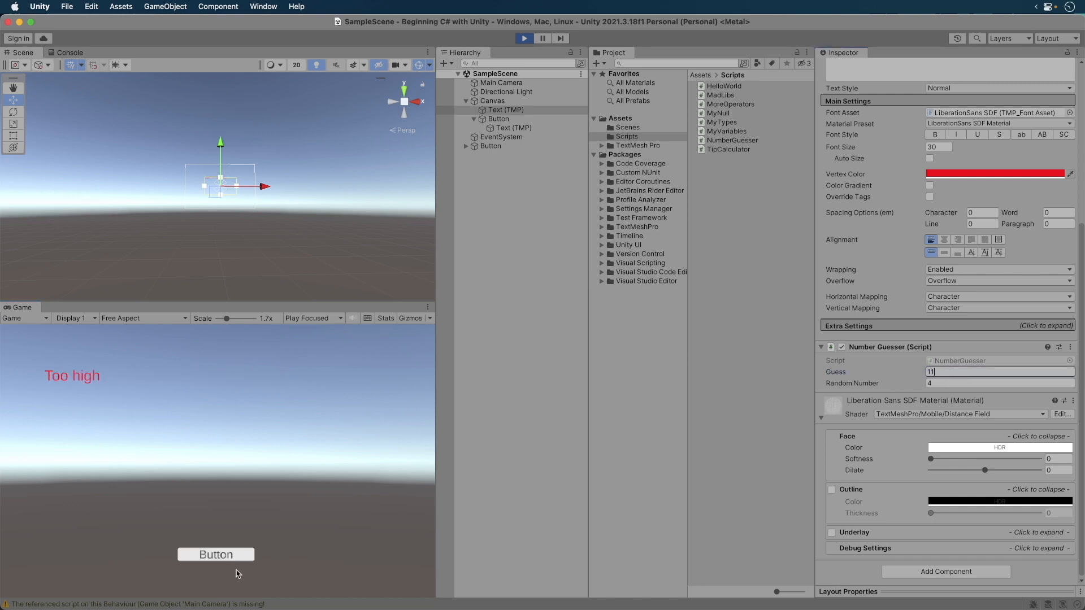
pyautogui.click(216, 555)
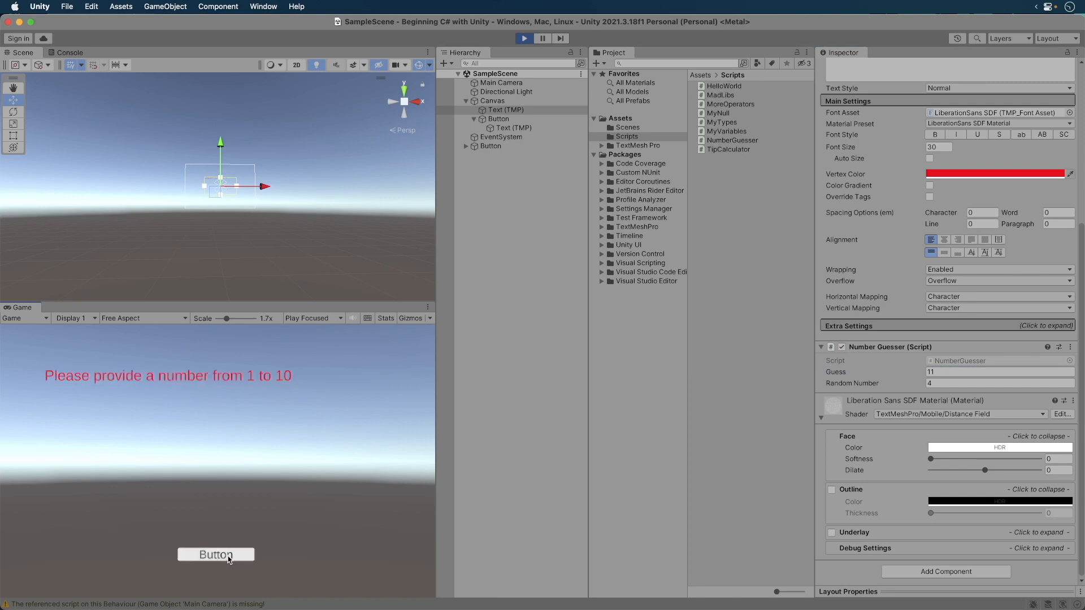
pyautogui.moveTo(961, 432)
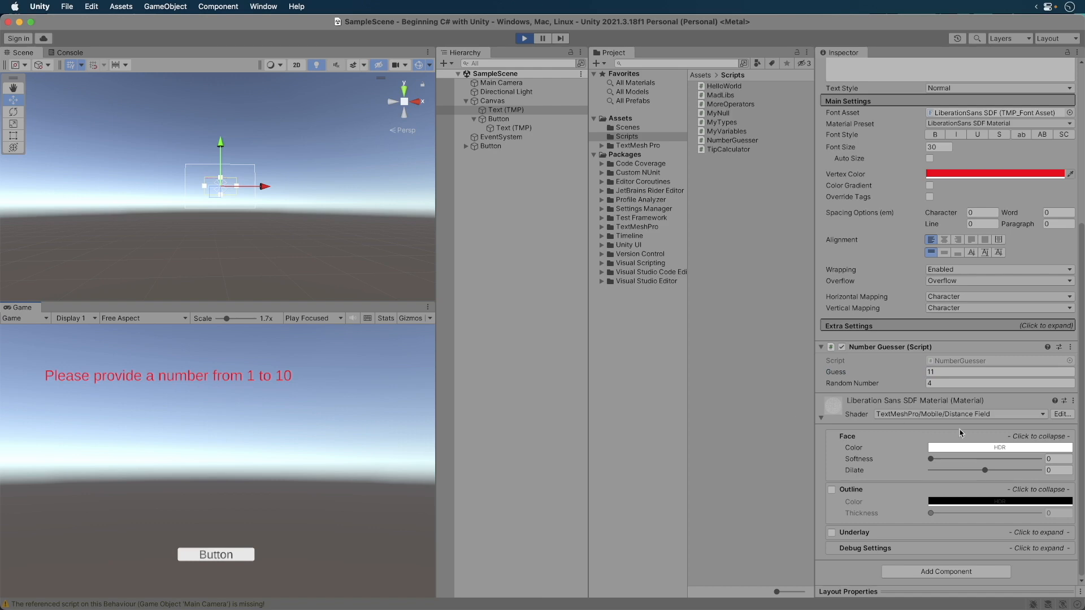
pyautogui.write('4')
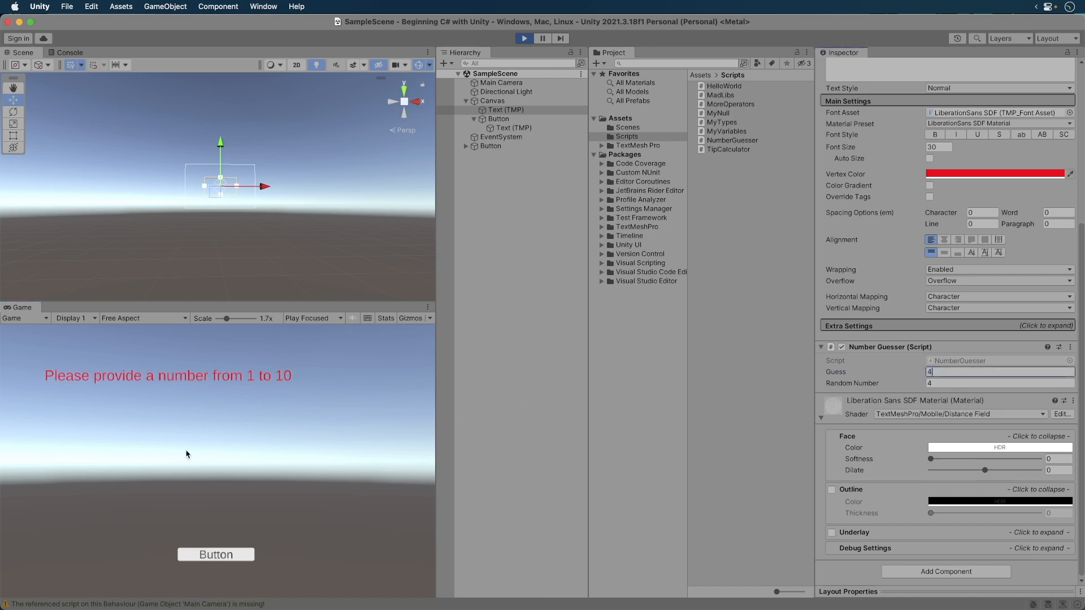
pyautogui.click(216, 554)
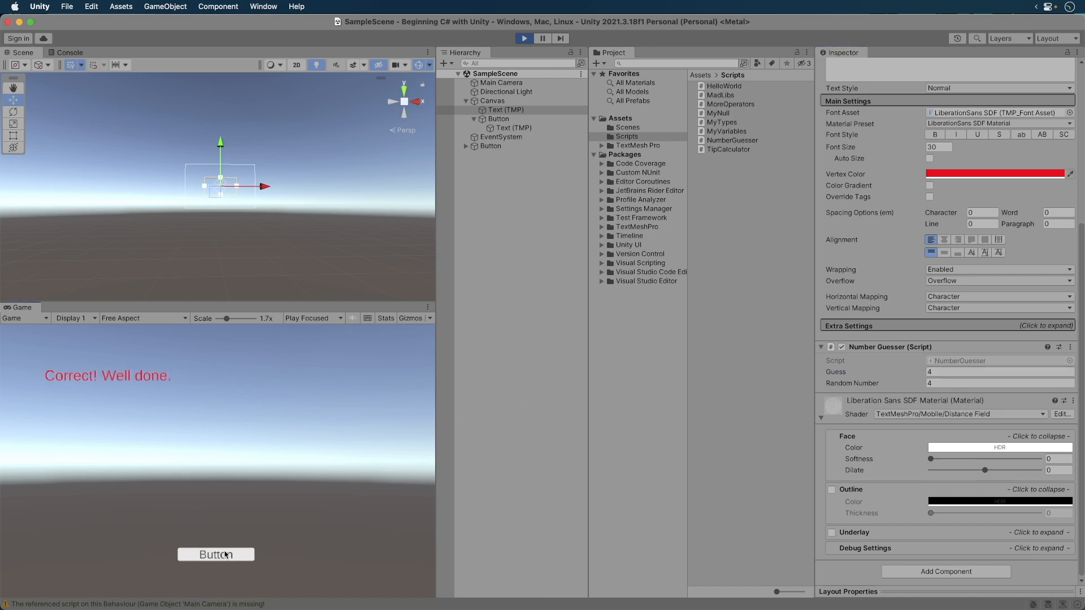